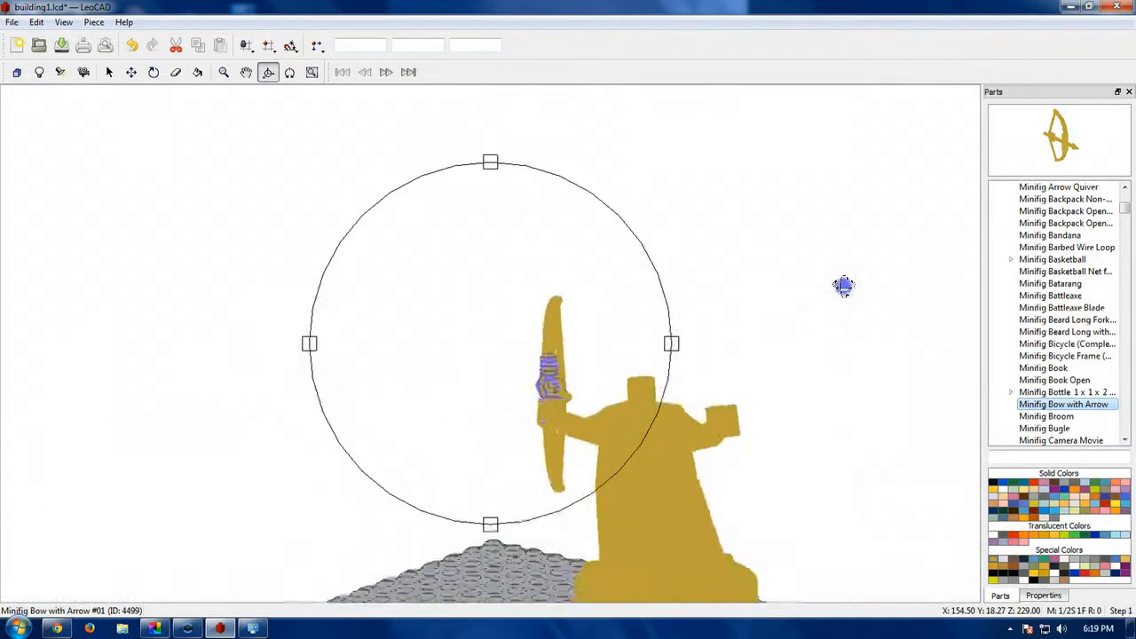
Orbit around the statue and preview minifig bottle, bow, bugle, beard, battleaxe, wire and backpack parts.
drag(843, 285, 632, 388)
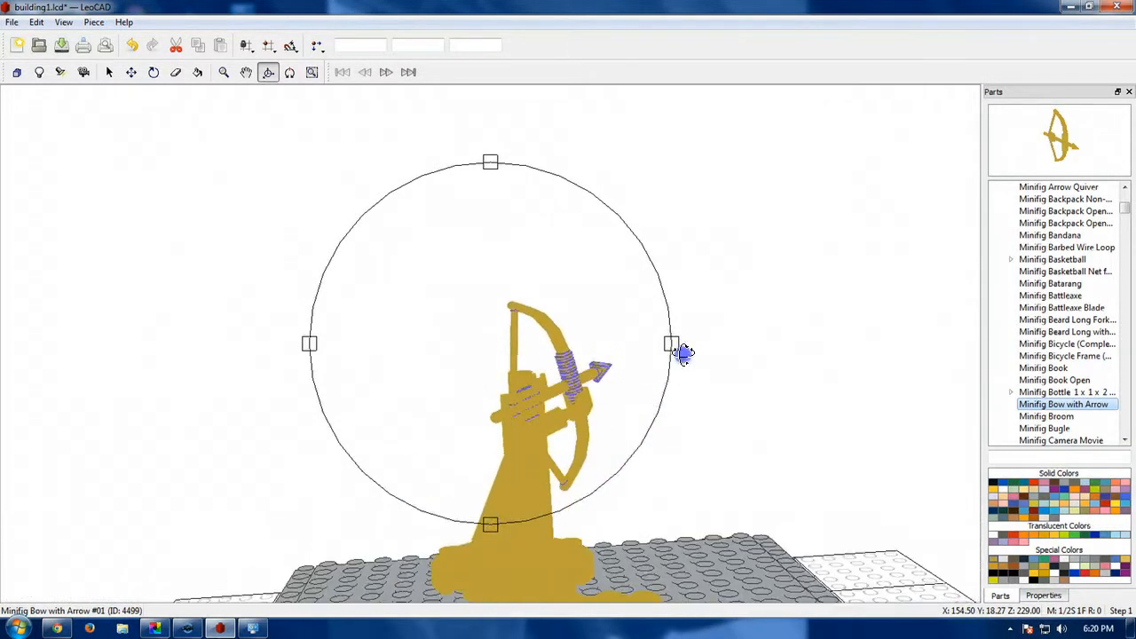
drag(684, 353, 642, 348)
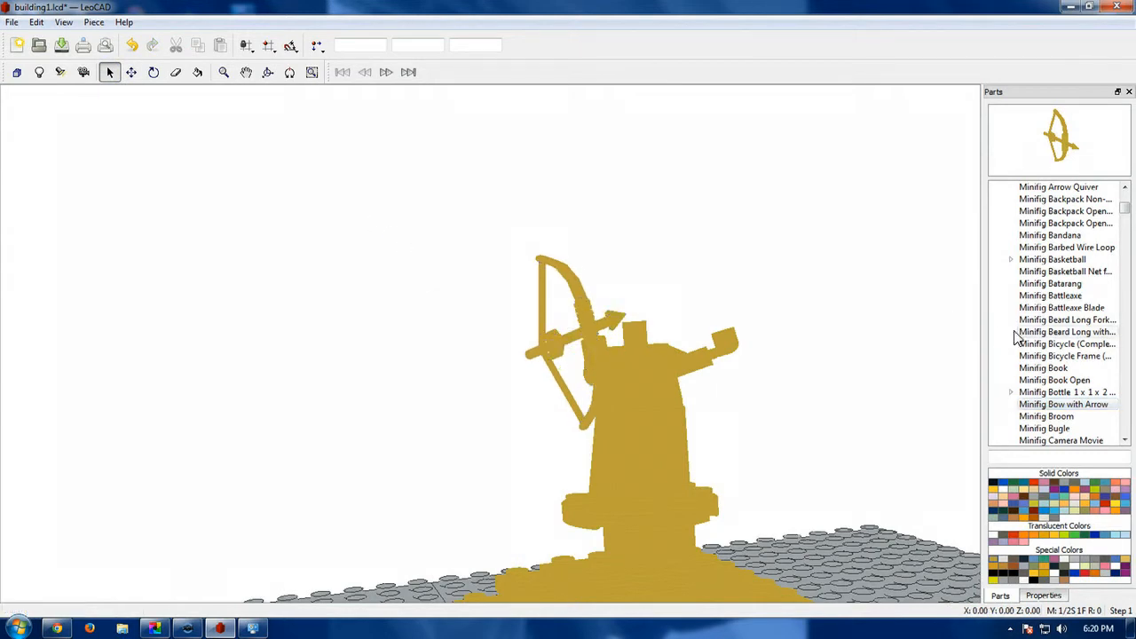
click(1065, 392)
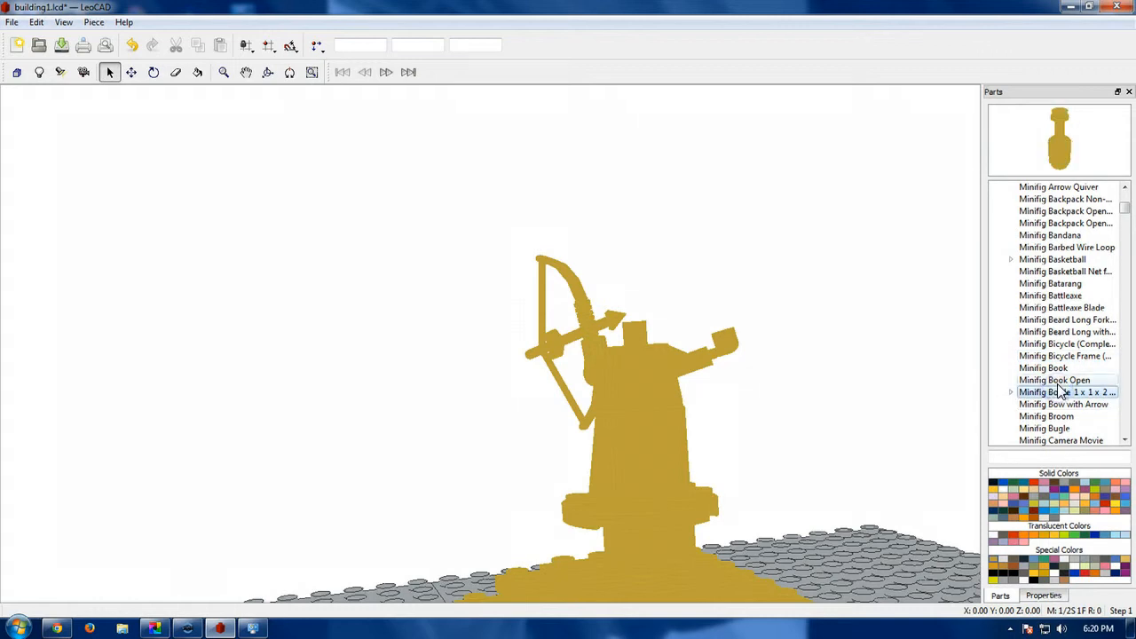
click(1063, 404)
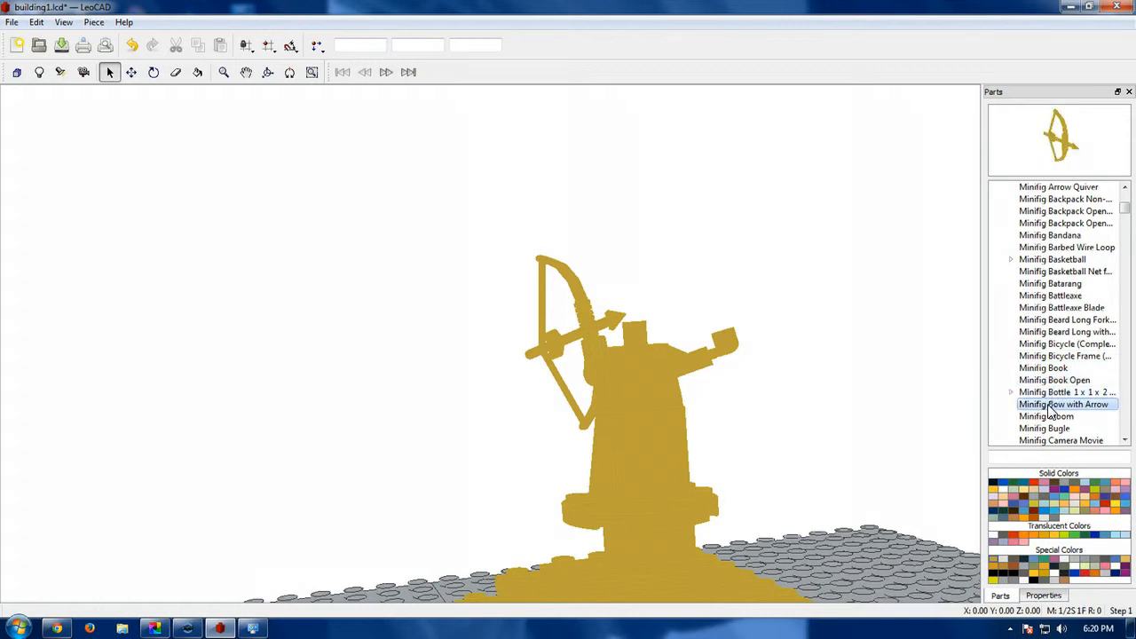
click(1056, 428)
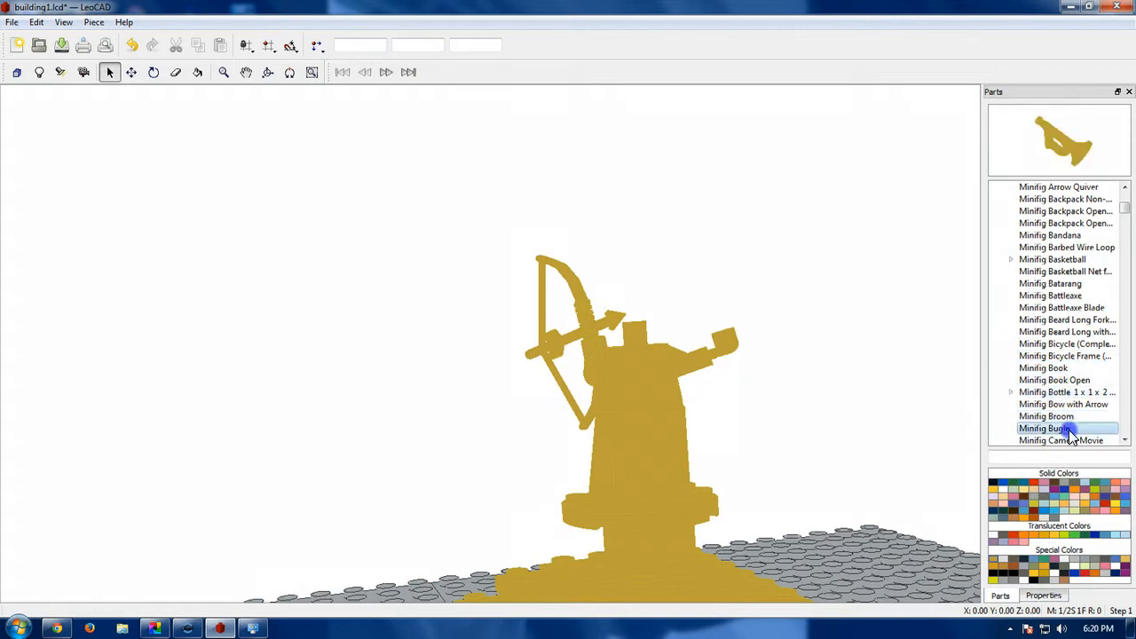
click(1066, 320)
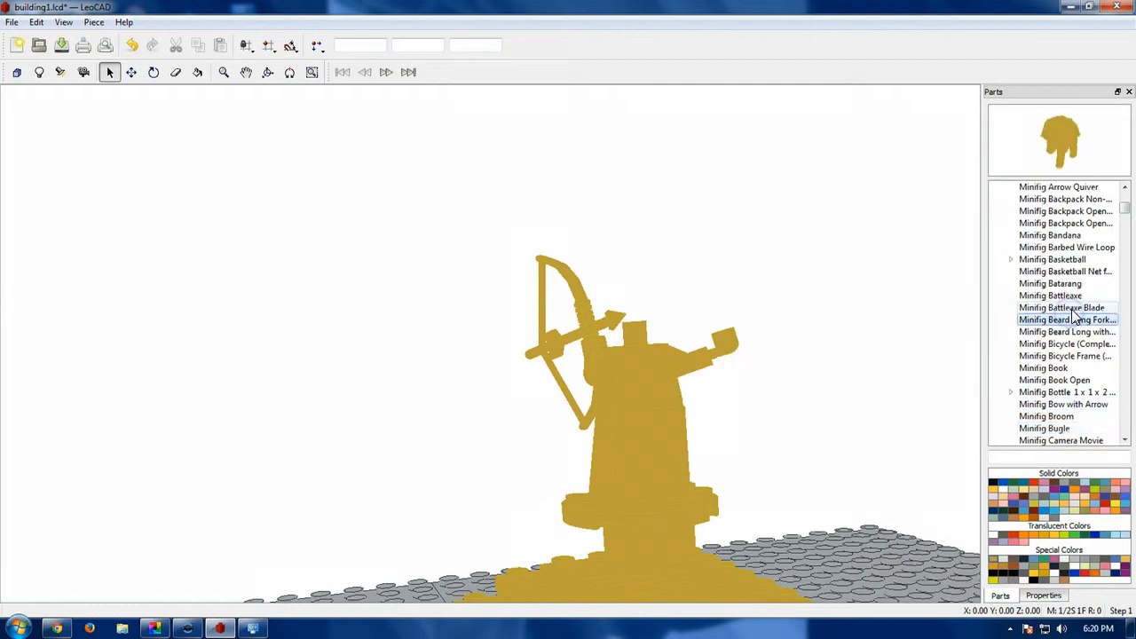
click(1061, 296)
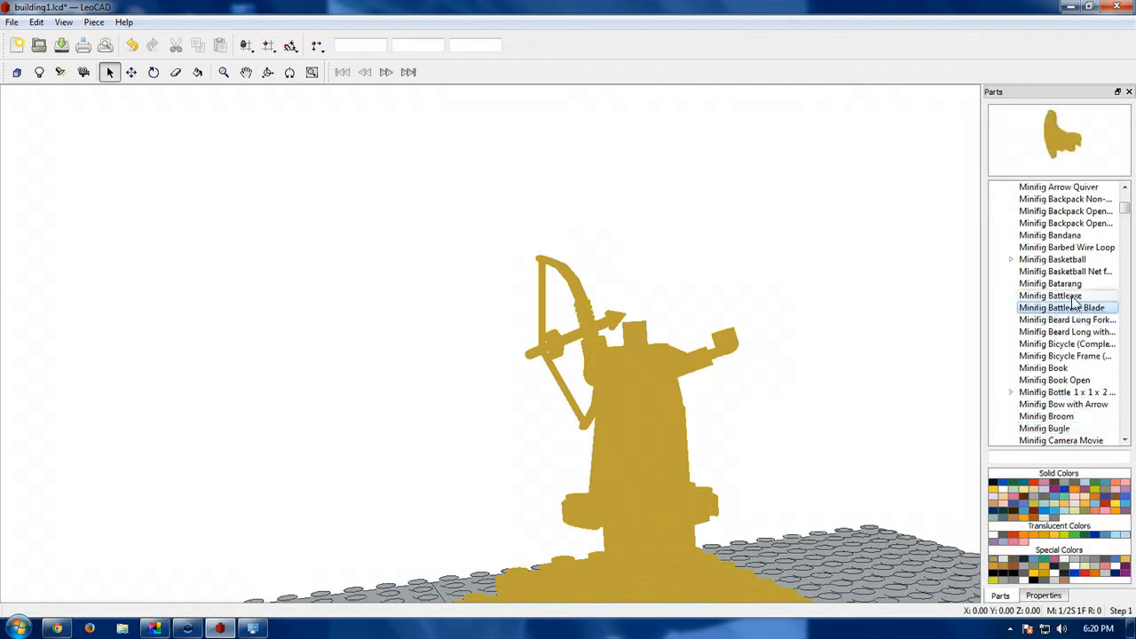
click(1067, 247)
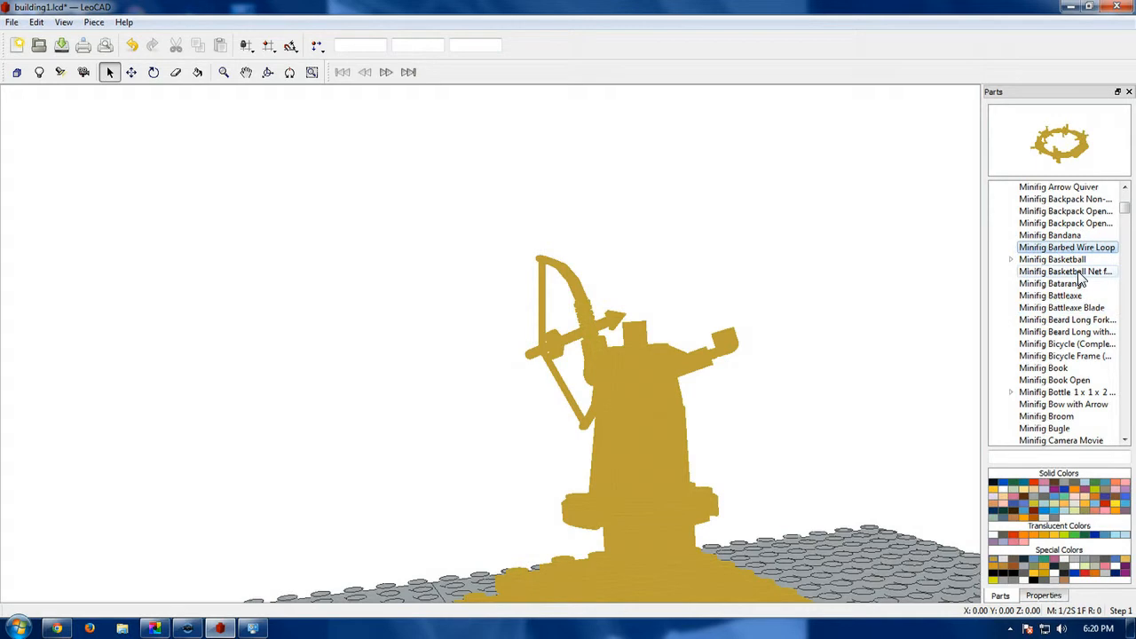
click(1065, 223)
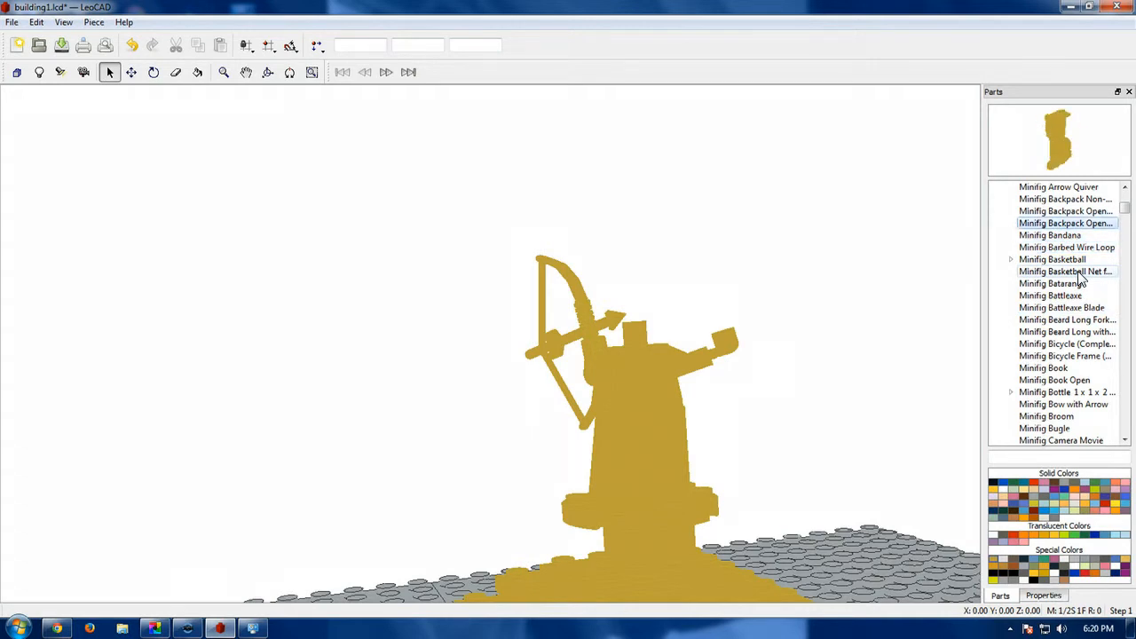
Scroll to the minifig heads and preview the female, alien and elf heads.
scroll(down, 3)
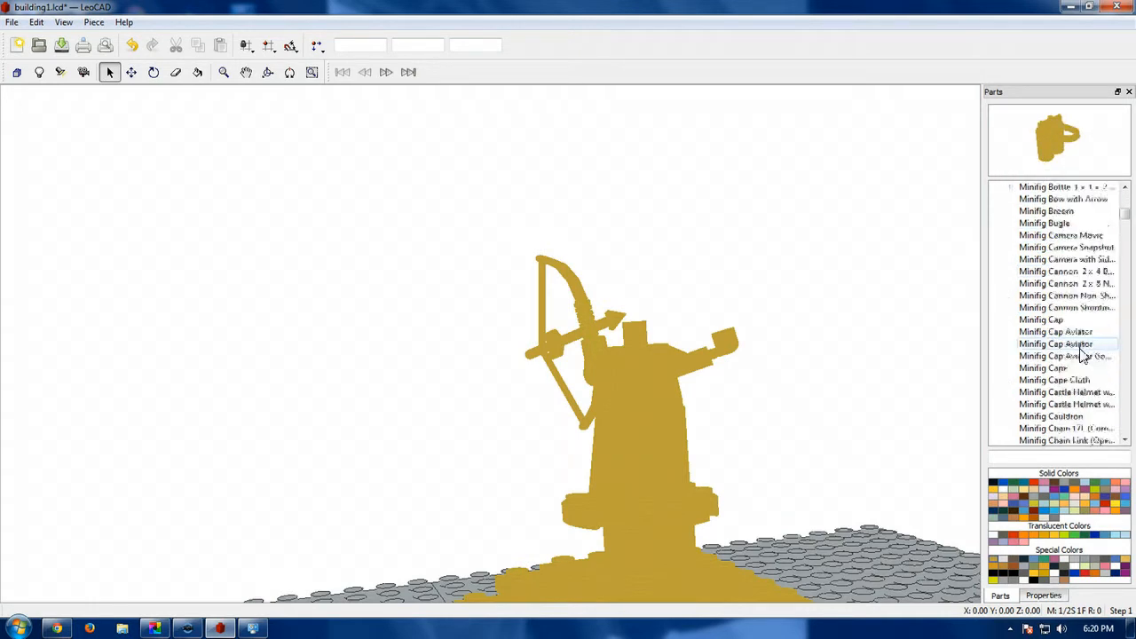
scroll(down, 3)
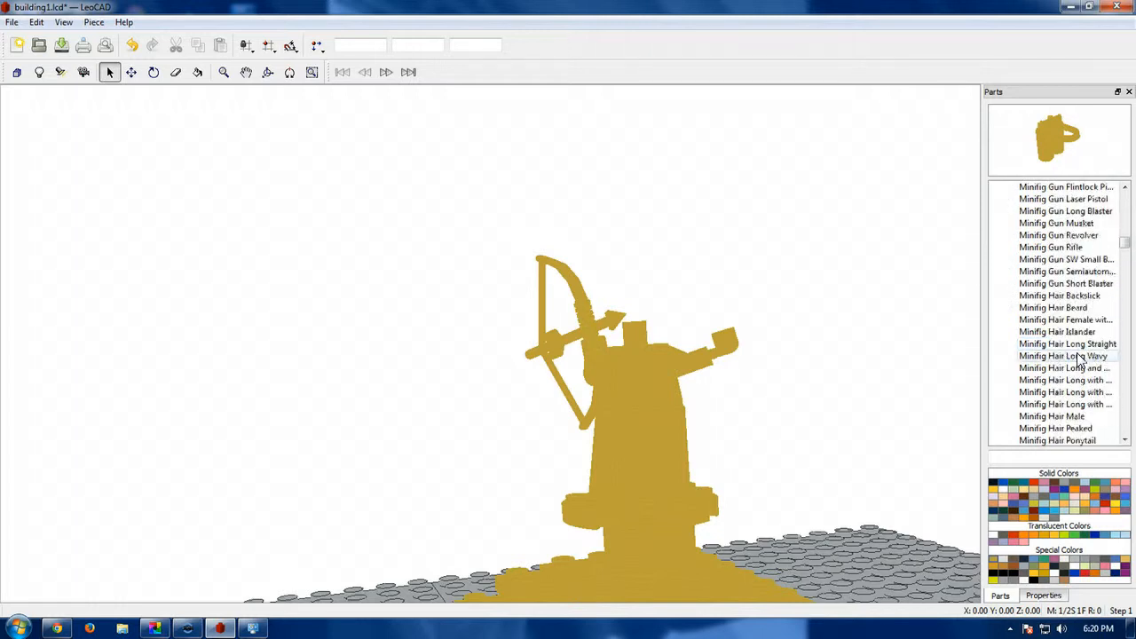
scroll(down, 3)
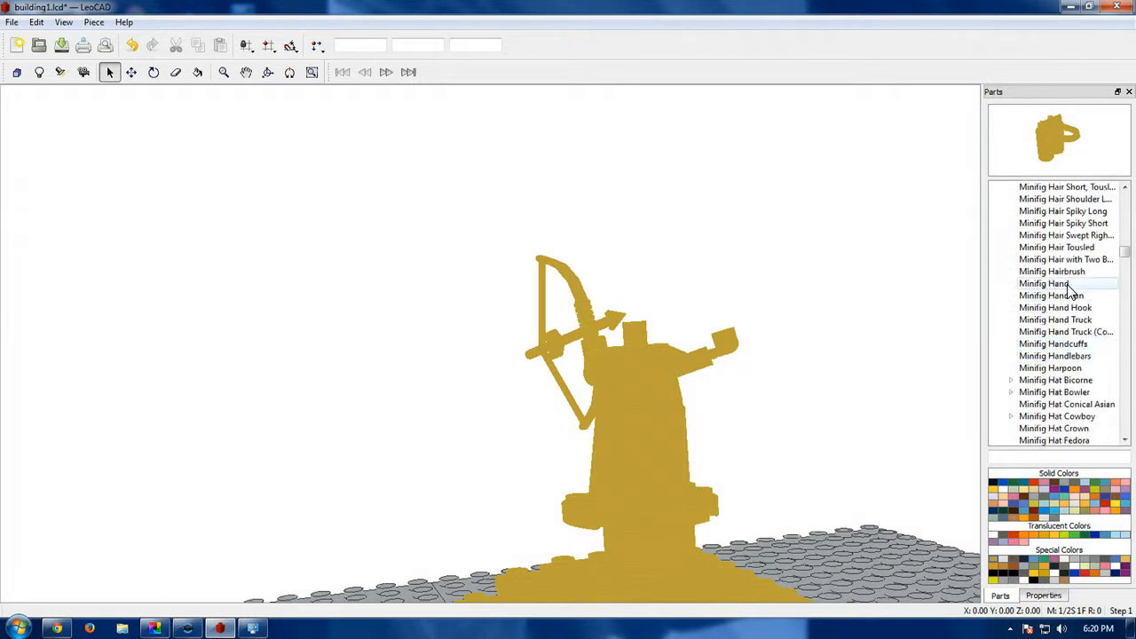
scroll(down, 3)
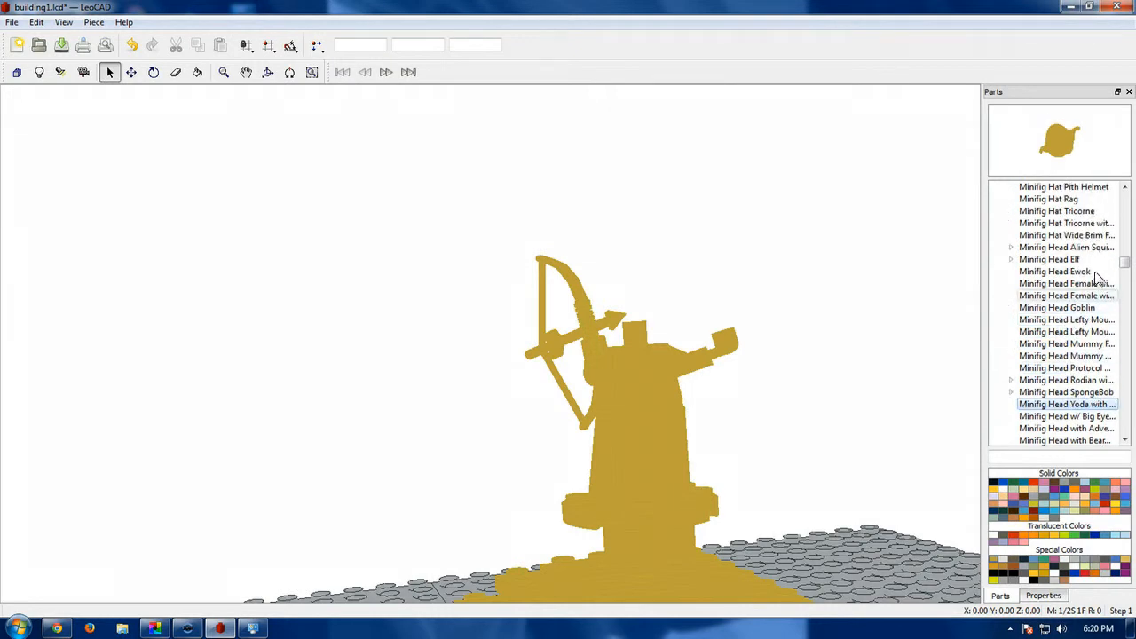
click(1066, 283)
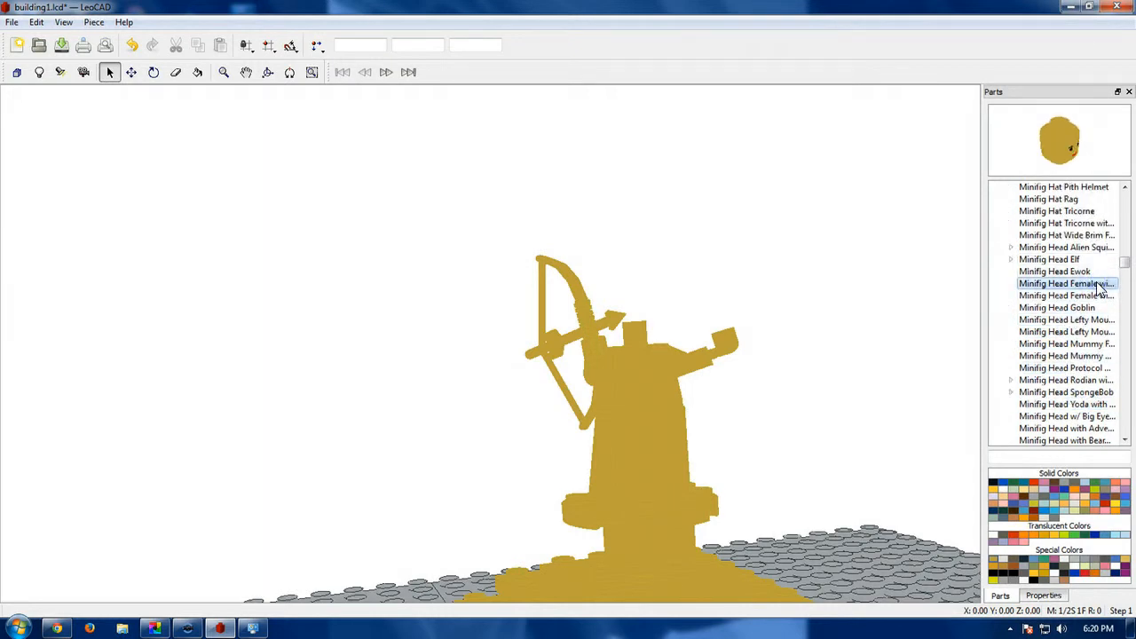
click(1065, 296)
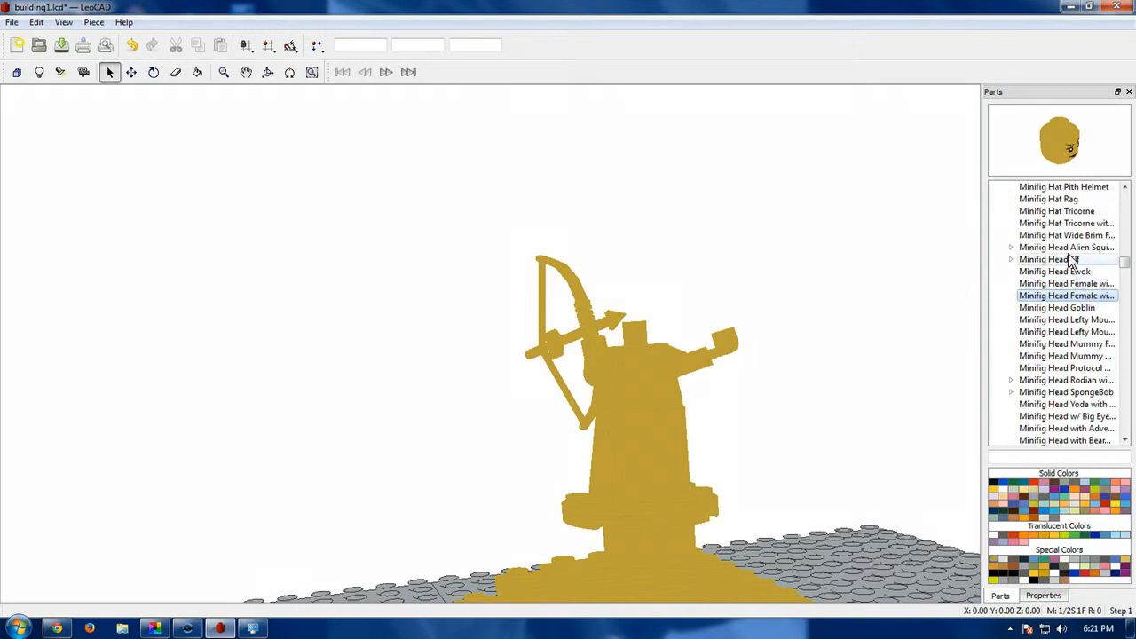
click(1066, 247)
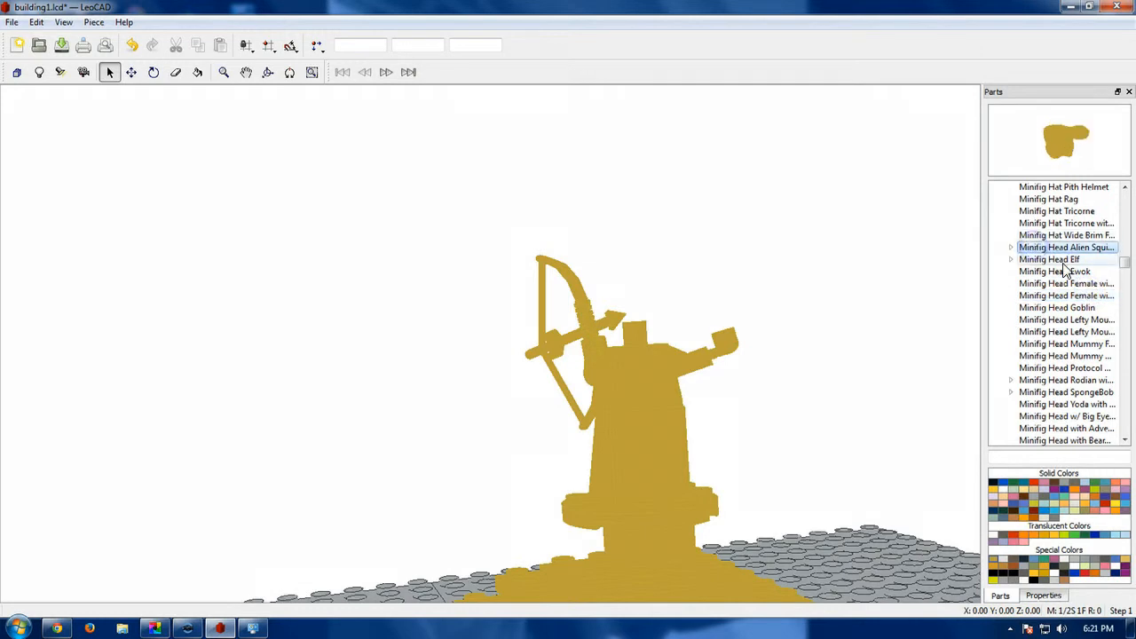
click(1051, 259)
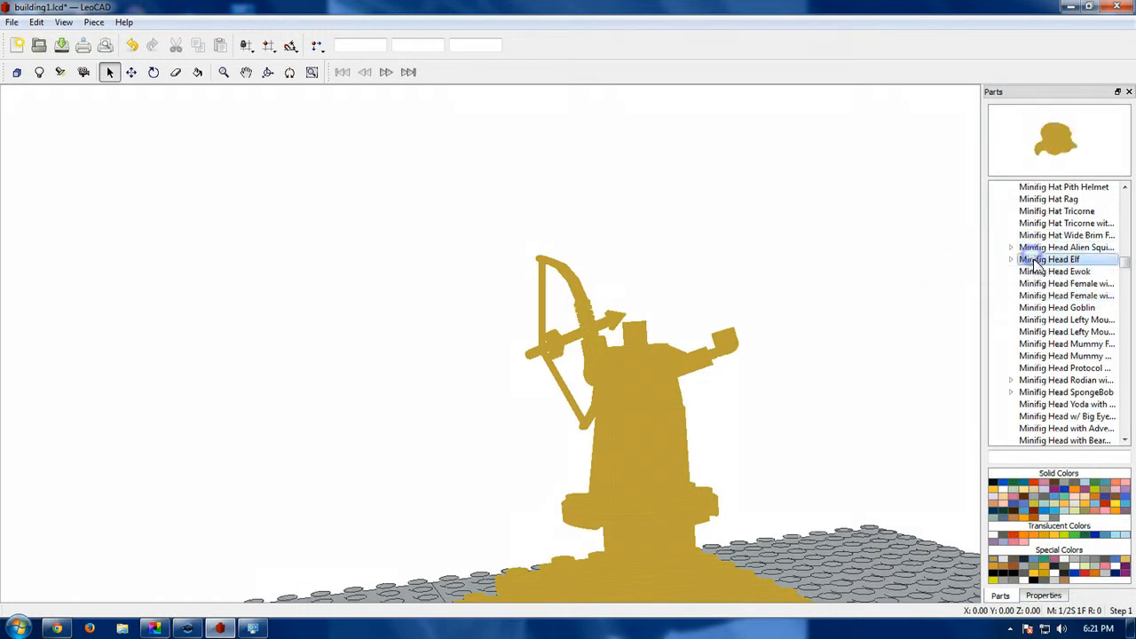
click(1065, 296)
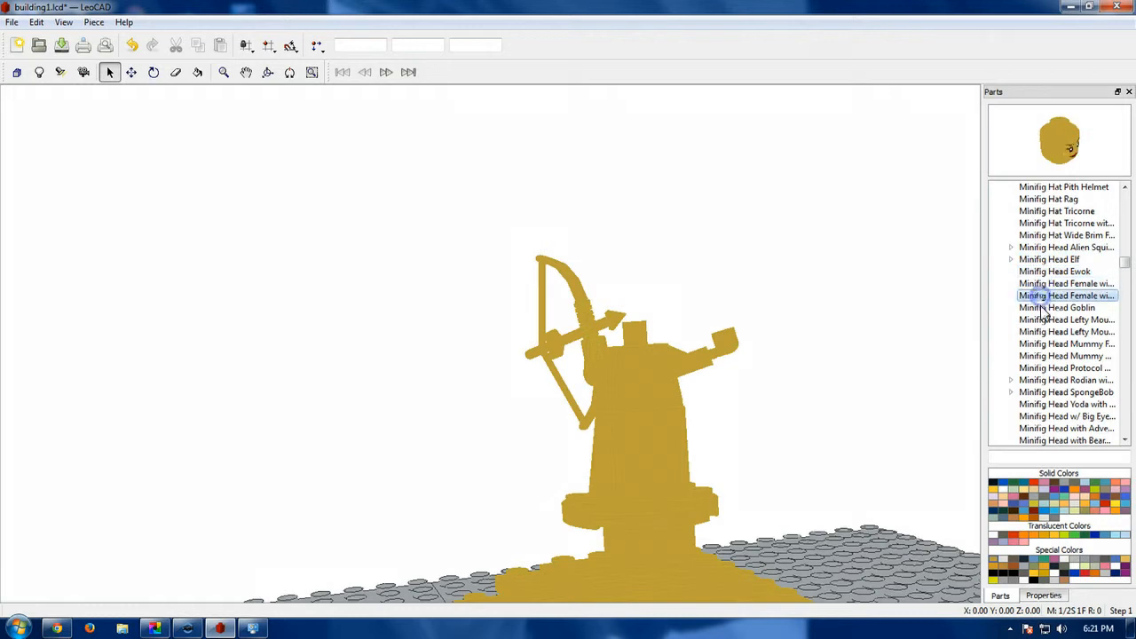
Preview the big-eyed head, then place the plain minifig head on the statue.
scroll(down, 3)
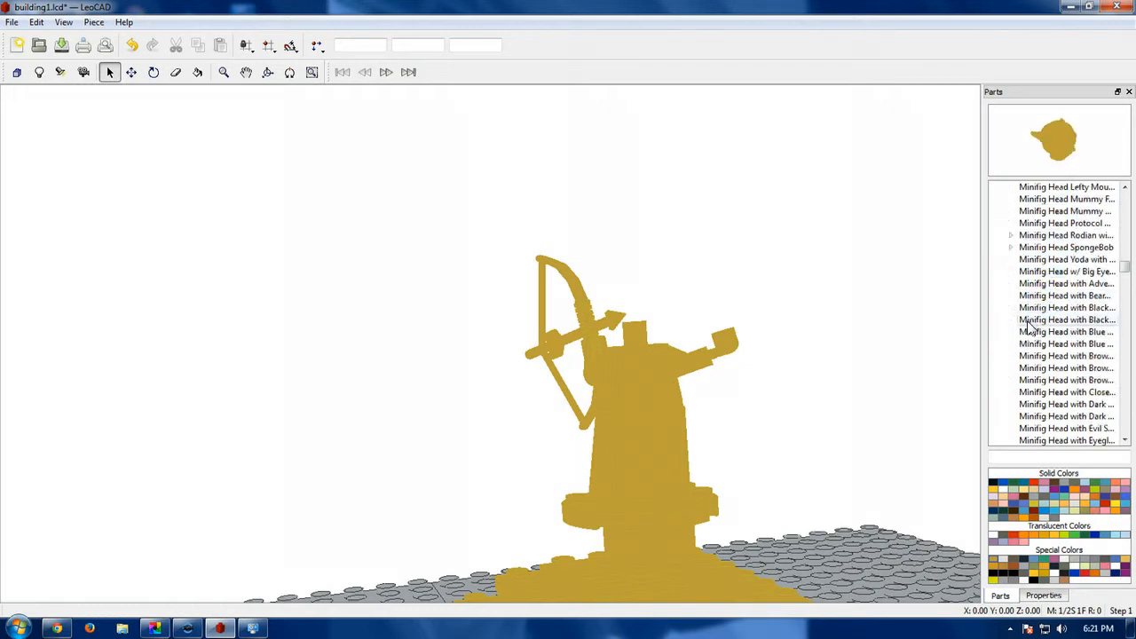
click(1065, 271)
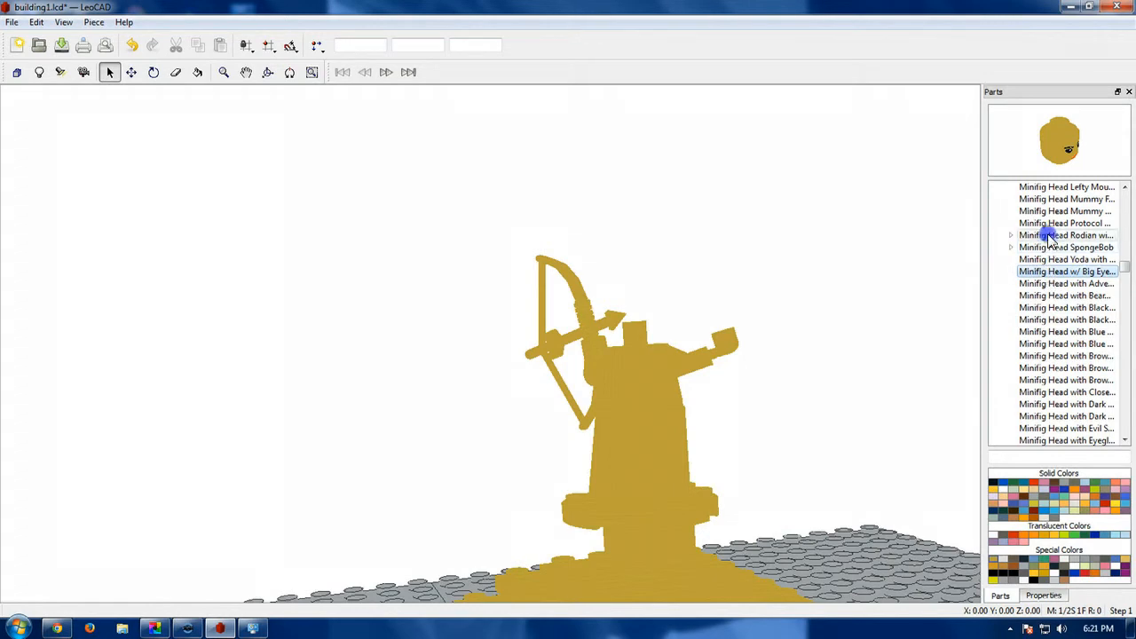
scroll(down, 3)
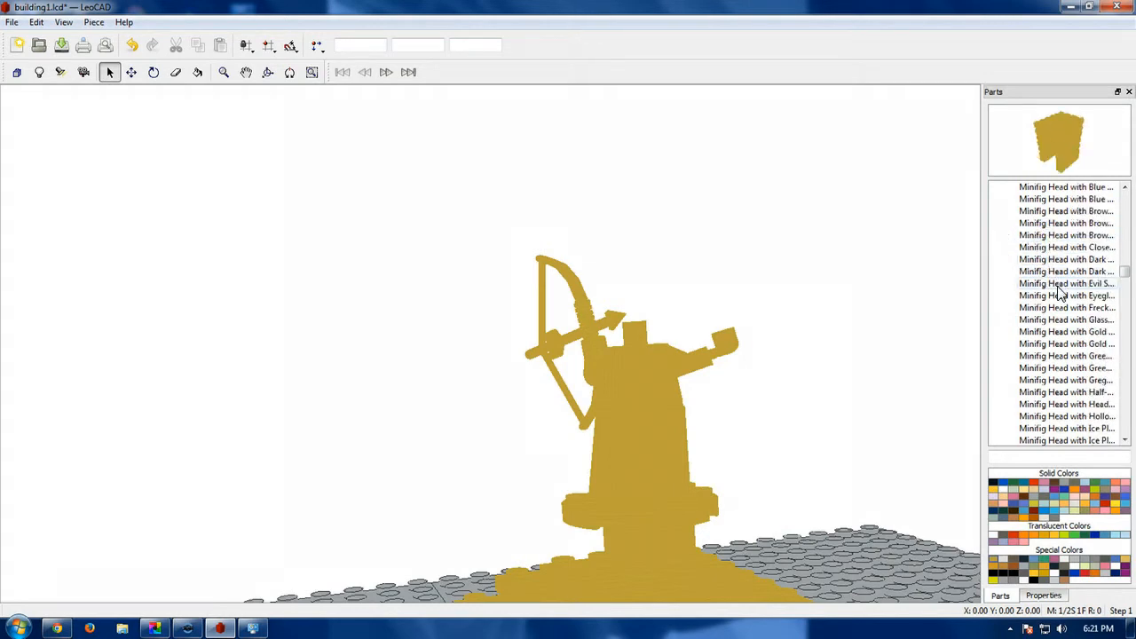
scroll(down, 3)
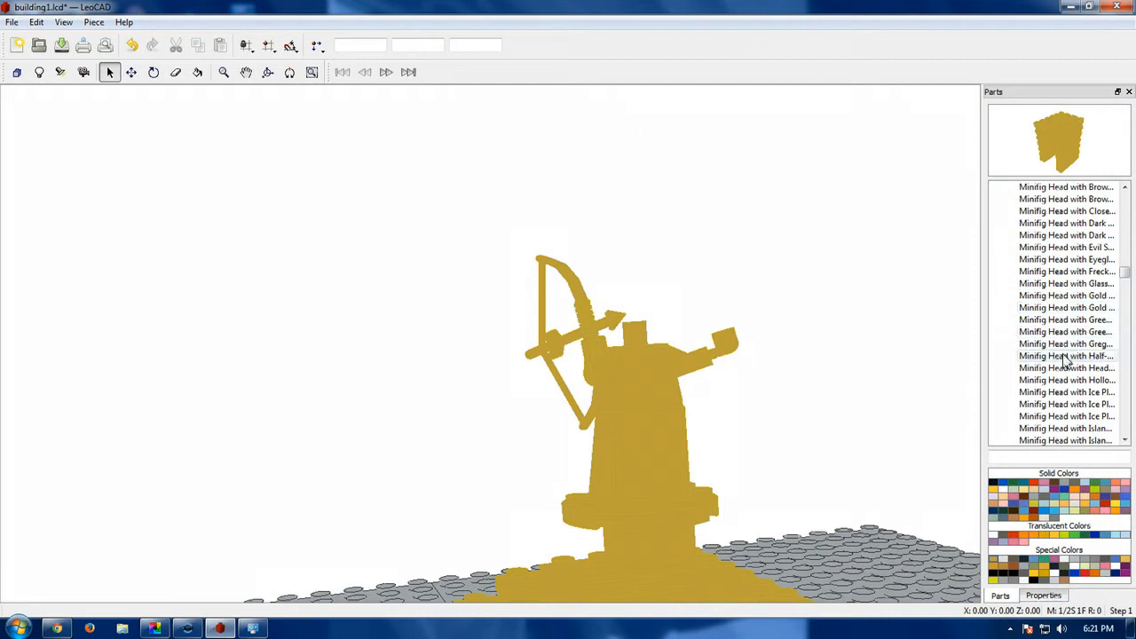
click(1065, 380)
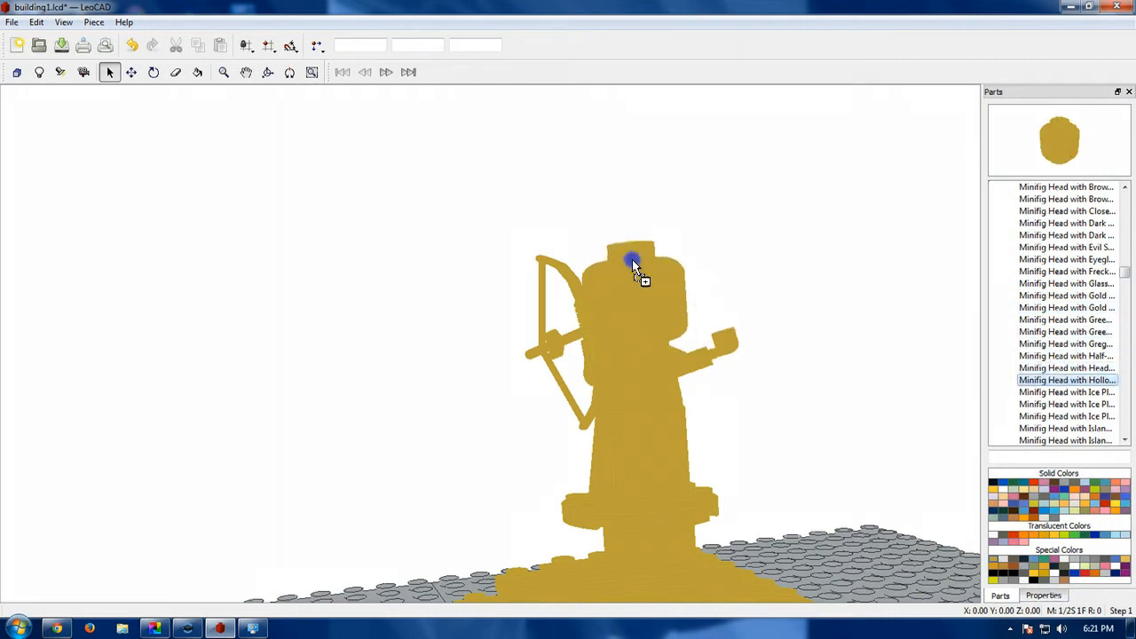
Preview the Ponytail and Long Wavy hair, add a long hair piece, and orbit to look down.
click(633, 262)
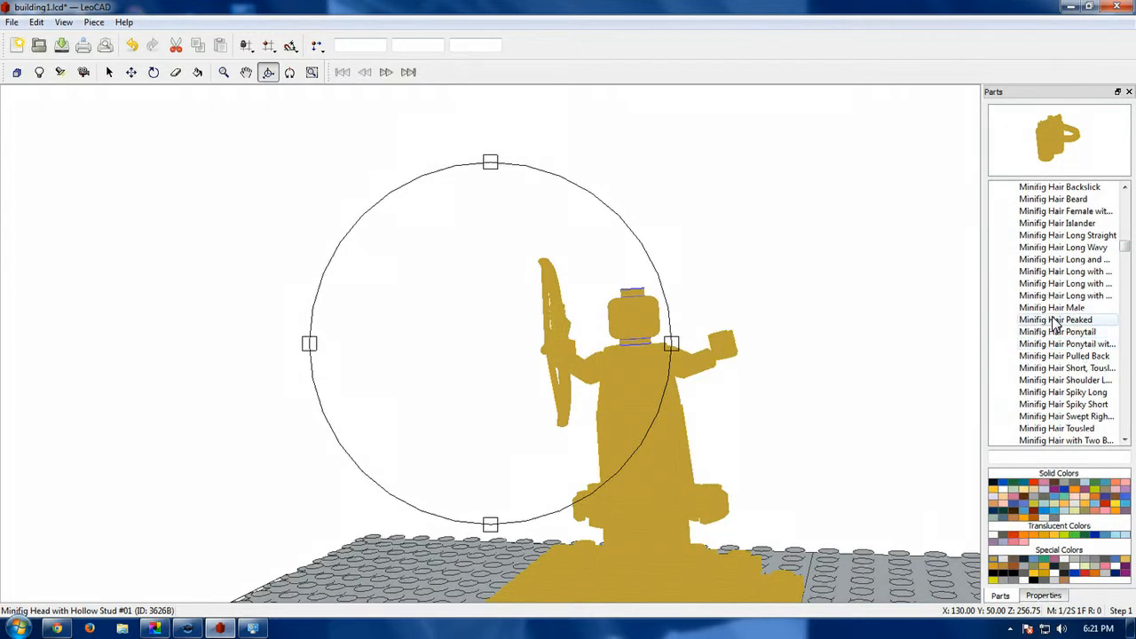
click(1057, 331)
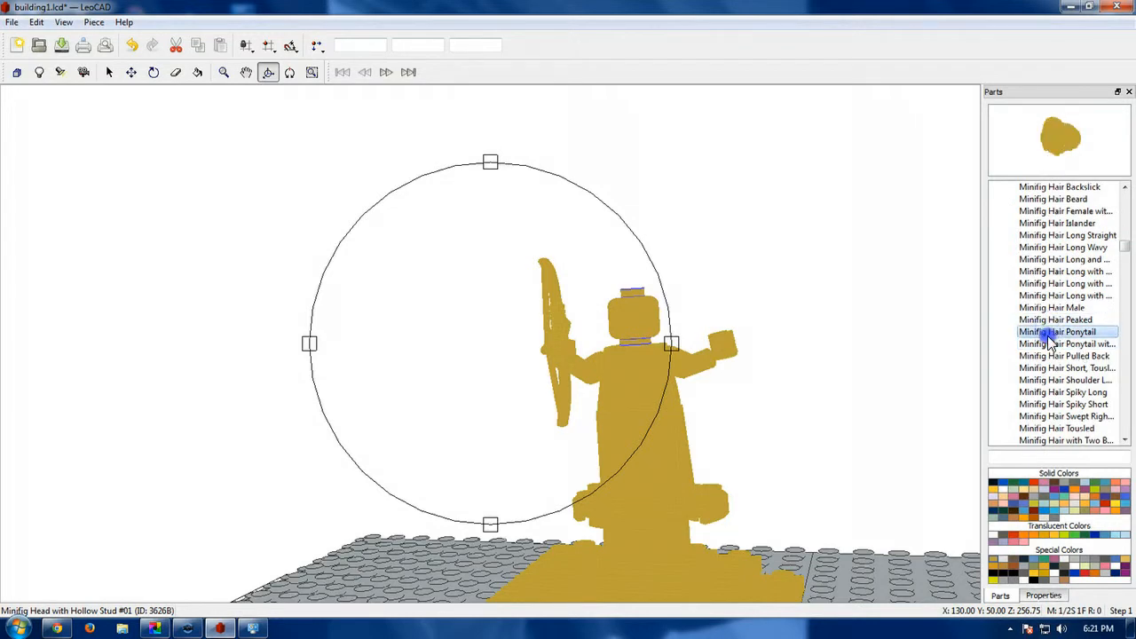
click(1064, 356)
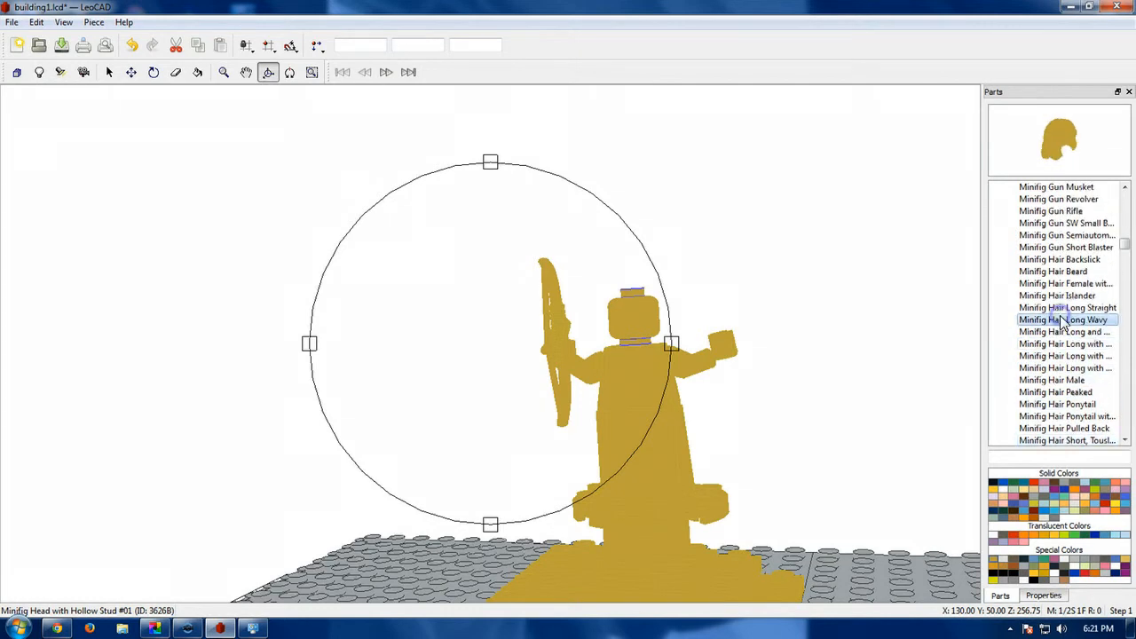
click(1066, 331)
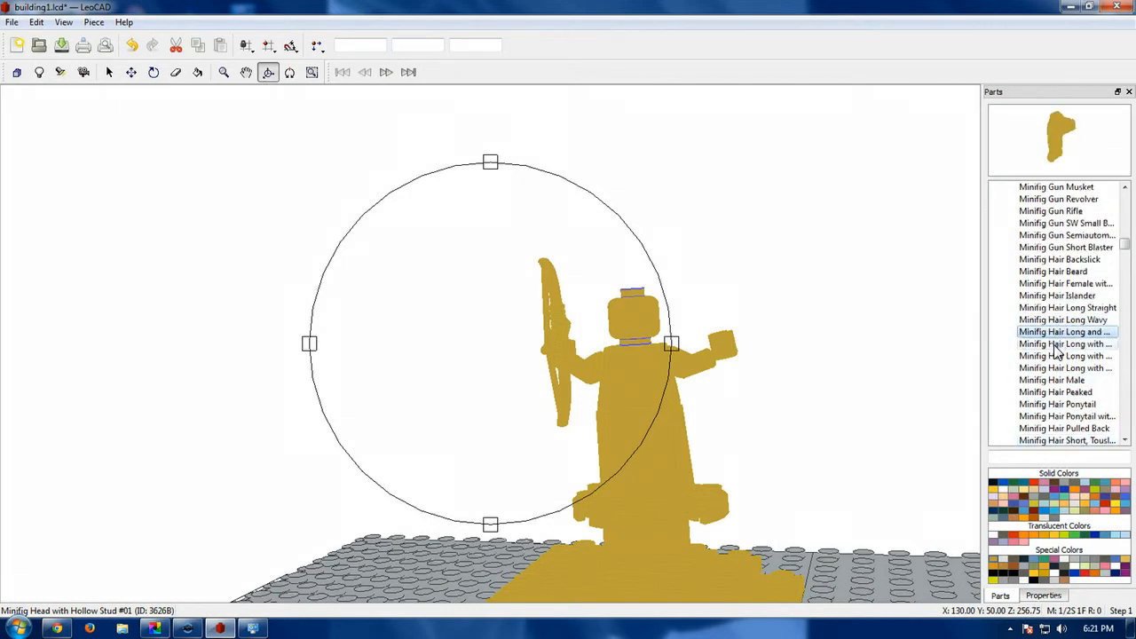
click(1065, 356)
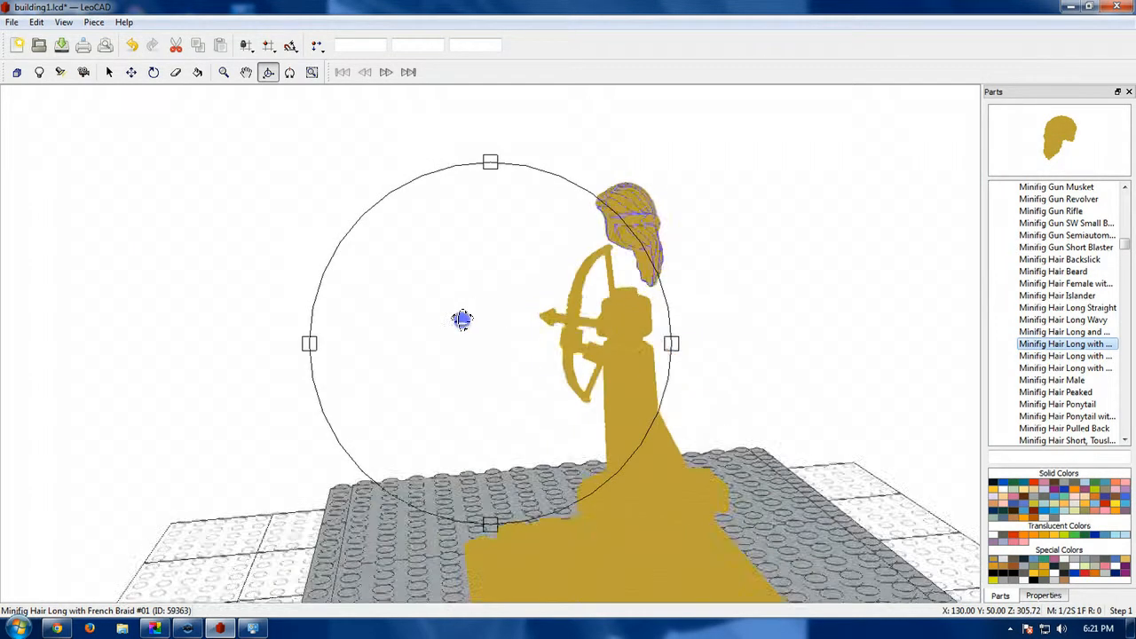
drag(462, 320, 672, 333)
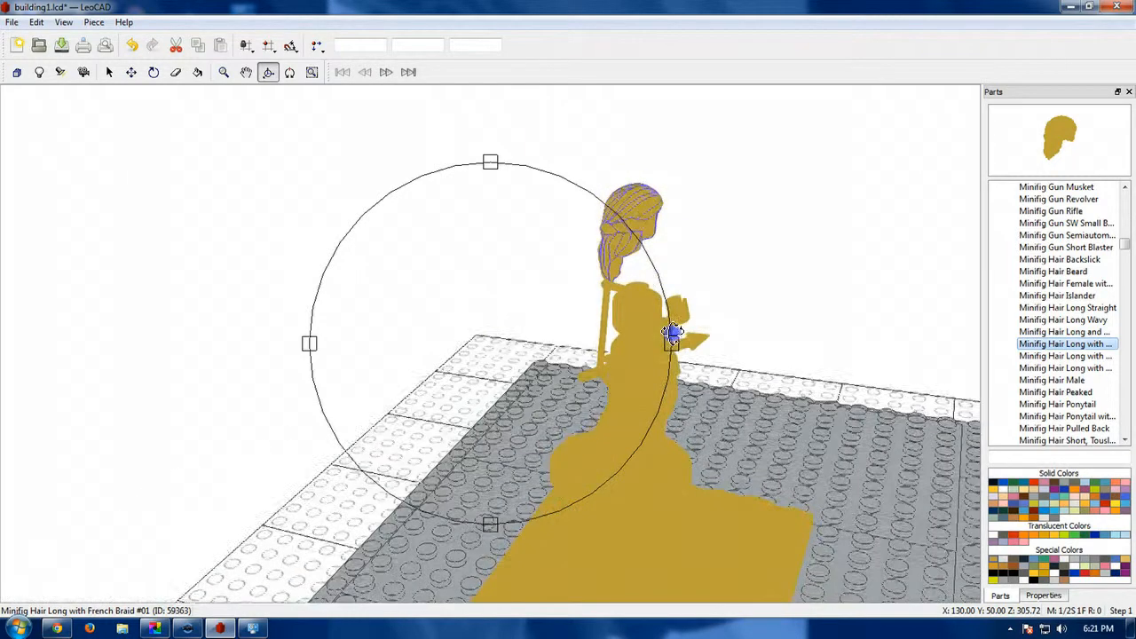
click(108, 72)
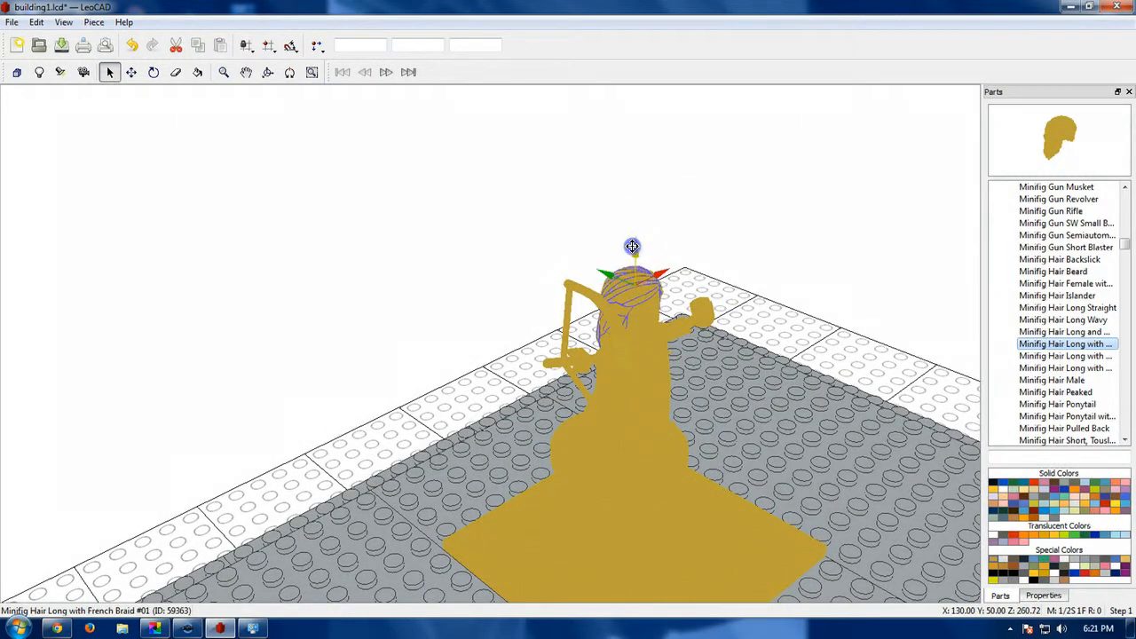
Toggle axis snapping and pan and orbit the view to seat the braided hair on the head.
click(268, 72)
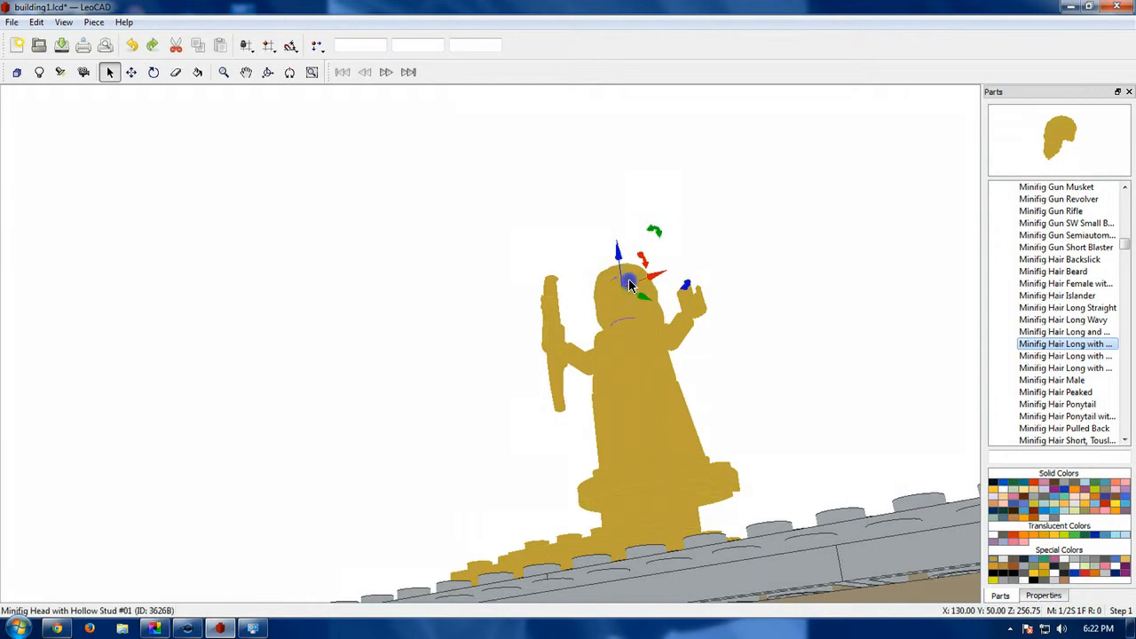
mouse_move(657, 302)
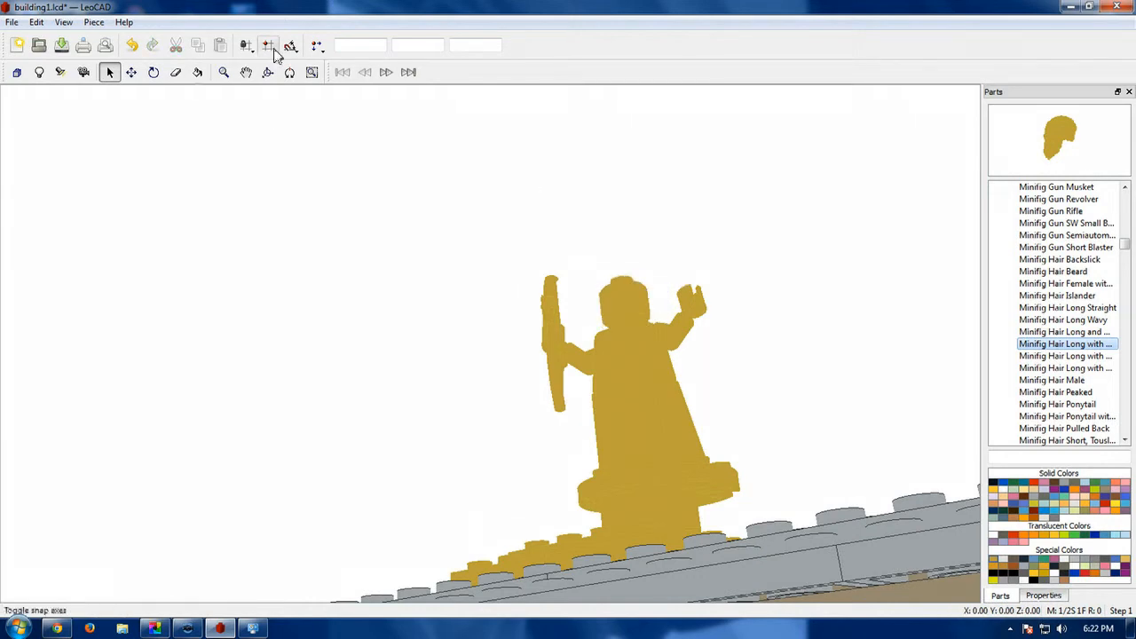
click(268, 46)
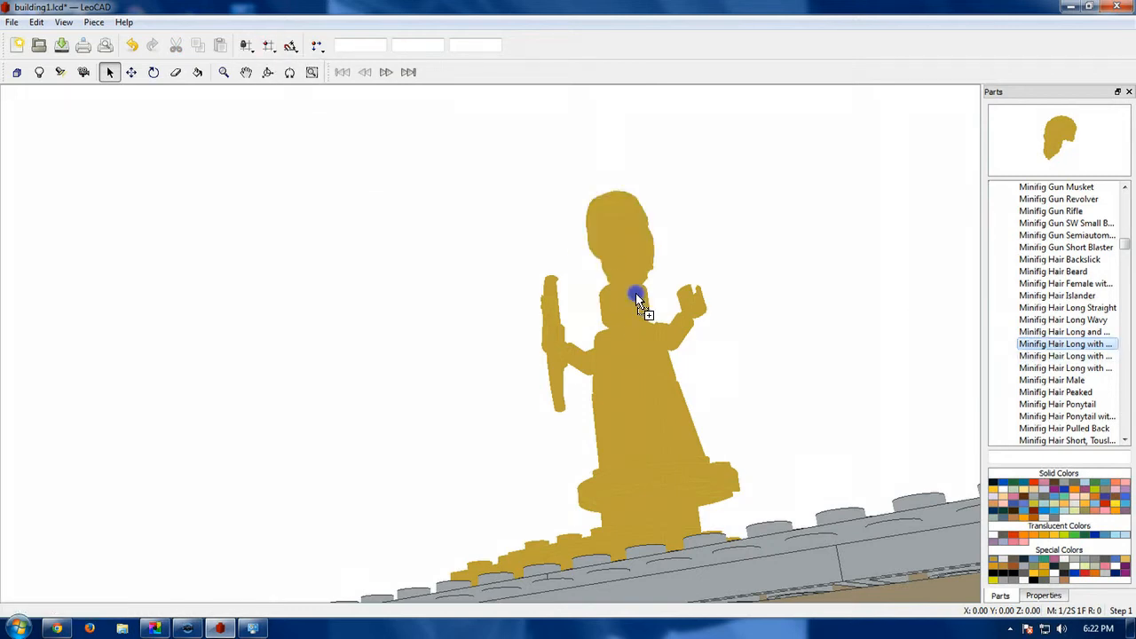
click(634, 297)
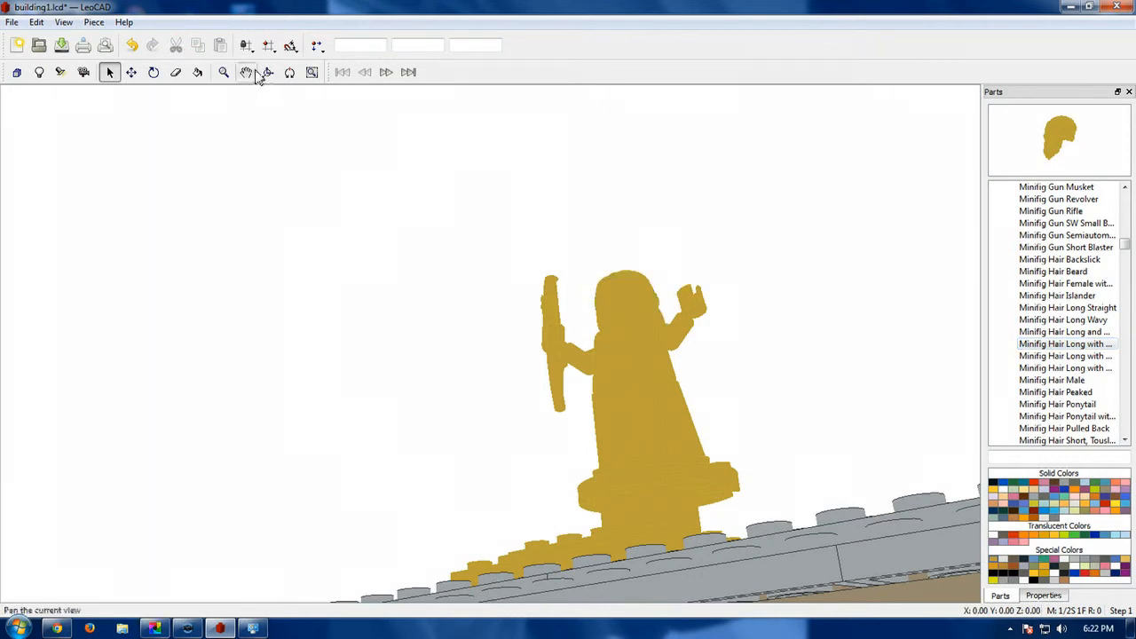
click(268, 72)
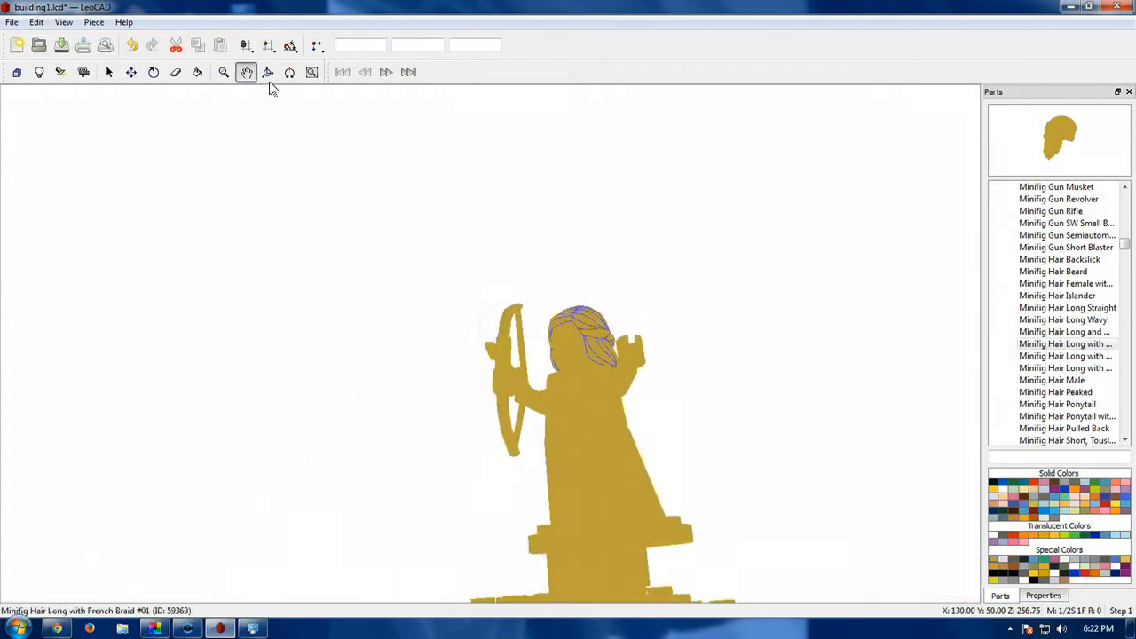
click(267, 72)
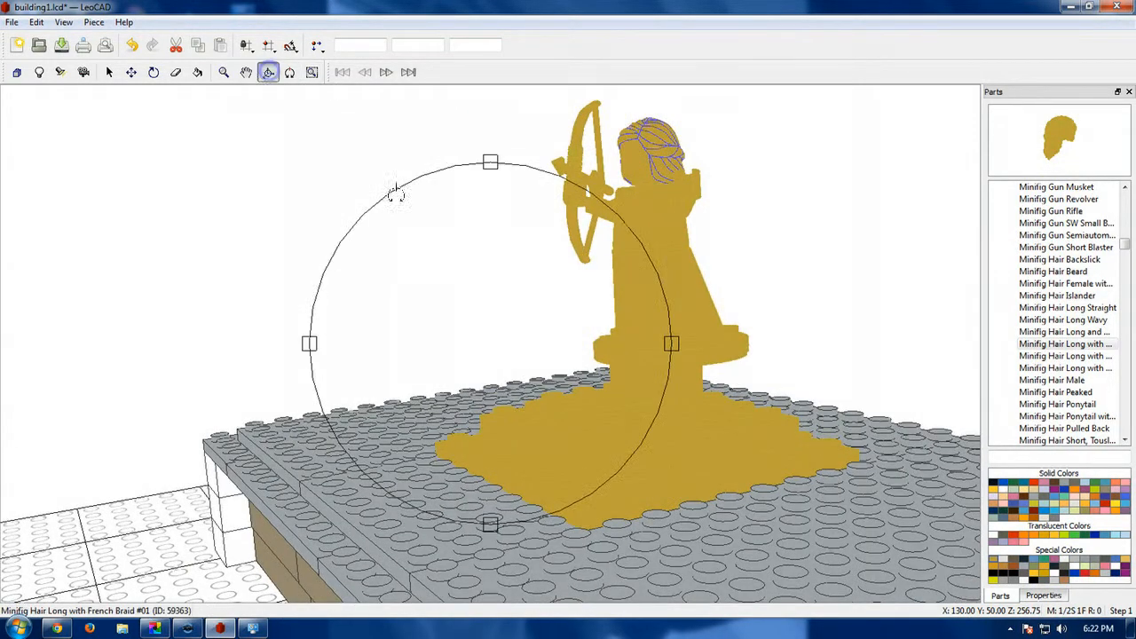
Orbit to view the statue from the side and deselect the hair piece.
drag(395, 195, 532, 297)
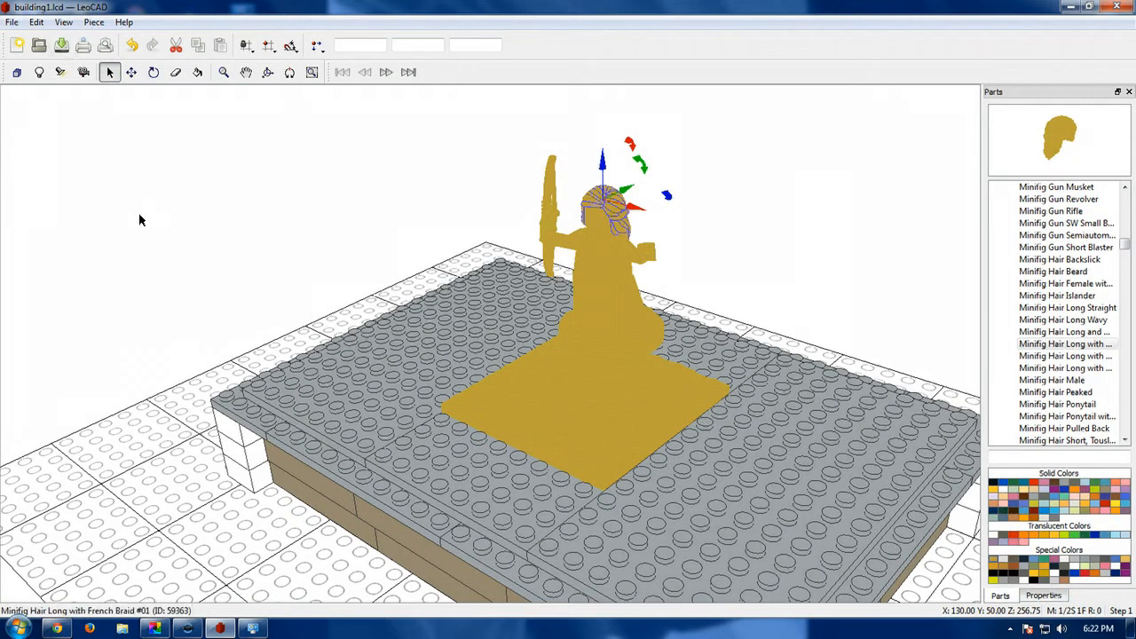
click(11, 22)
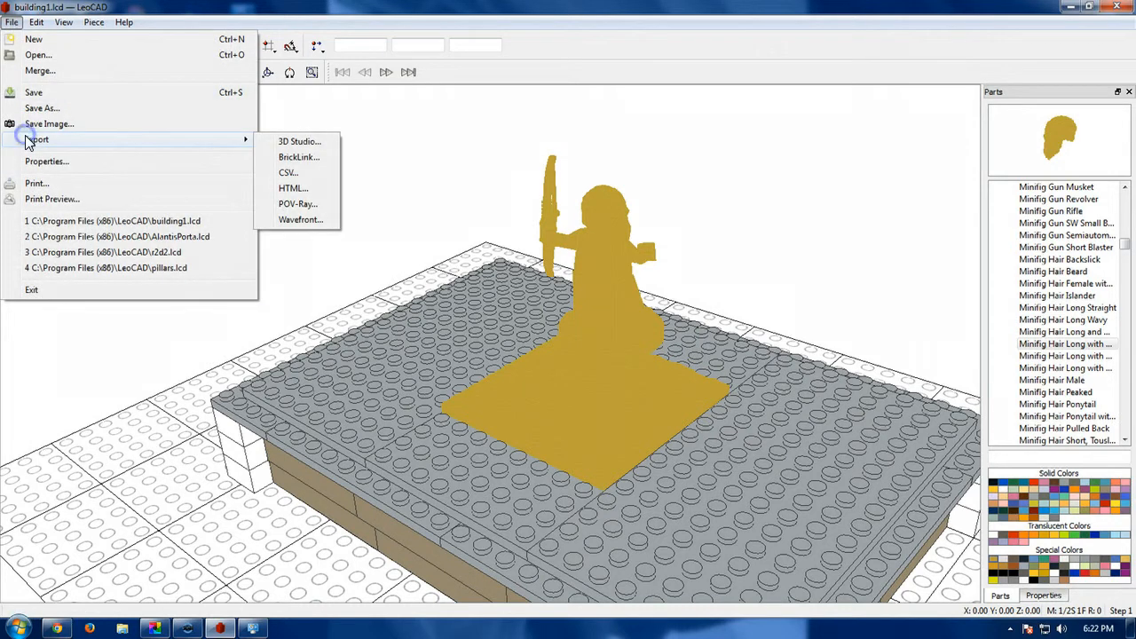
mouse_move(299, 142)
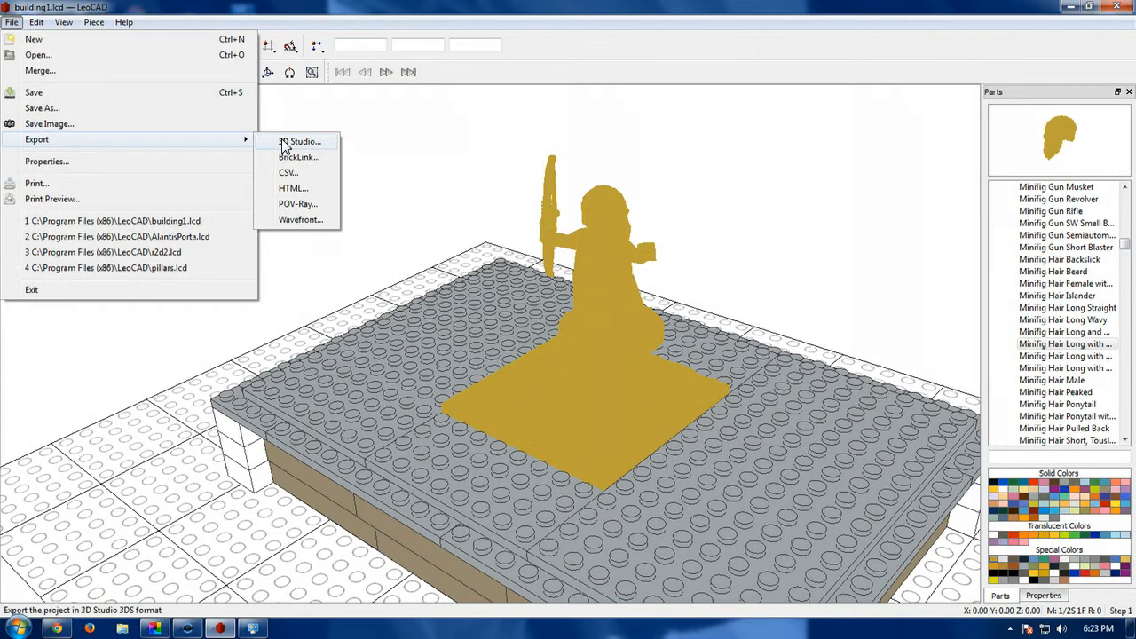
Choose the 3D Studio format from the Export menu.
click(300, 141)
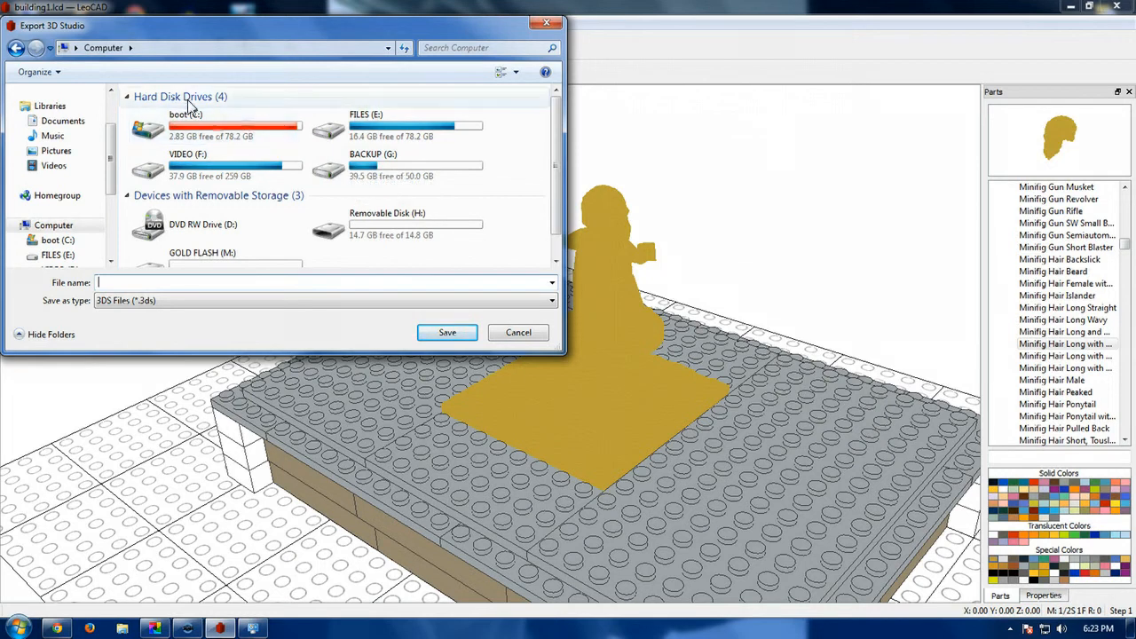
Browse to VIDEO (F:) > CGI, enter the file name, and save the 3DS export.
double_click(187, 164)
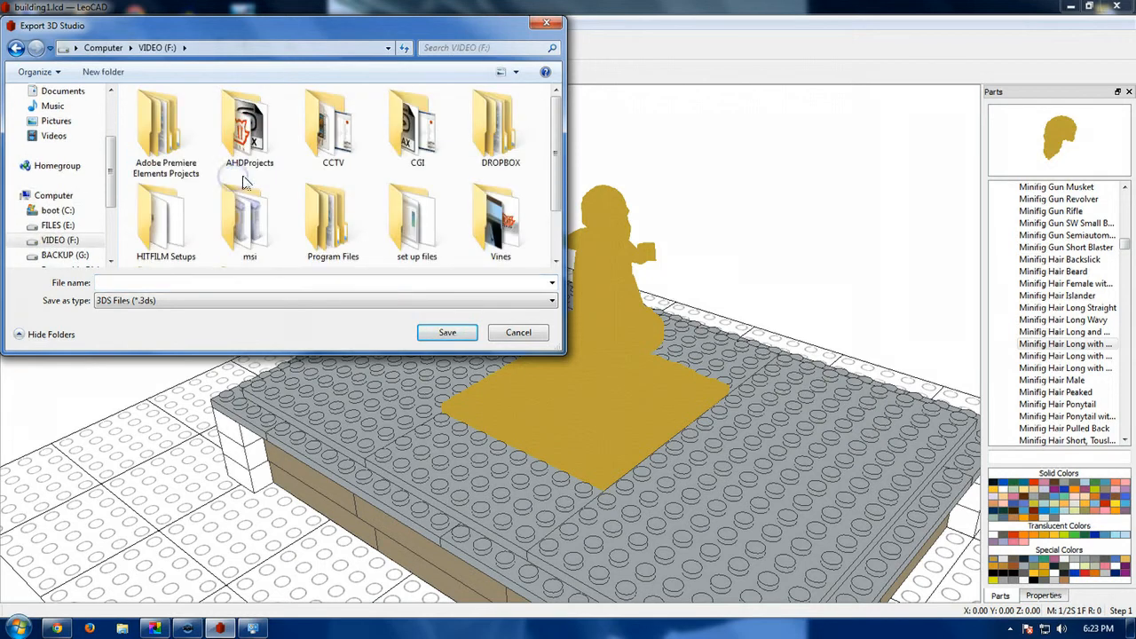
mouse_move(417, 129)
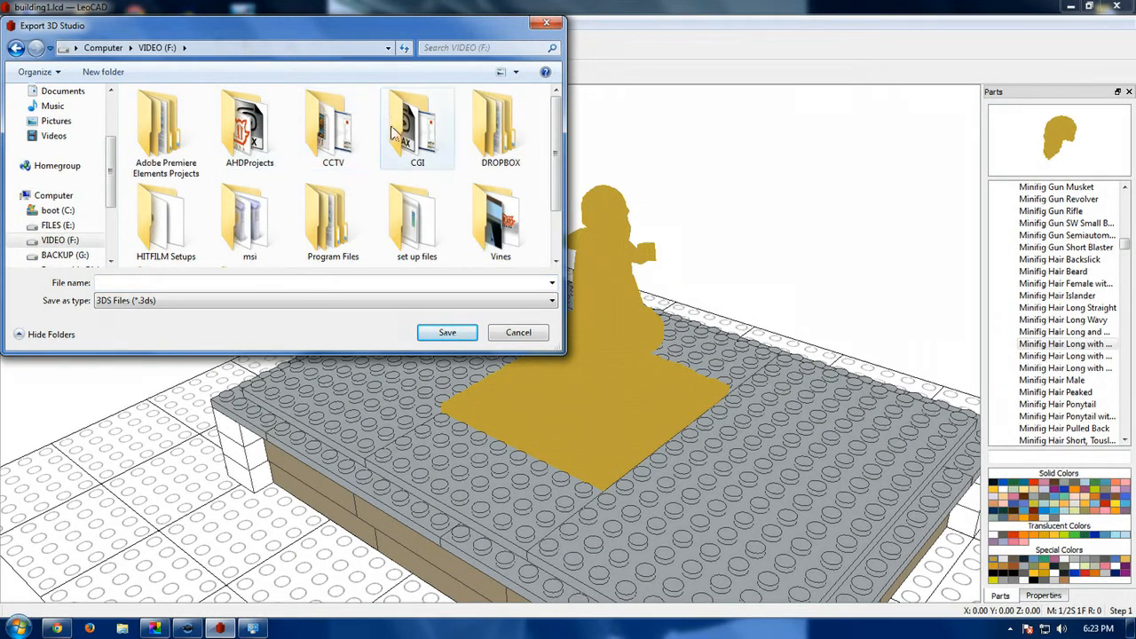
double_click(416, 129)
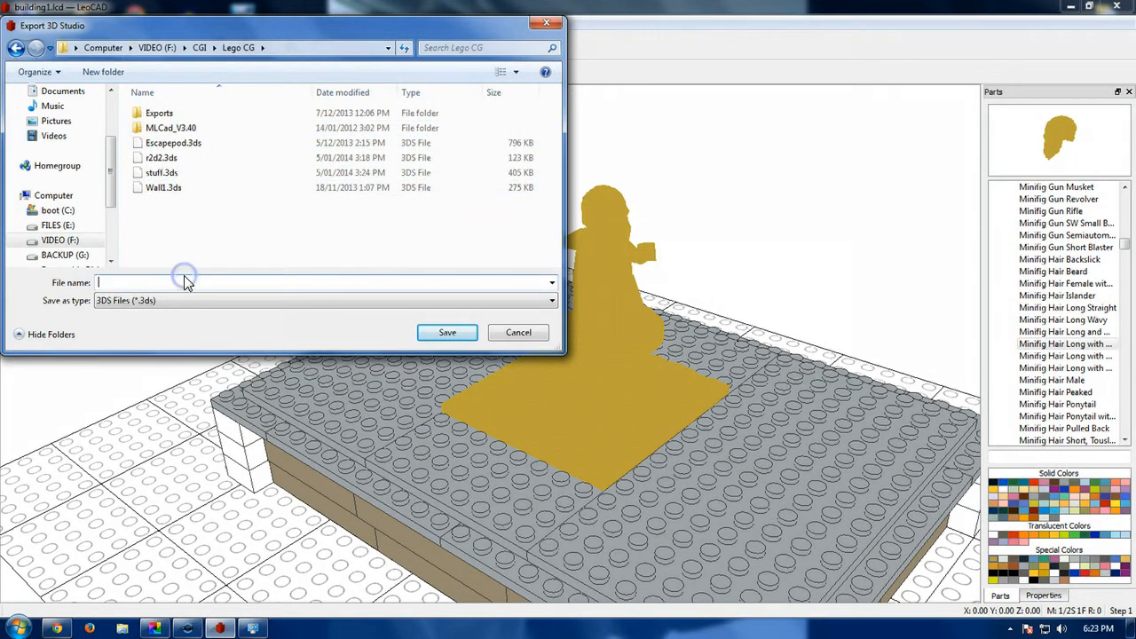
text(St)
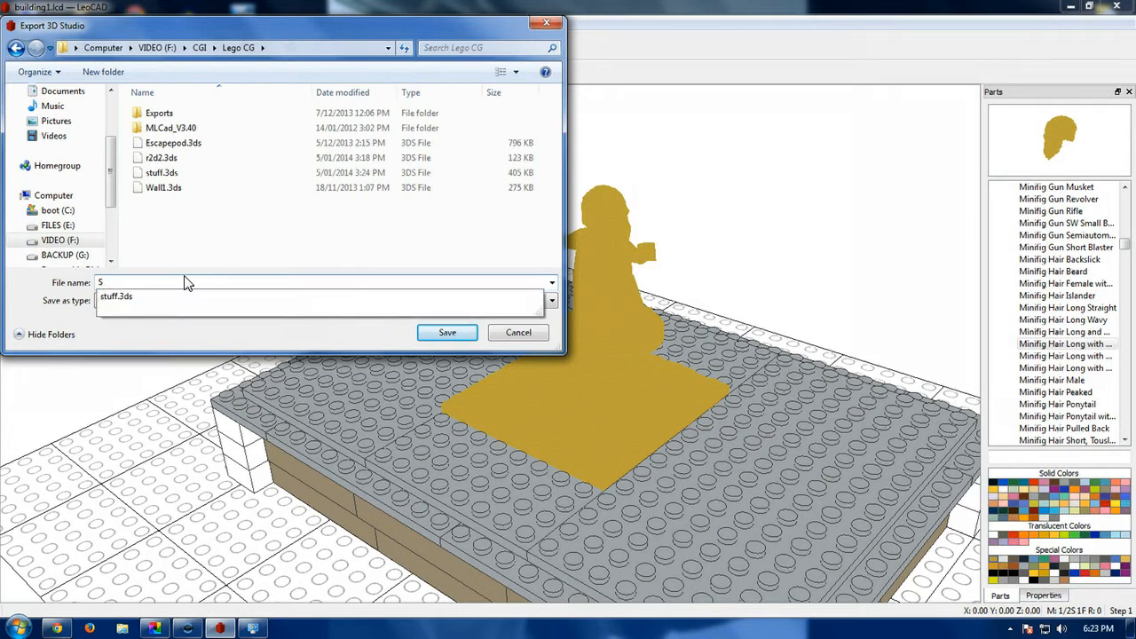
text(_Mo)
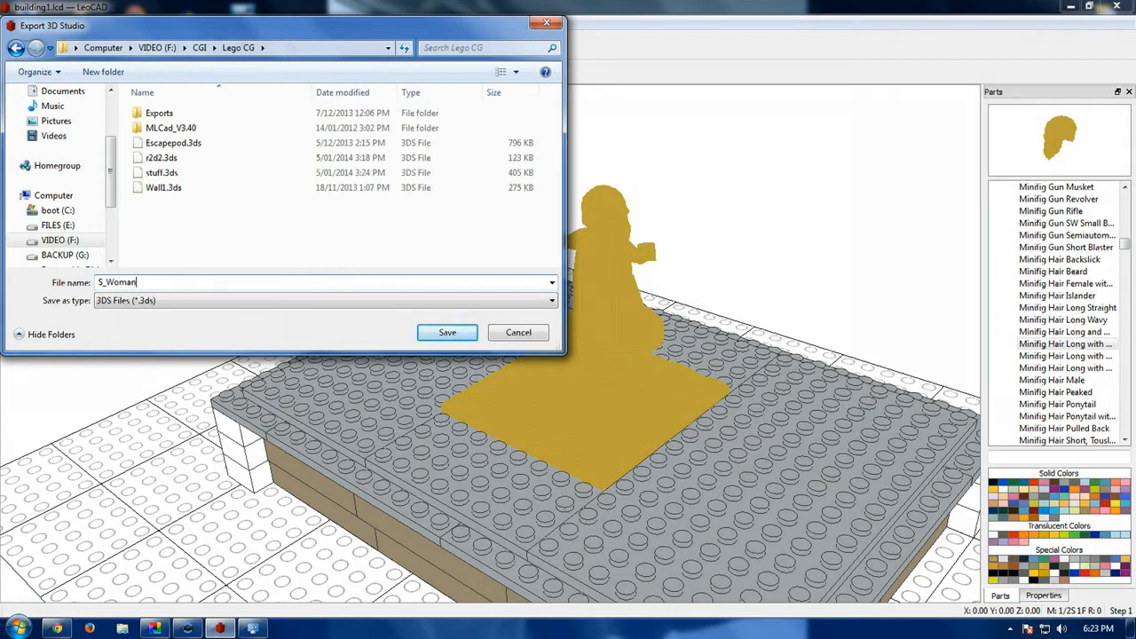
click(448, 332)
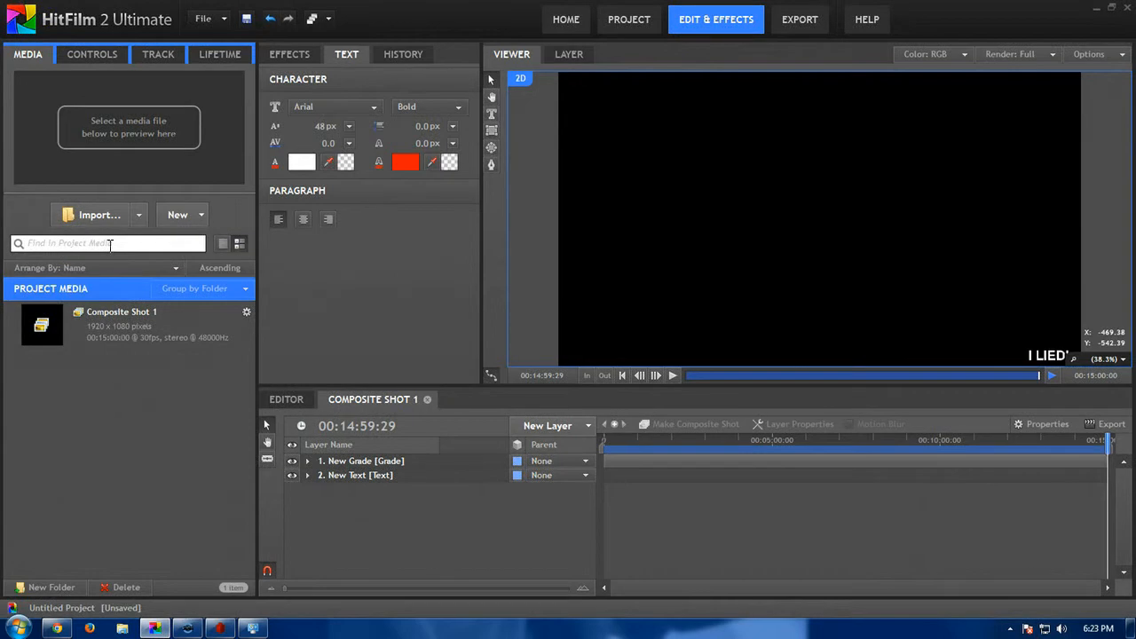
Clear to an empty project and import S_Woman1.3ds as a 3D model.
click(124, 324)
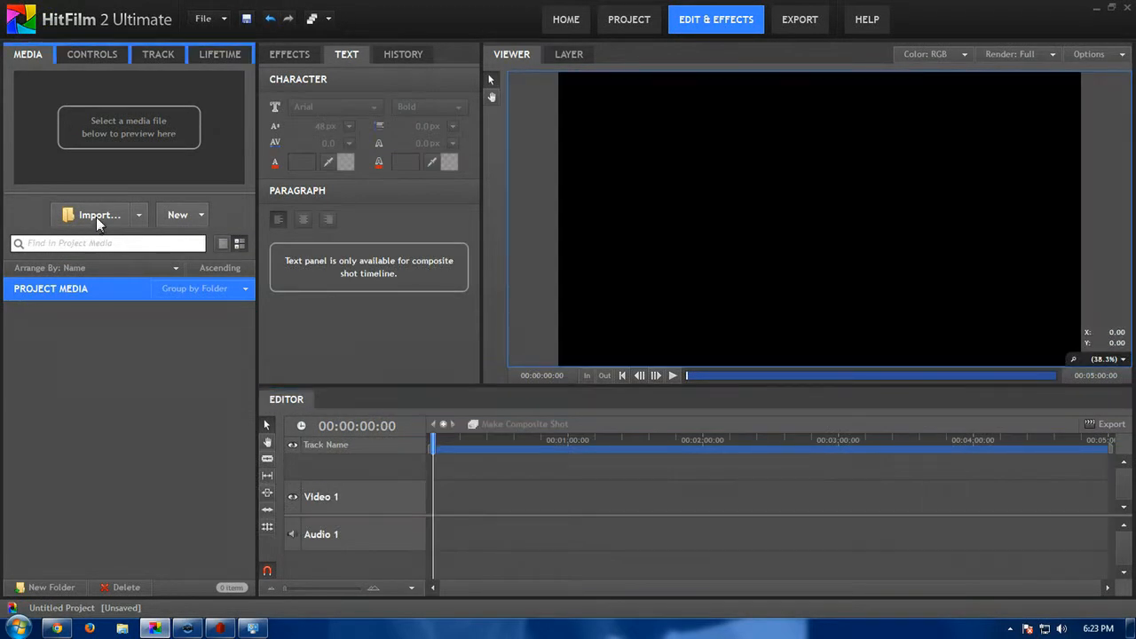
click(93, 215)
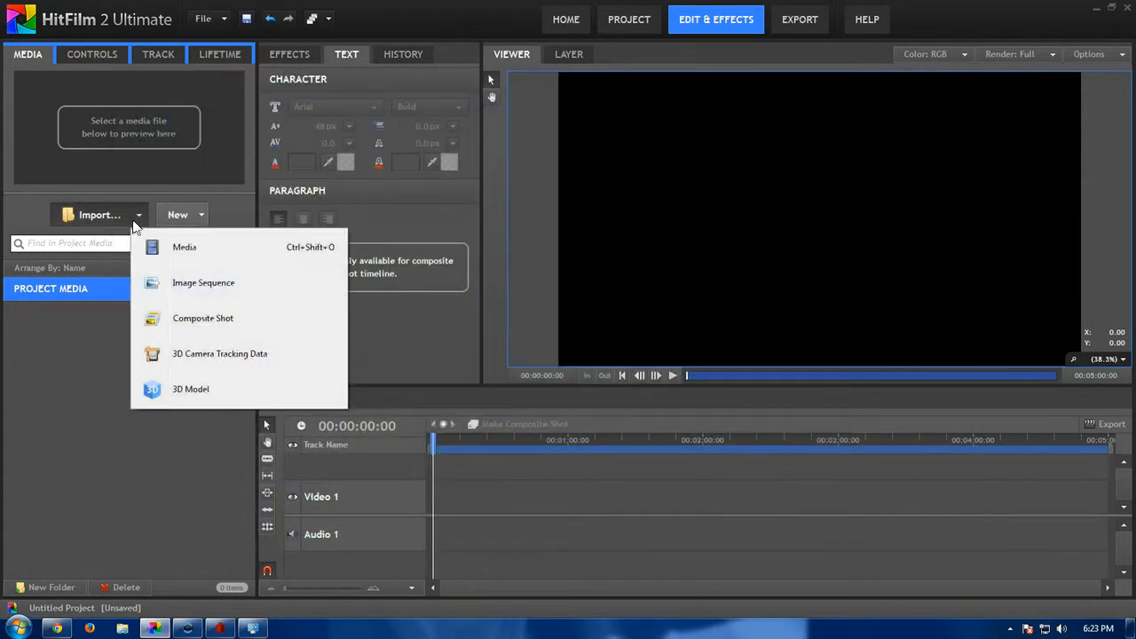
click(189, 389)
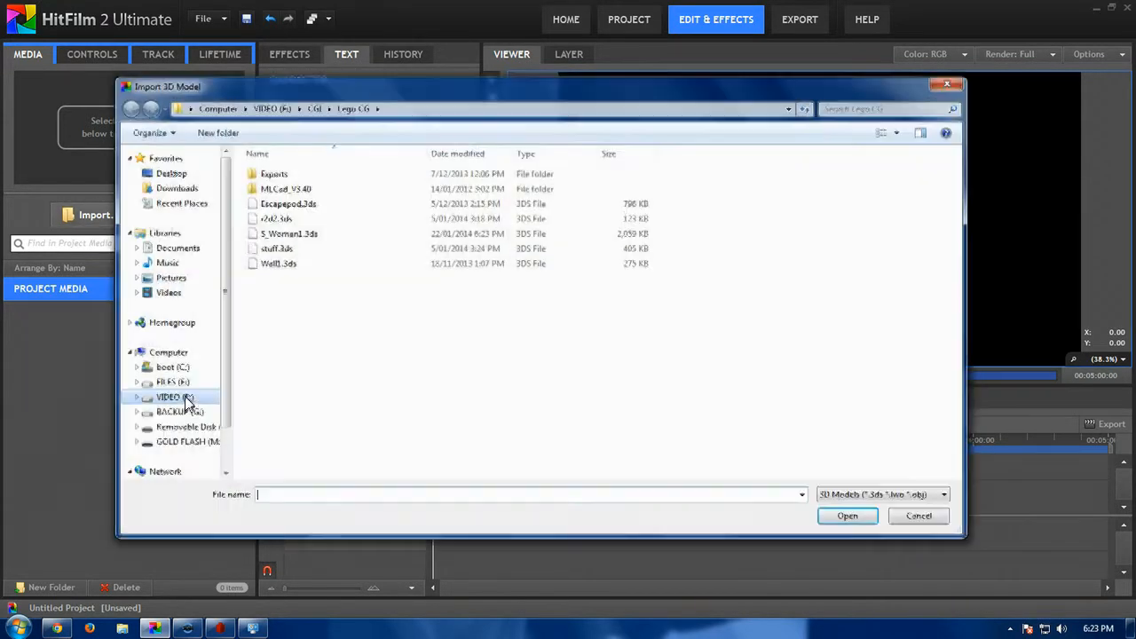
click(289, 233)
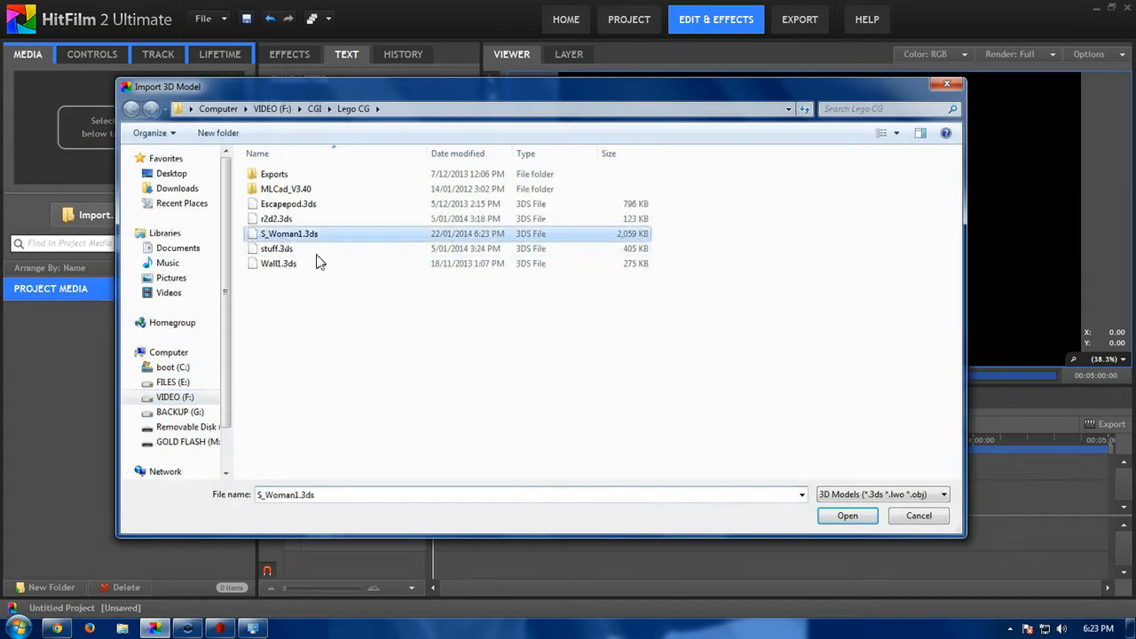
click(847, 516)
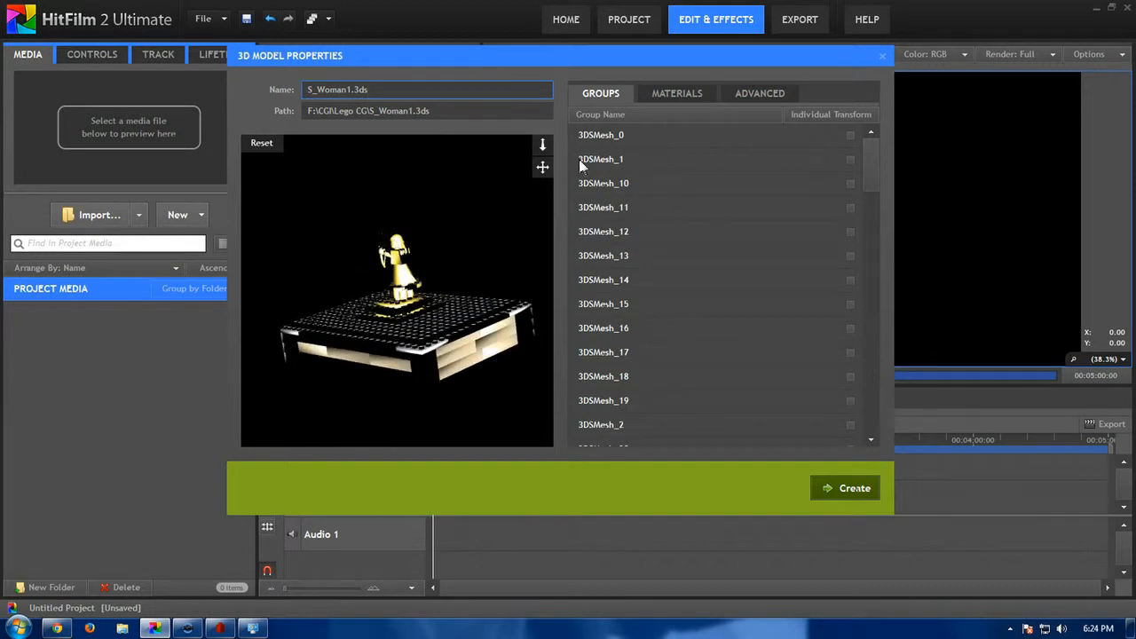
Highlight the hair's mesh group in the model preview.
click(601, 134)
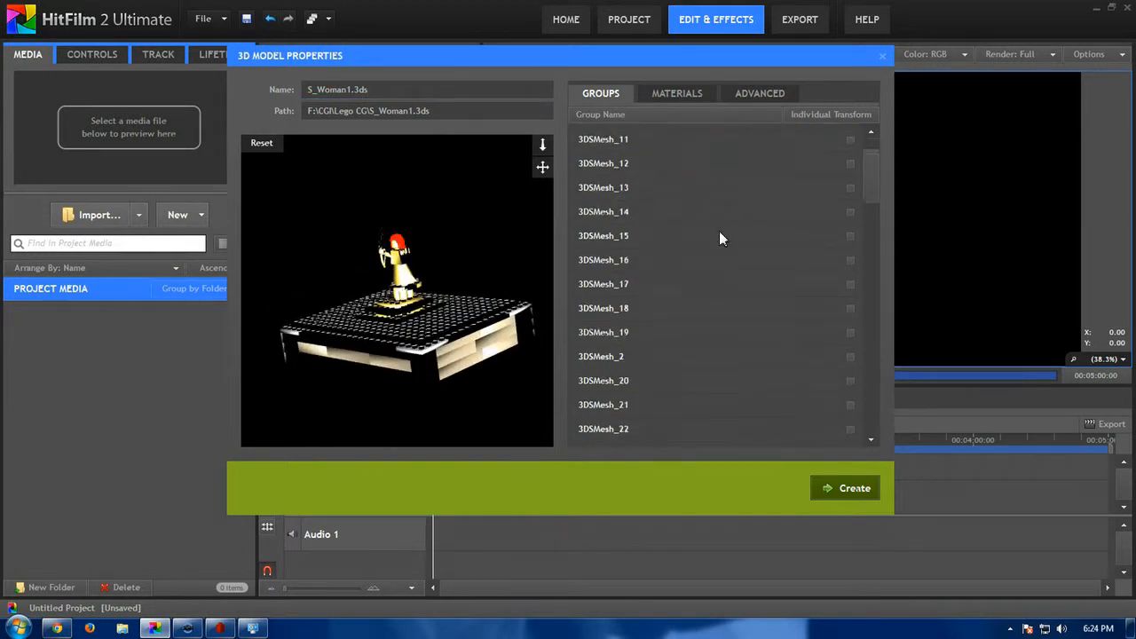
mouse_move(601, 430)
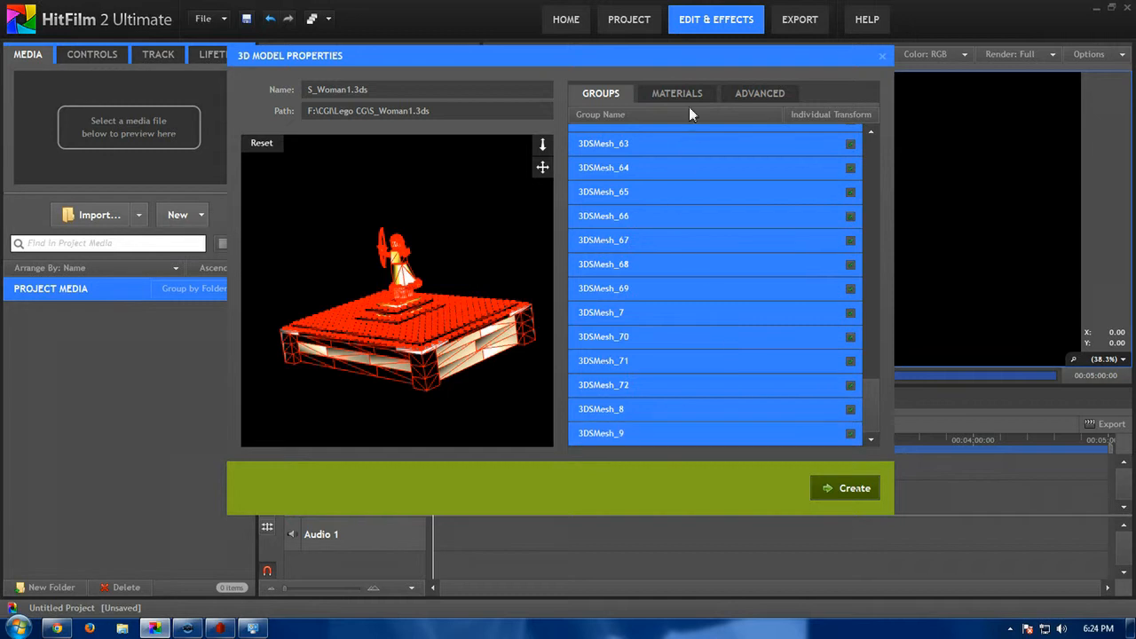
List the model's materials and inspect Material002, Material003, Material152 and Material001.
click(676, 93)
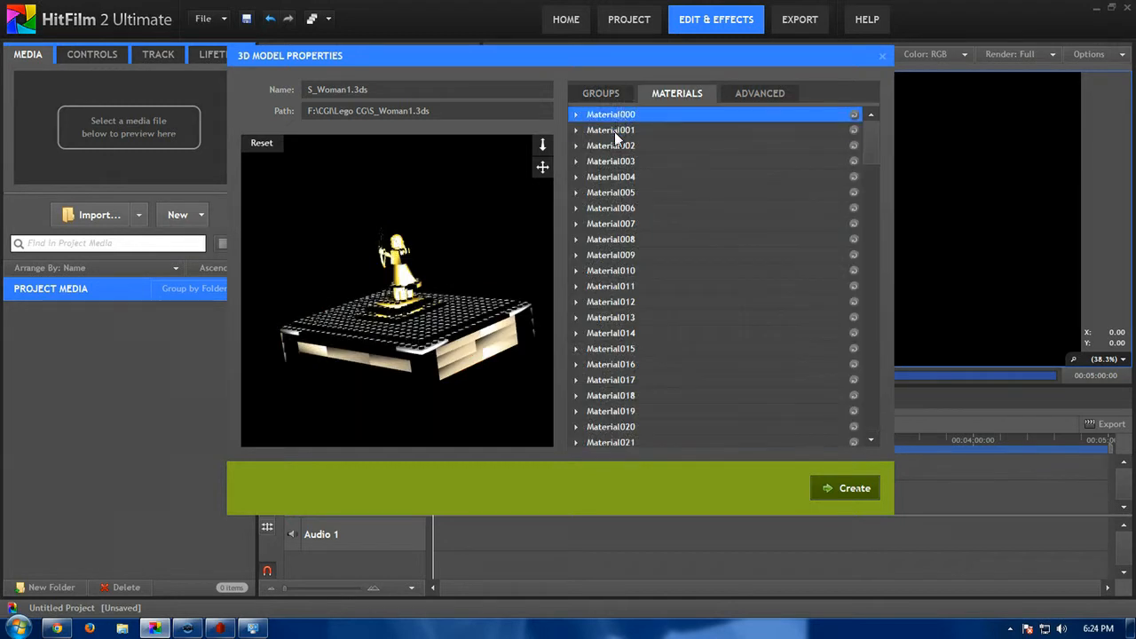
click(611, 145)
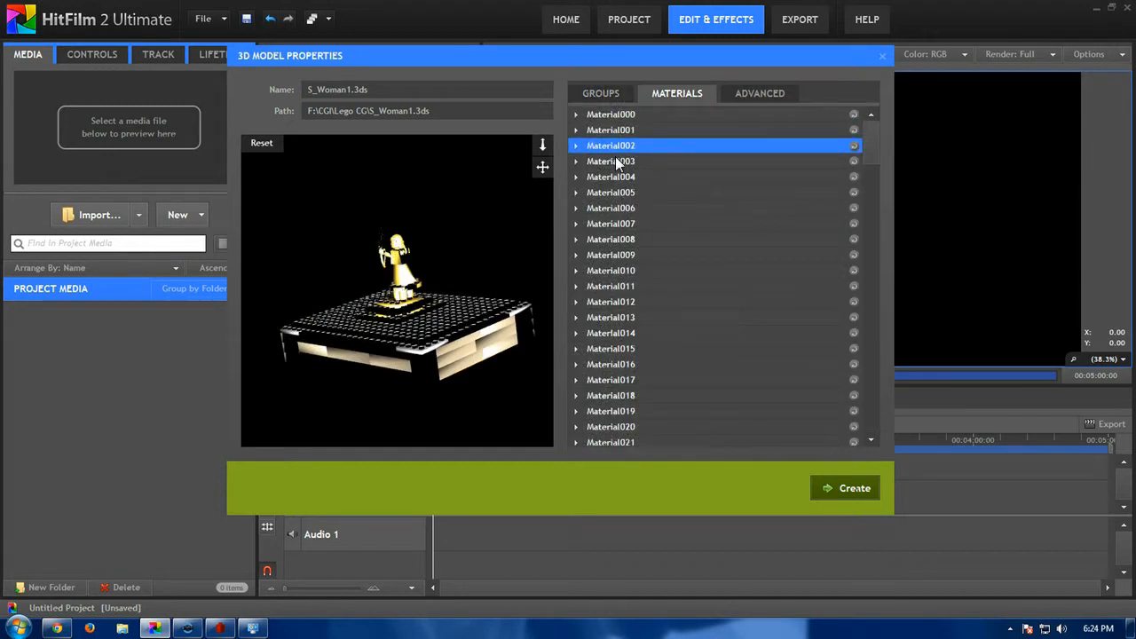
click(611, 161)
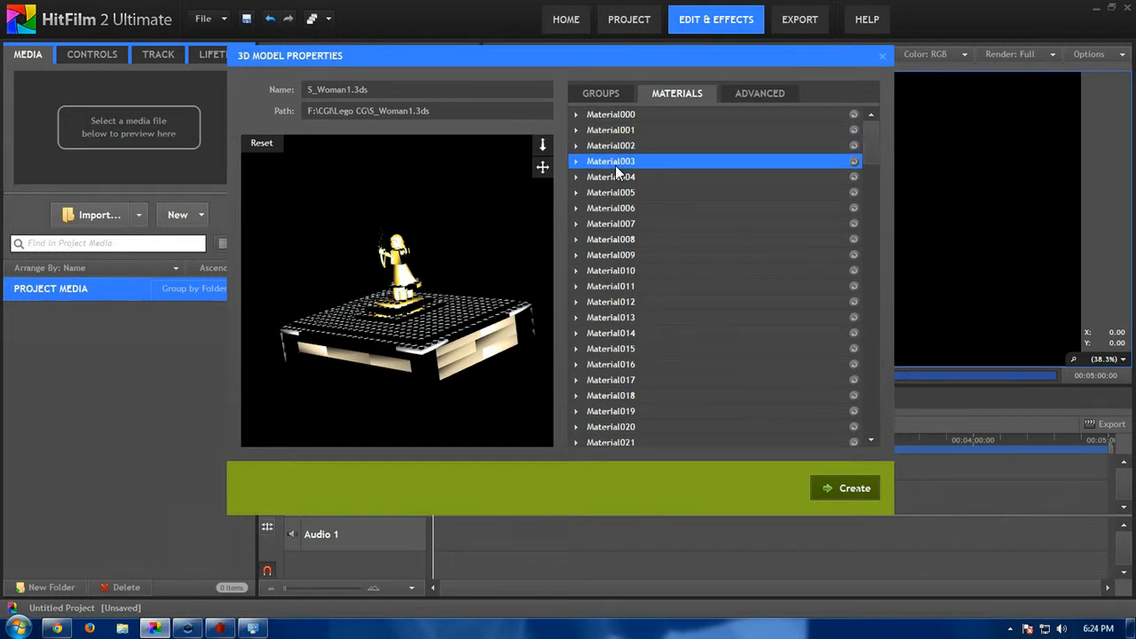
scroll(down, 3)
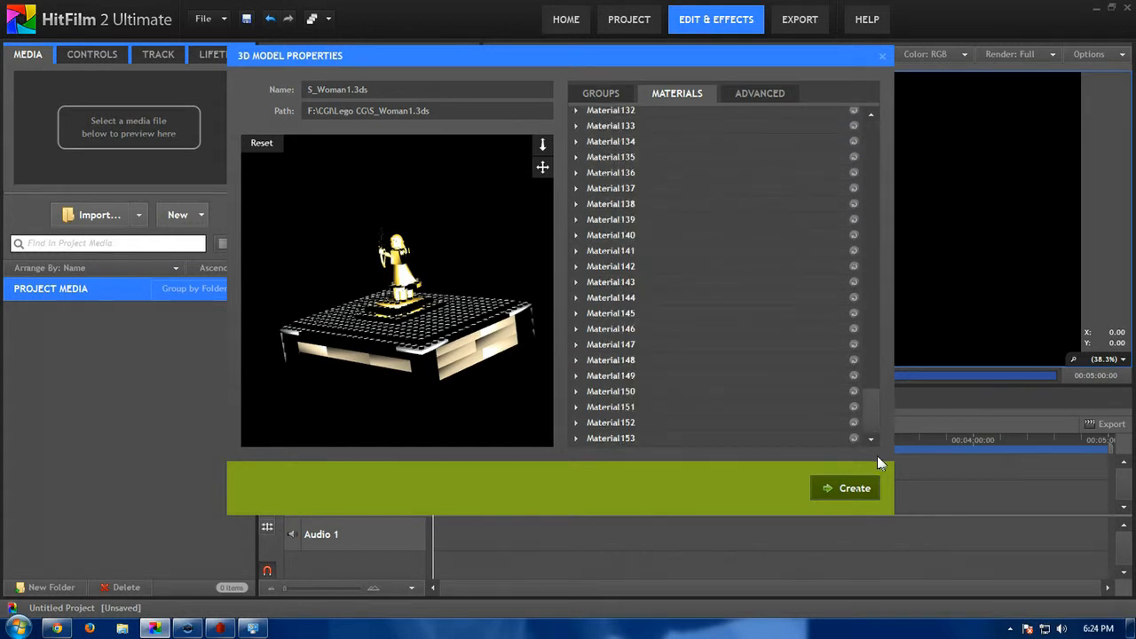
click(610, 421)
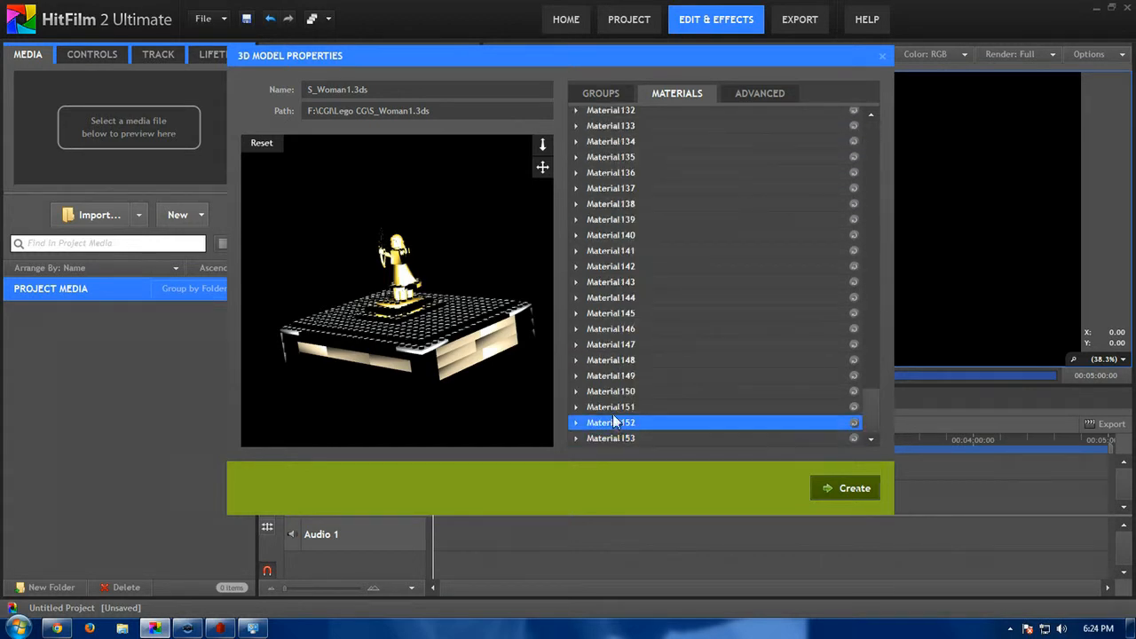
click(610, 297)
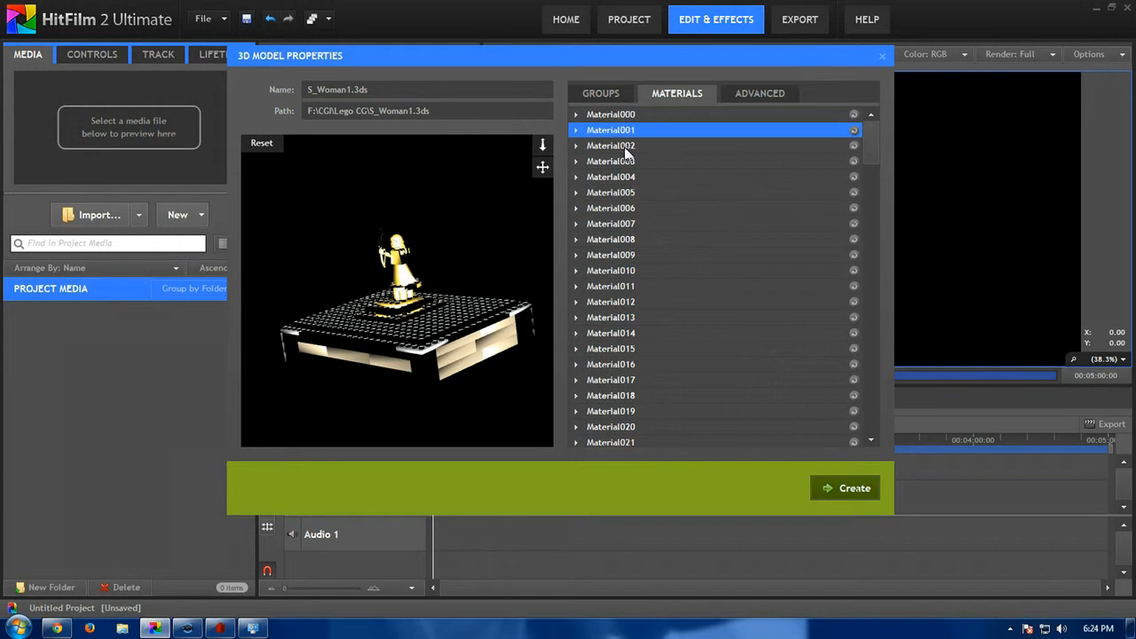
Check Material006 and Material011, then expand the corner bricks' Material015 settings.
click(611, 207)
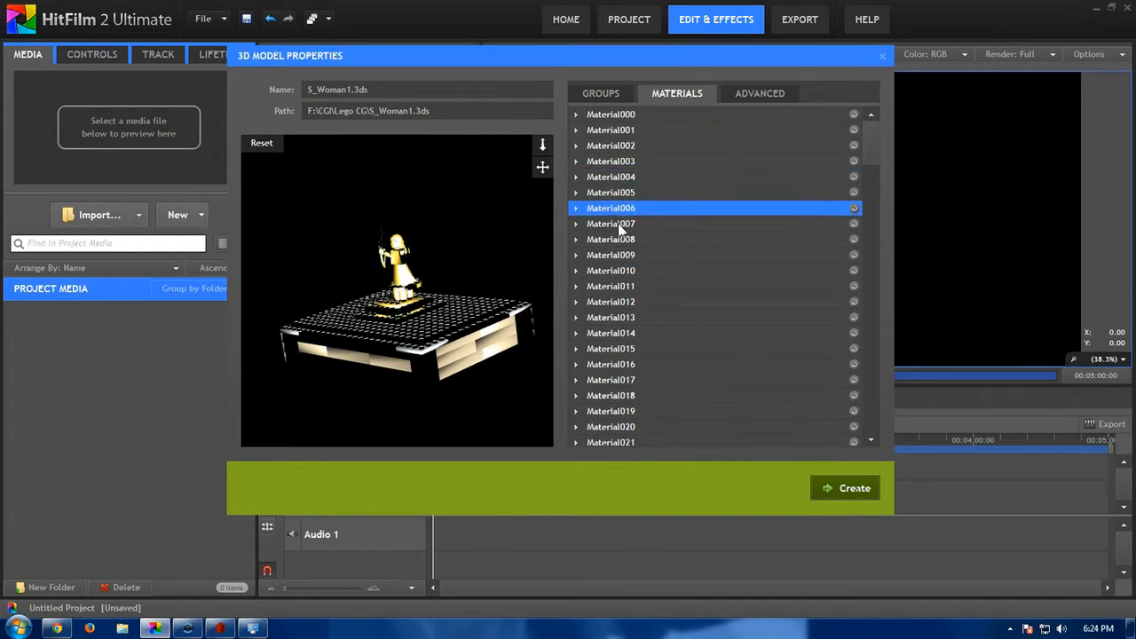
click(611, 286)
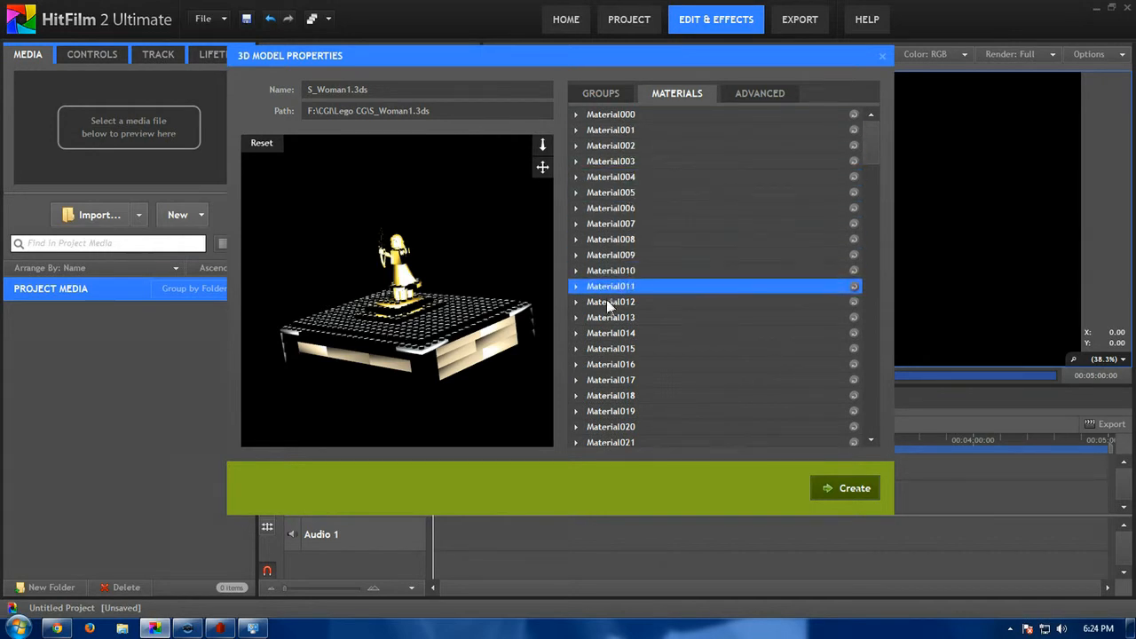
click(610, 348)
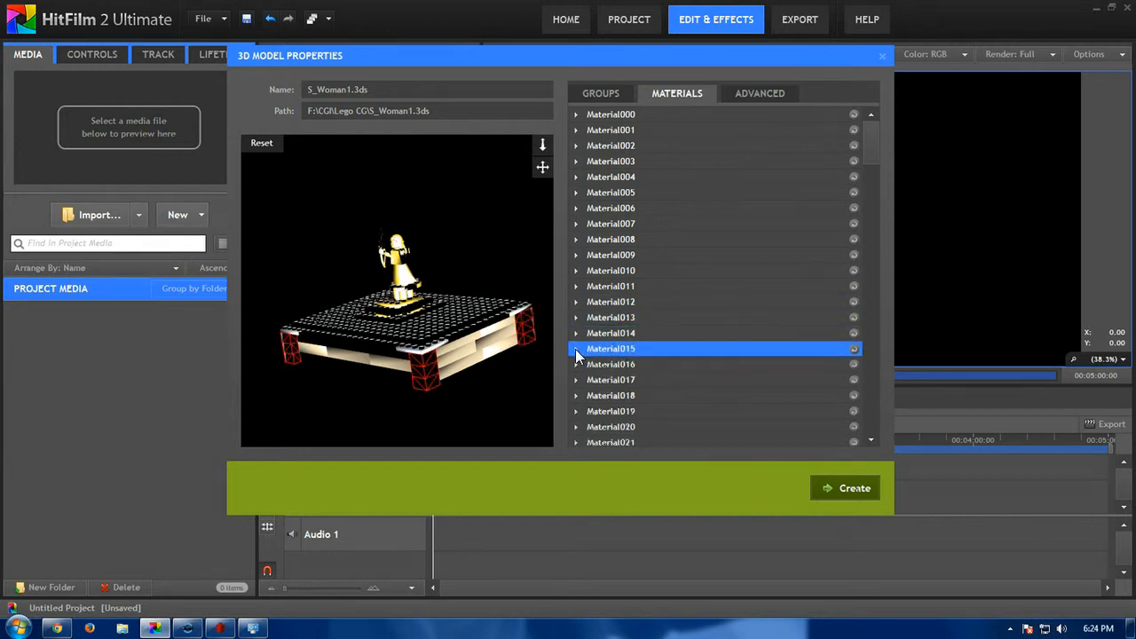
click(576, 348)
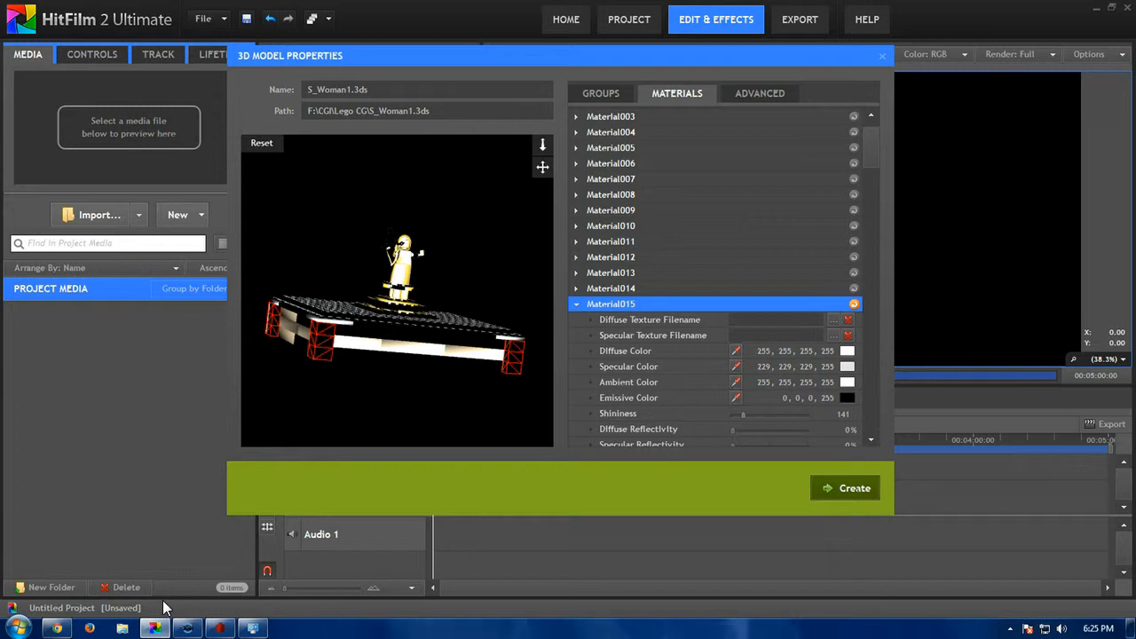
mouse_move(409, 446)
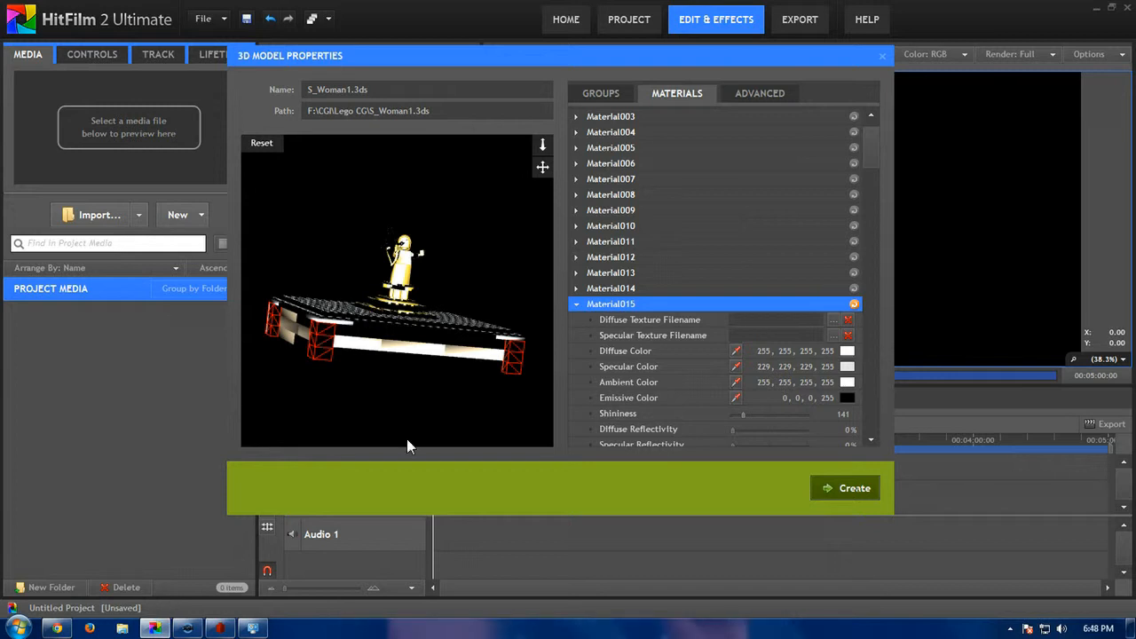
mouse_move(714, 381)
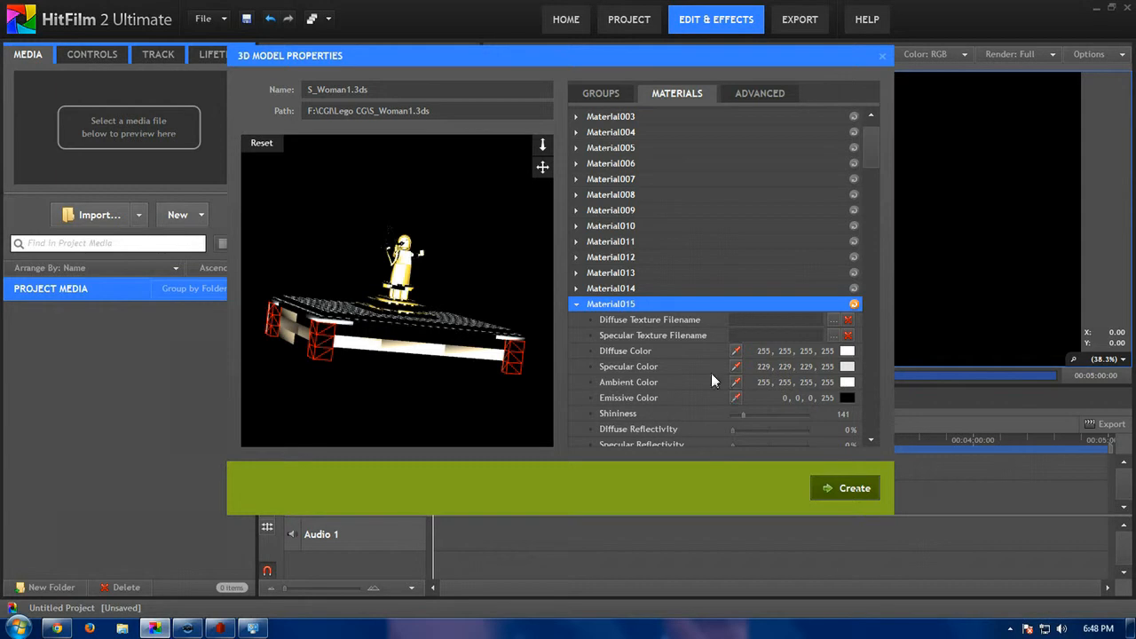
mouse_move(806, 381)
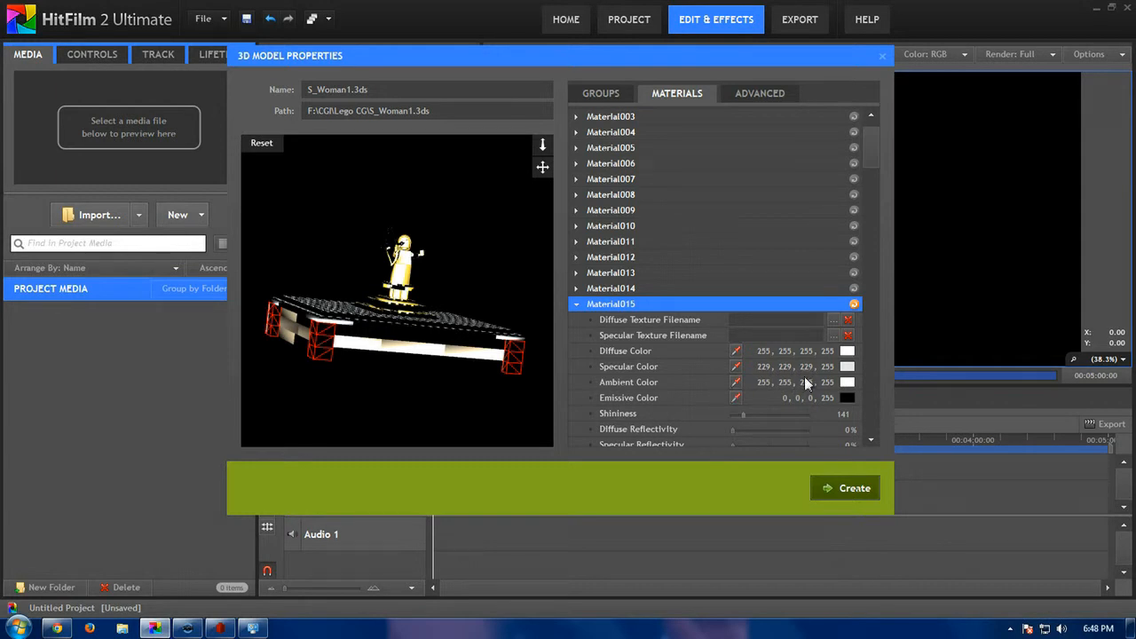
Return Material015's diffuse reflectivity to 0%, rename it White, and collapse it.
scroll(down, 3)
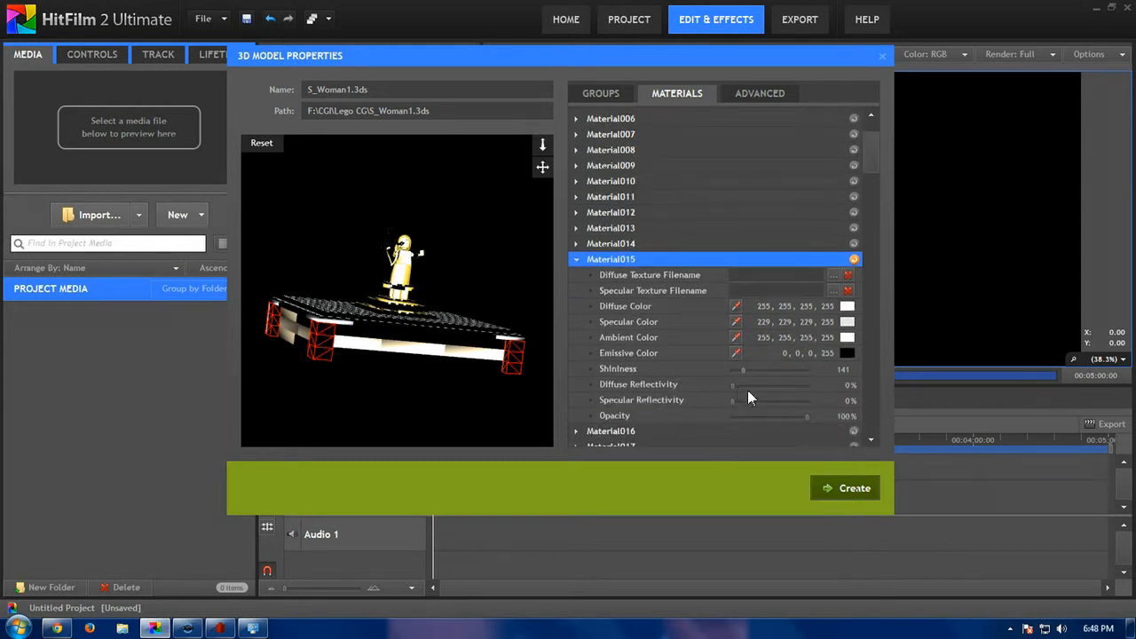
mouse_move(732, 410)
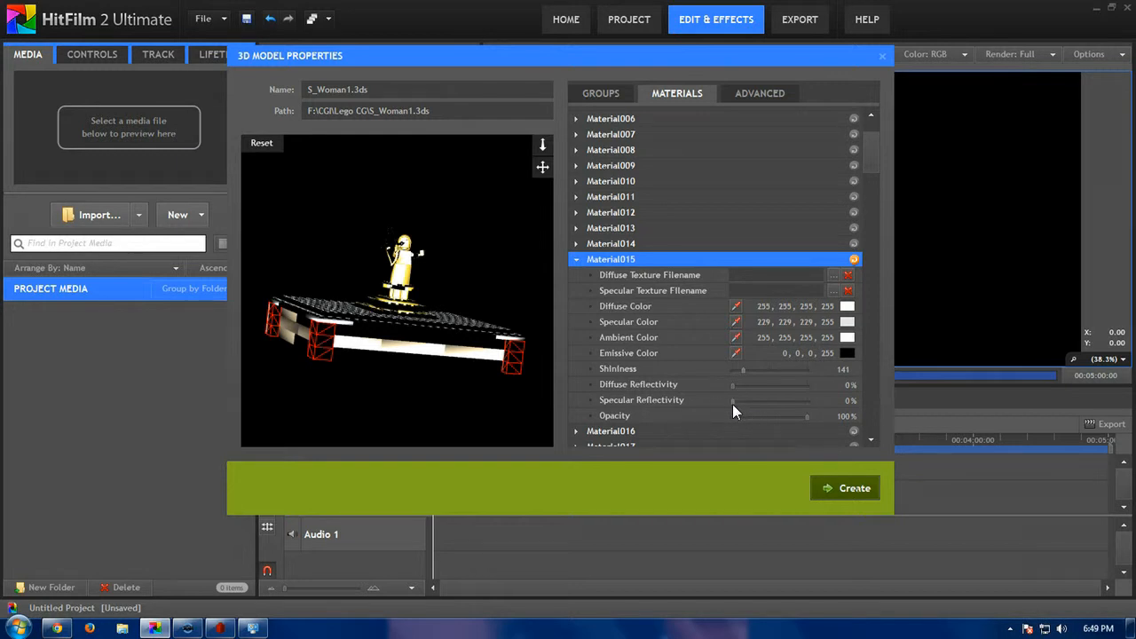
mouse_move(737, 395)
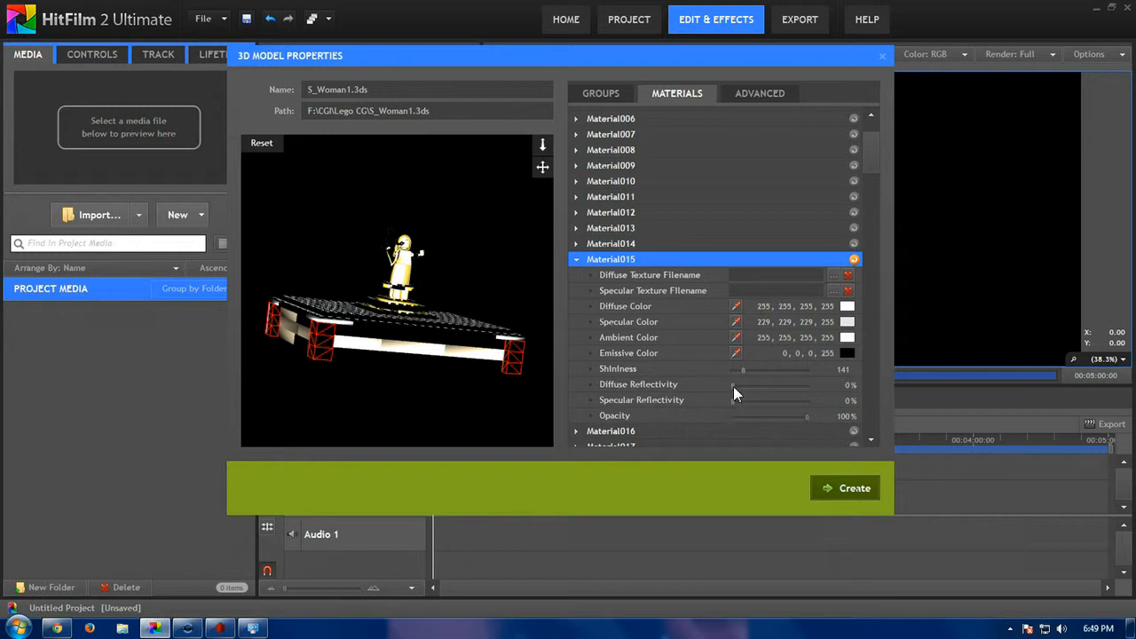
drag(733, 384, 741, 385)
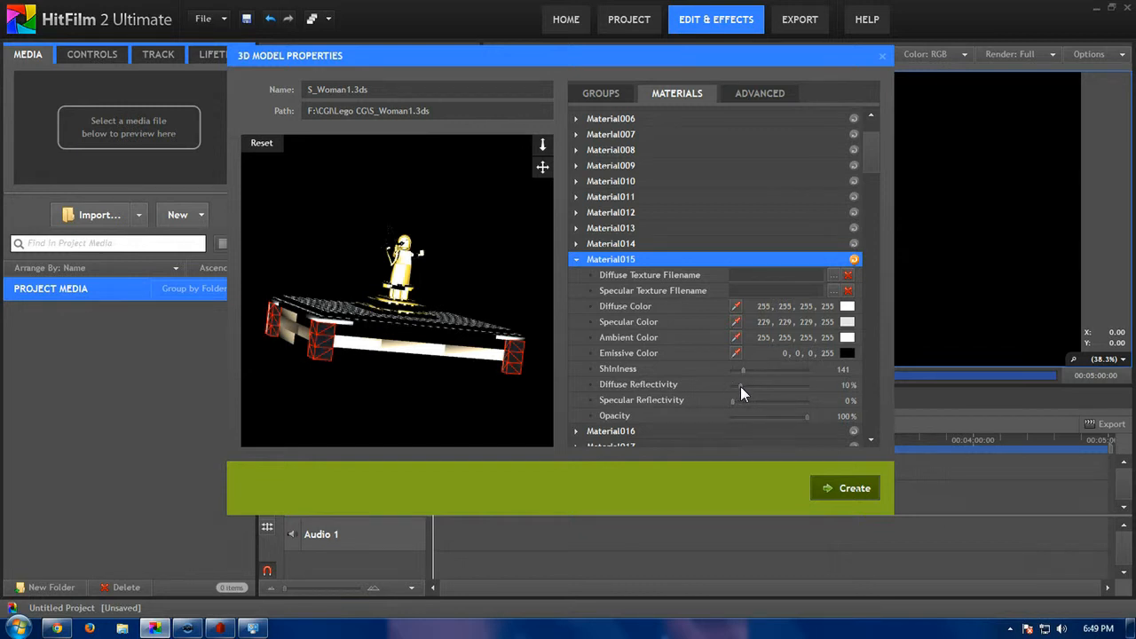
drag(743, 384, 738, 385)
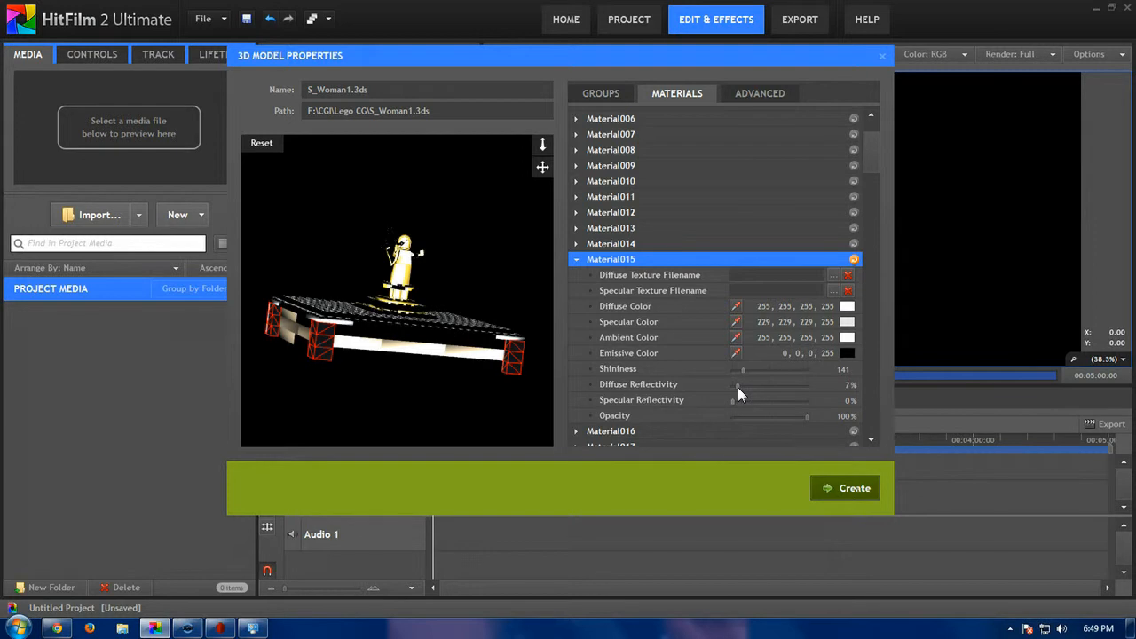
drag(737, 384, 732, 383)
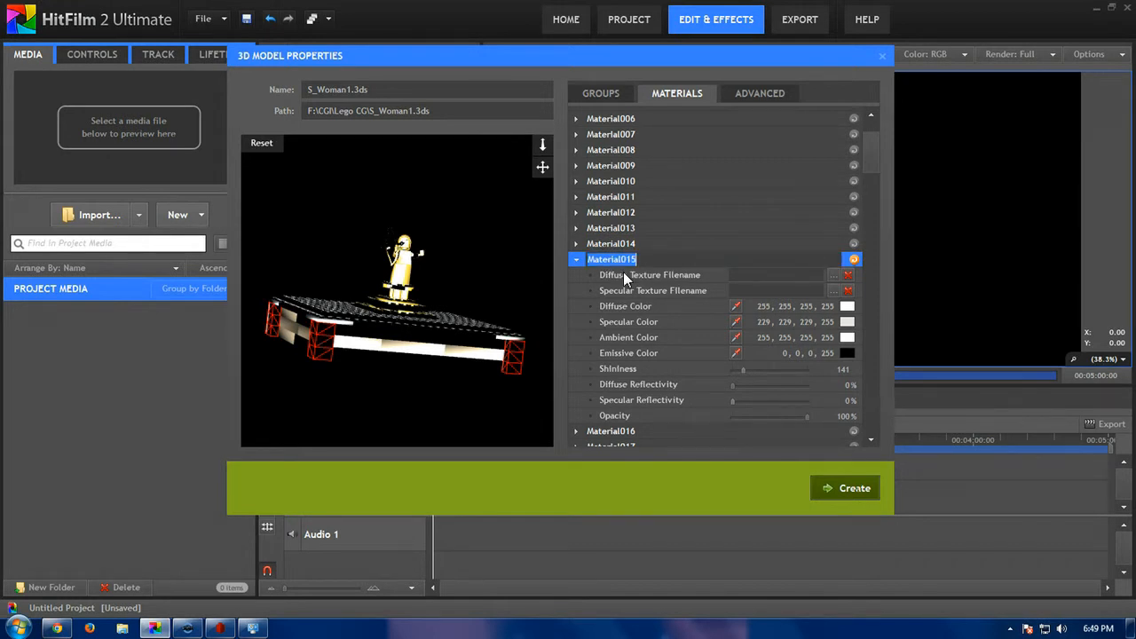
text(White)
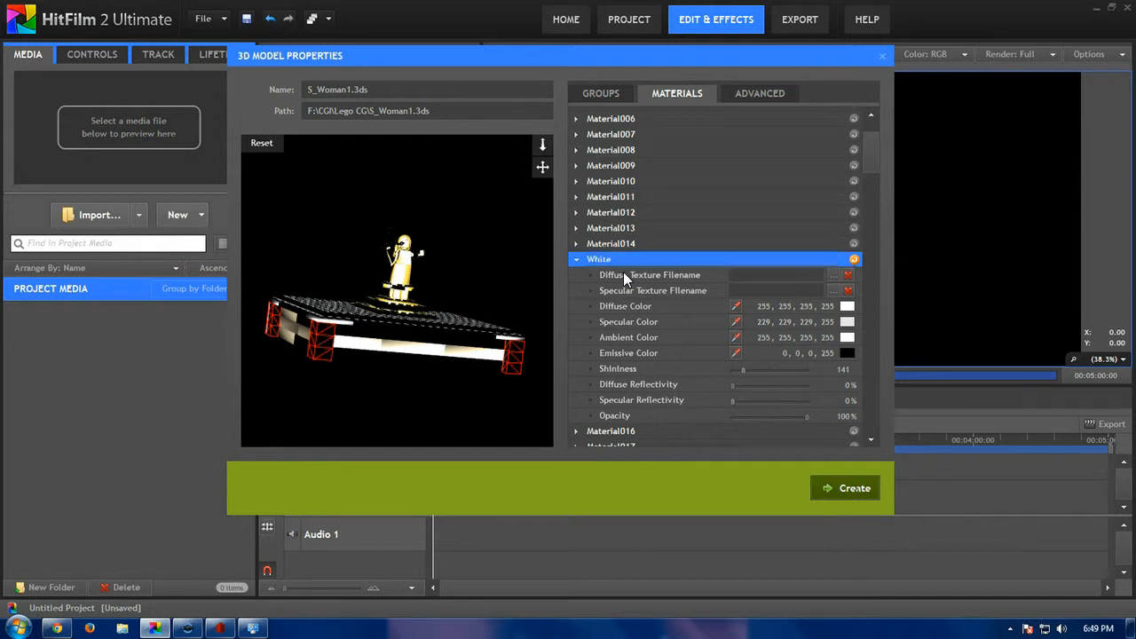
click(576, 258)
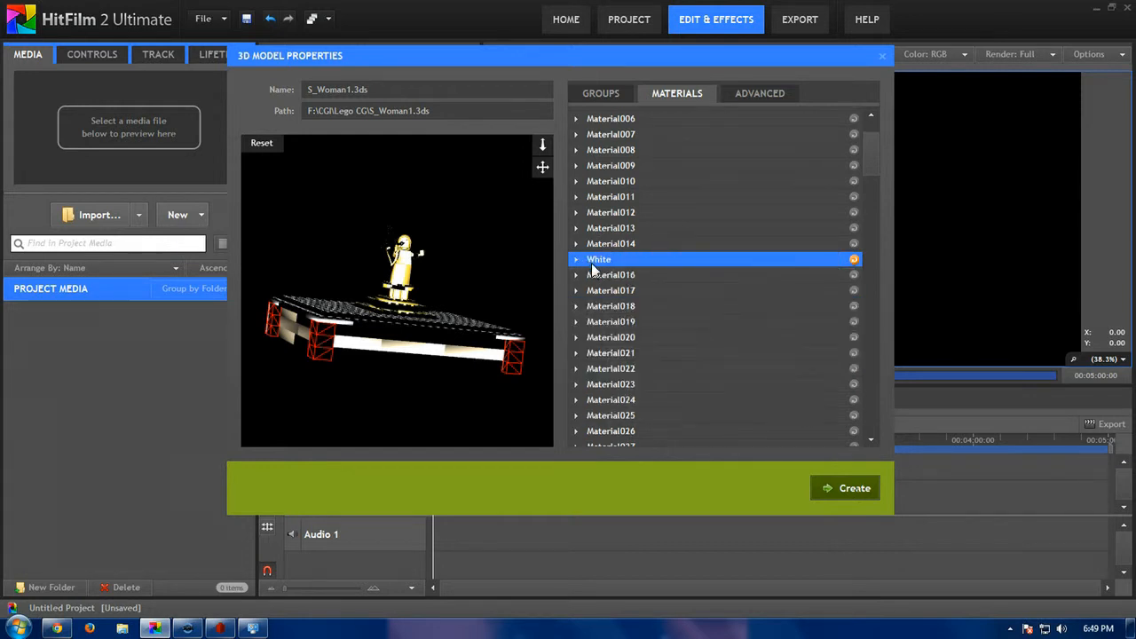
Find the base's tan side-brick material, Material025, and rename it Dark tan.
click(611, 306)
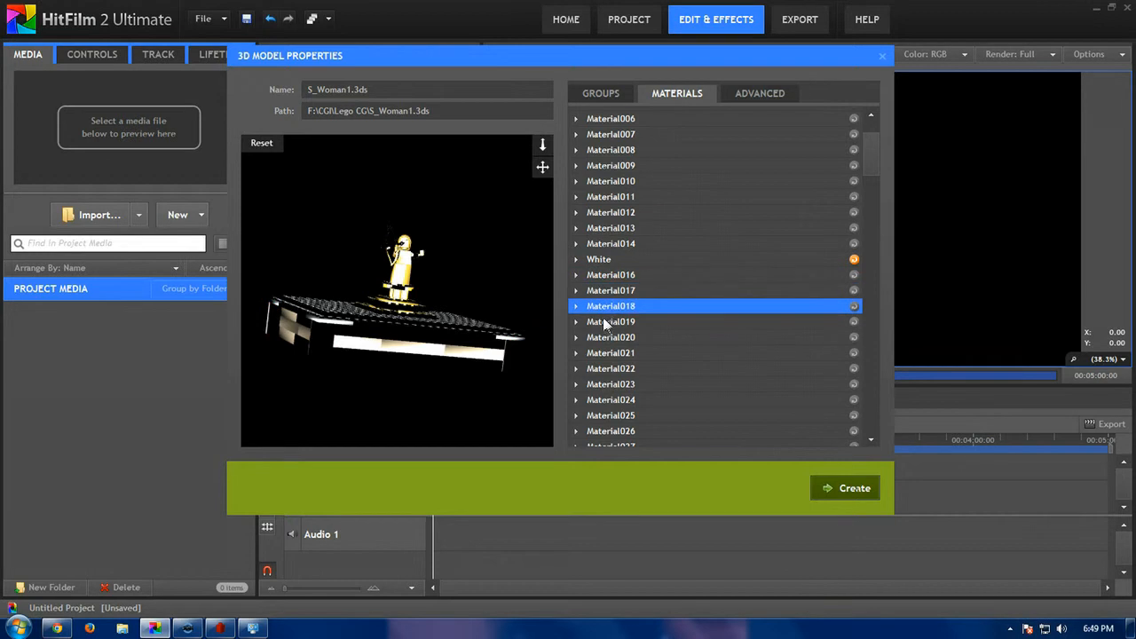
click(611, 369)
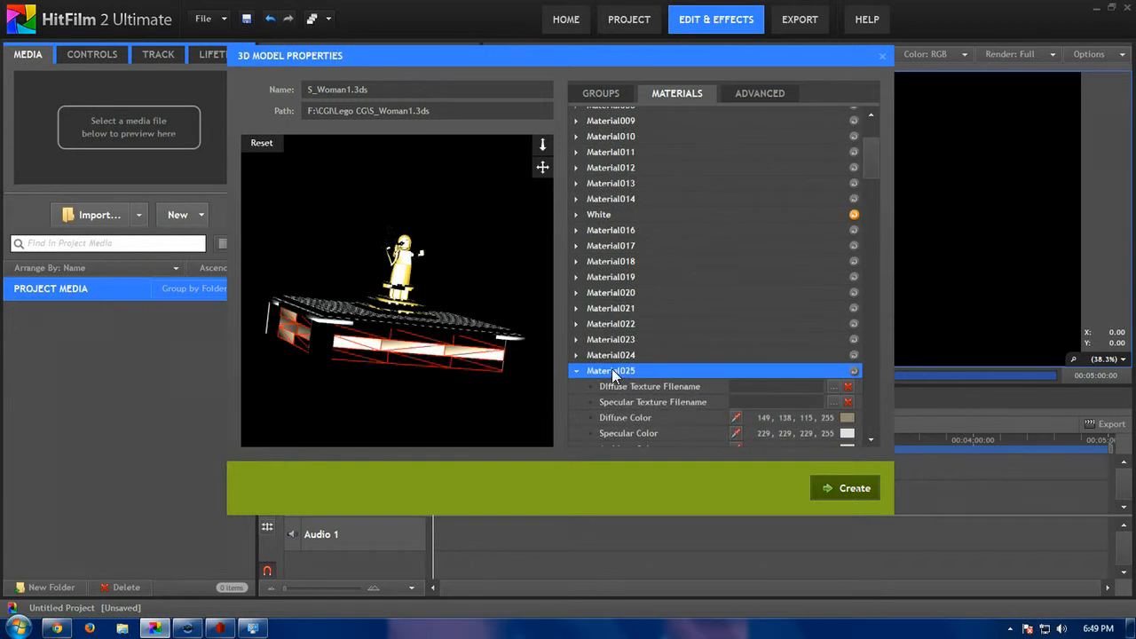
text(Dak)
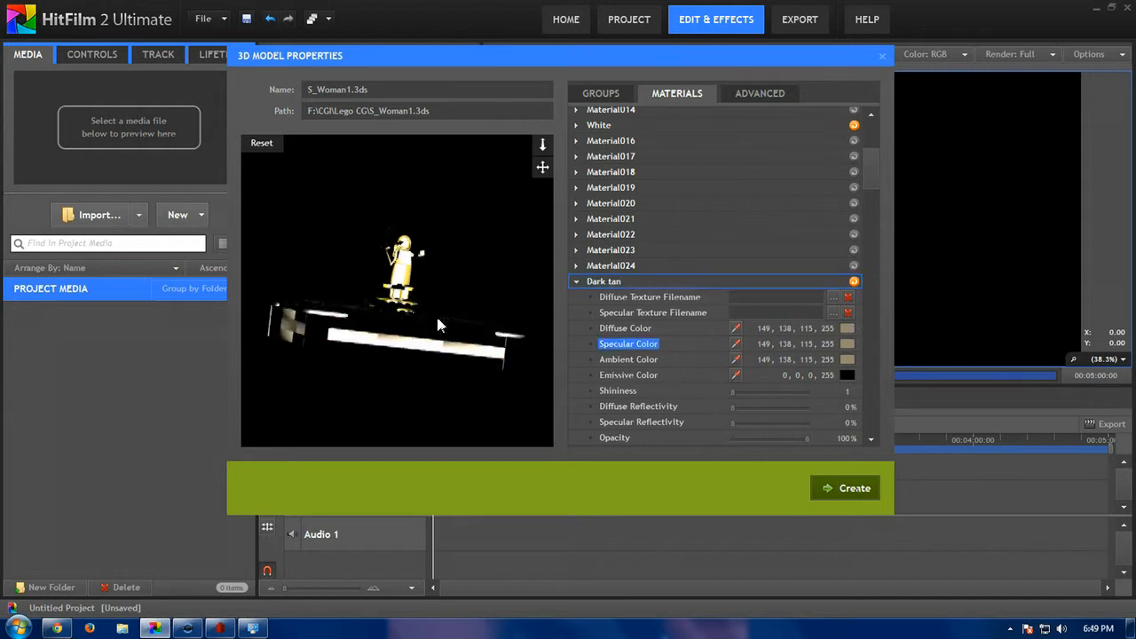
drag(435, 324, 311, 206)
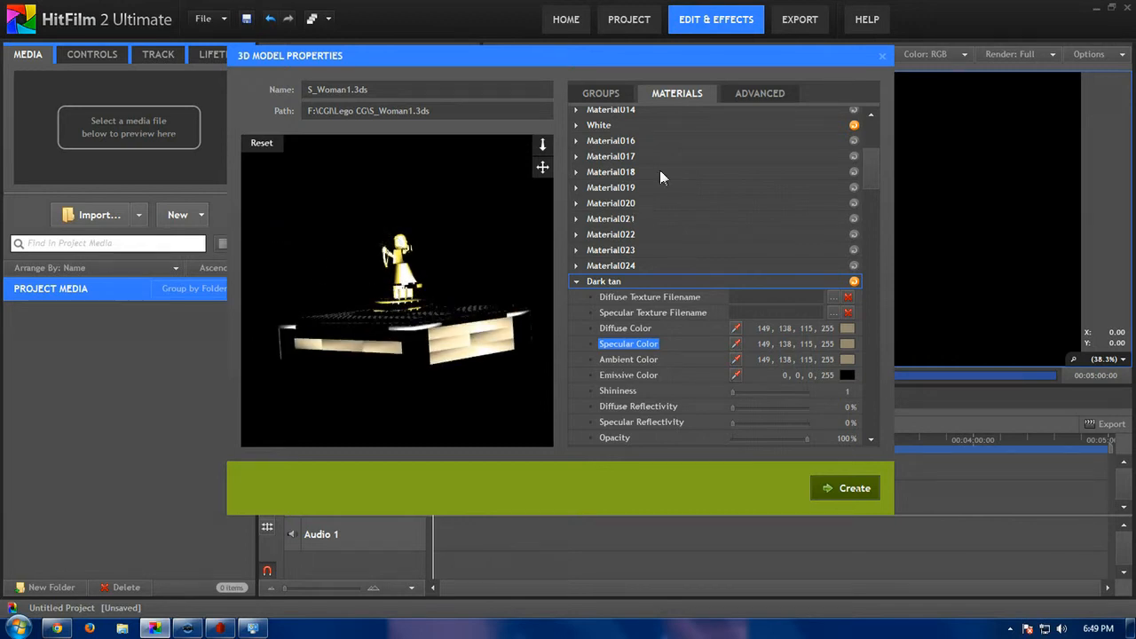
click(759, 93)
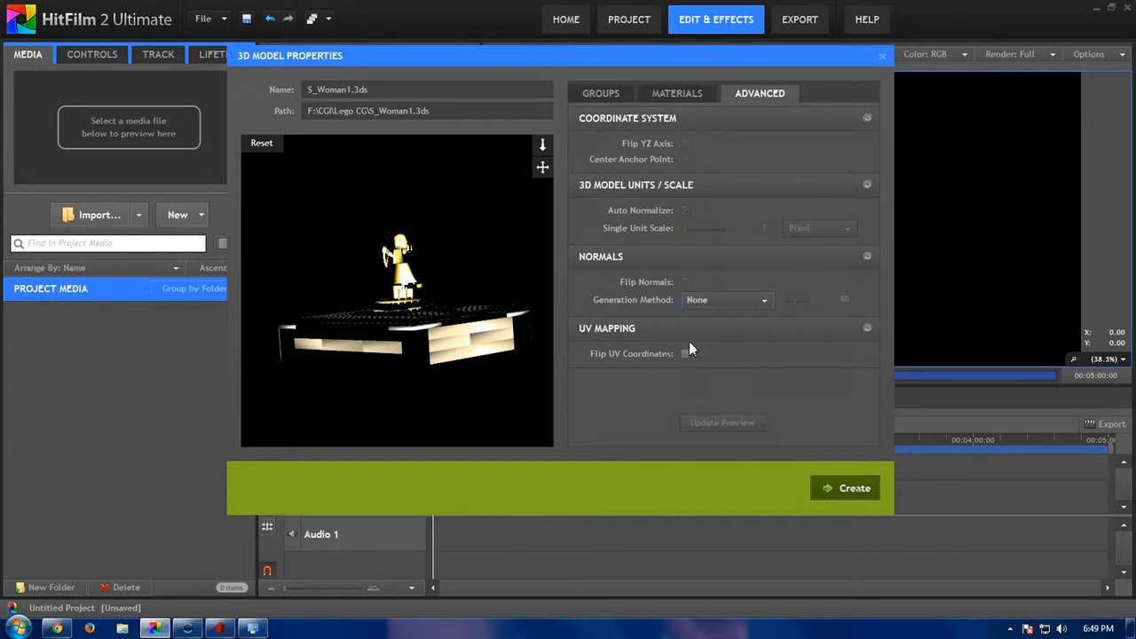
Set normals generation to Auto Smoothing with Flip Normals, and update the preview.
click(726, 300)
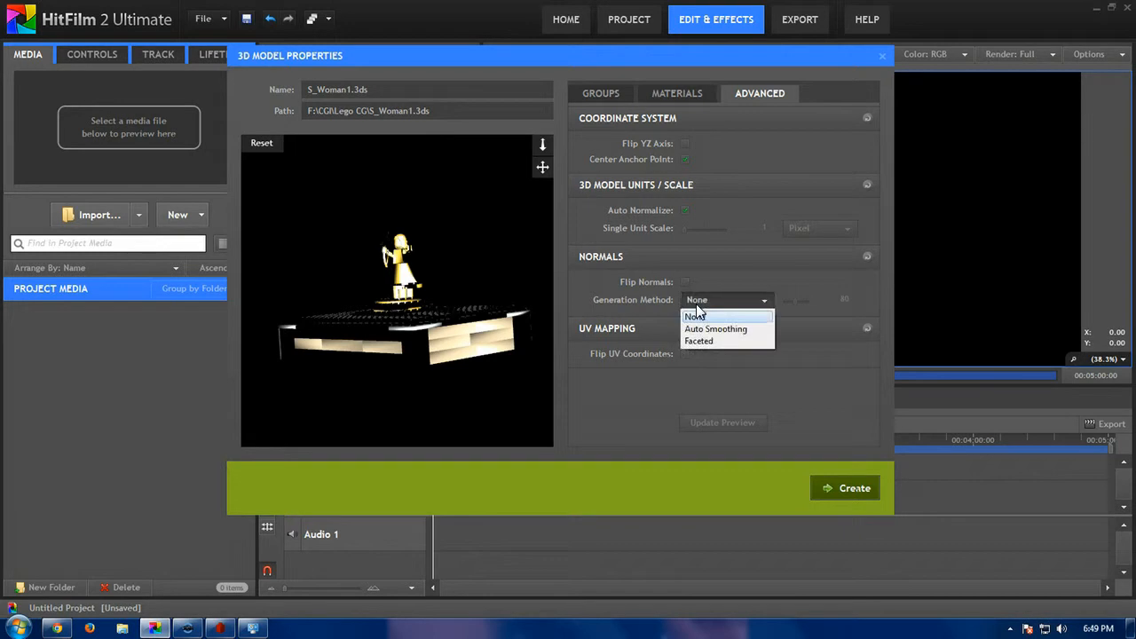
click(716, 328)
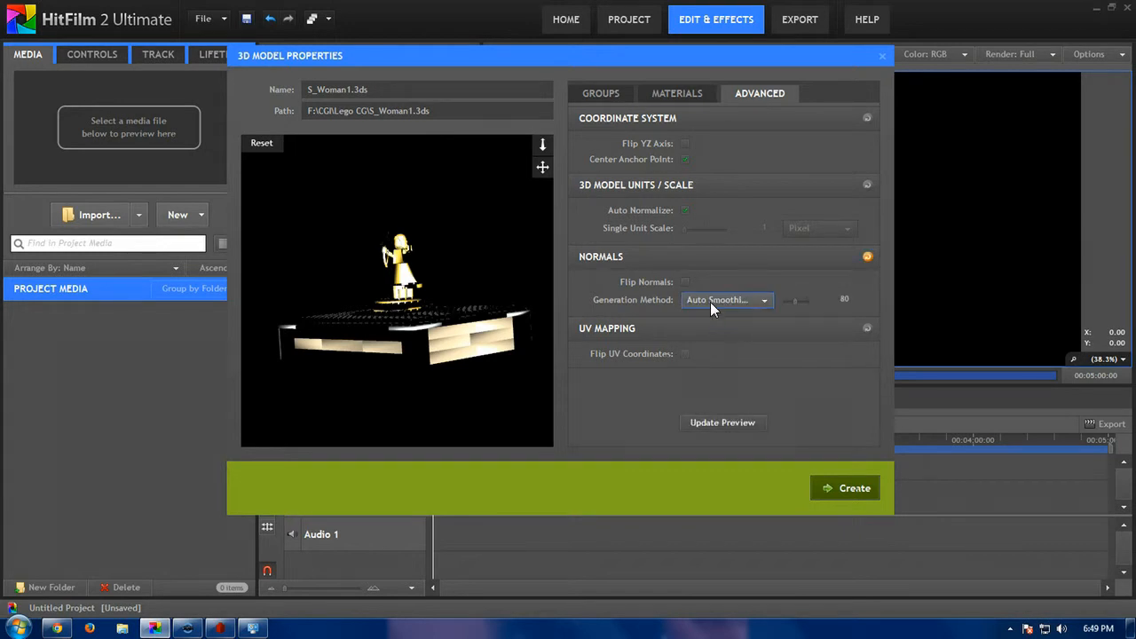
click(726, 299)
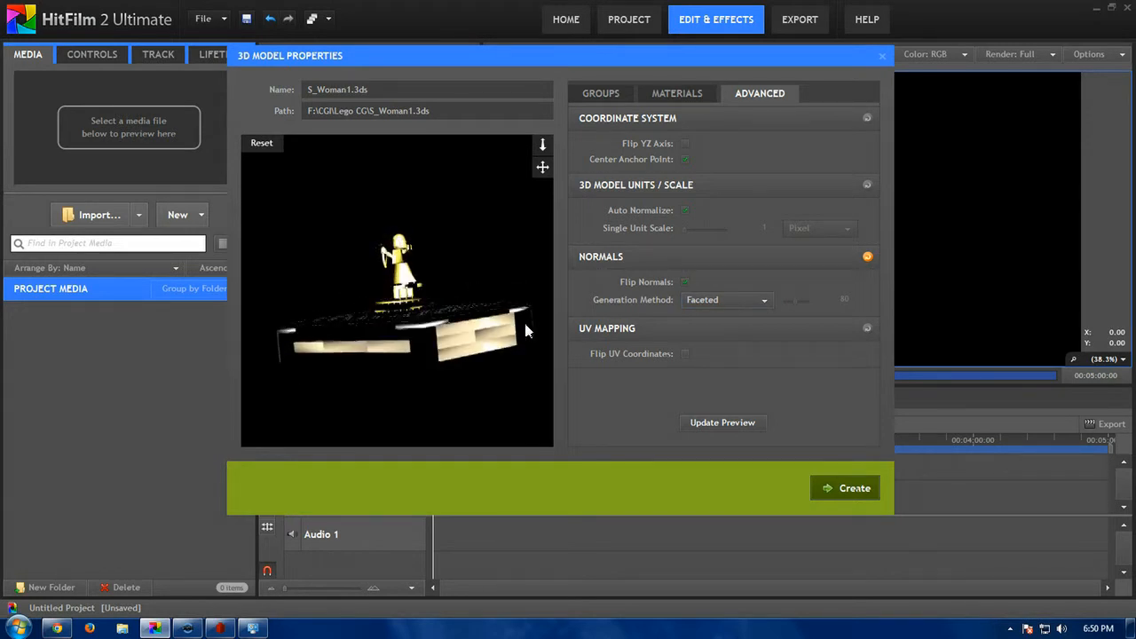
click(722, 422)
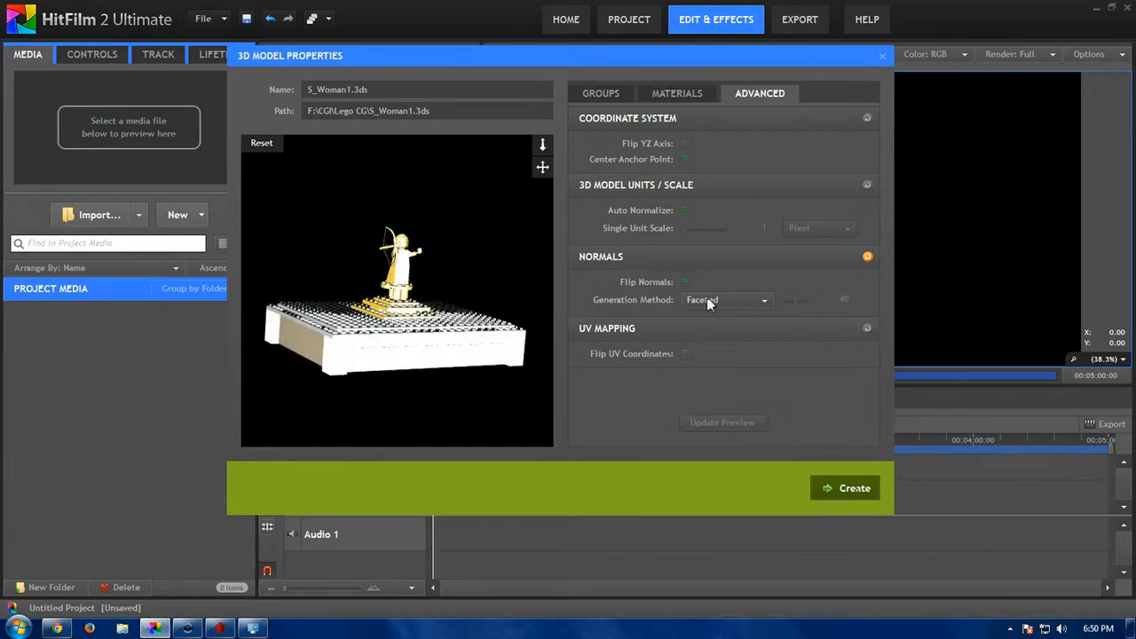
click(726, 299)
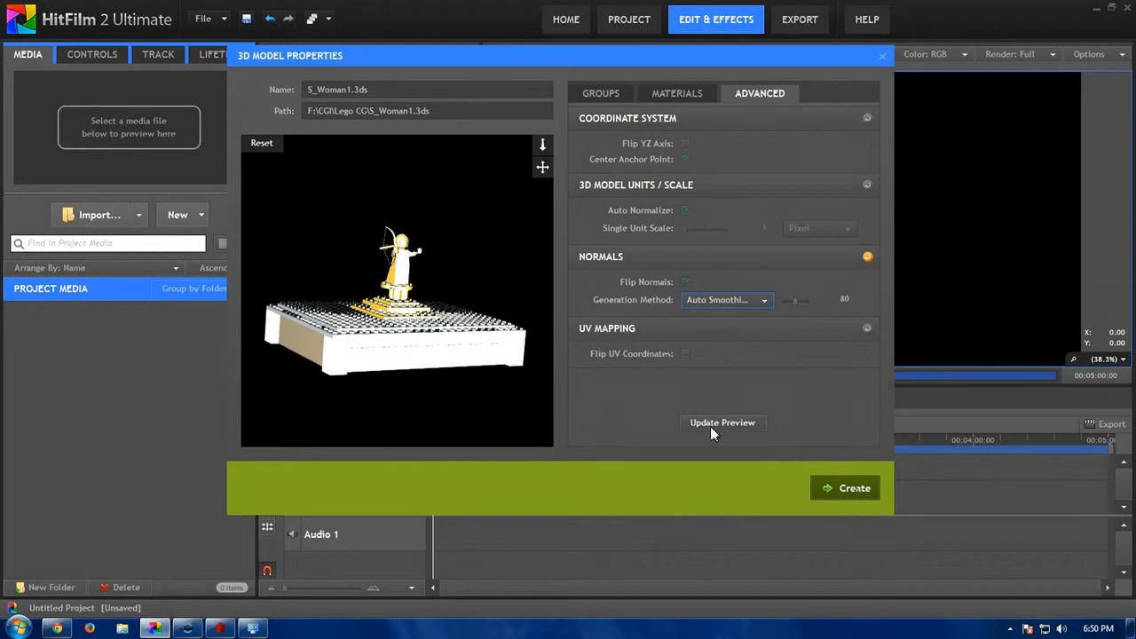
click(723, 421)
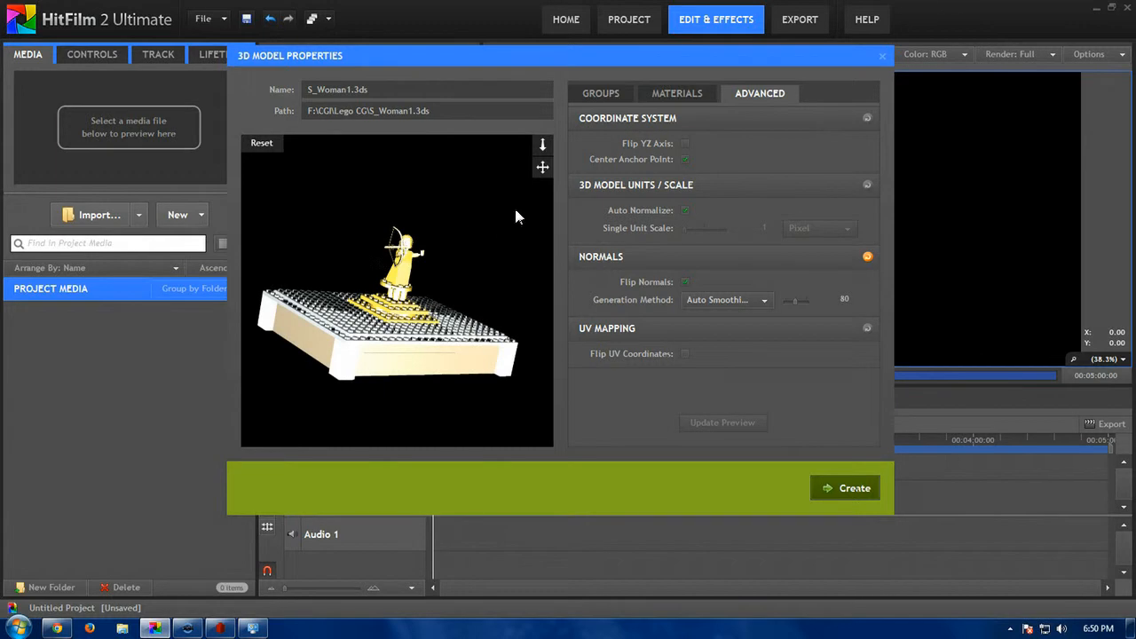
click(677, 93)
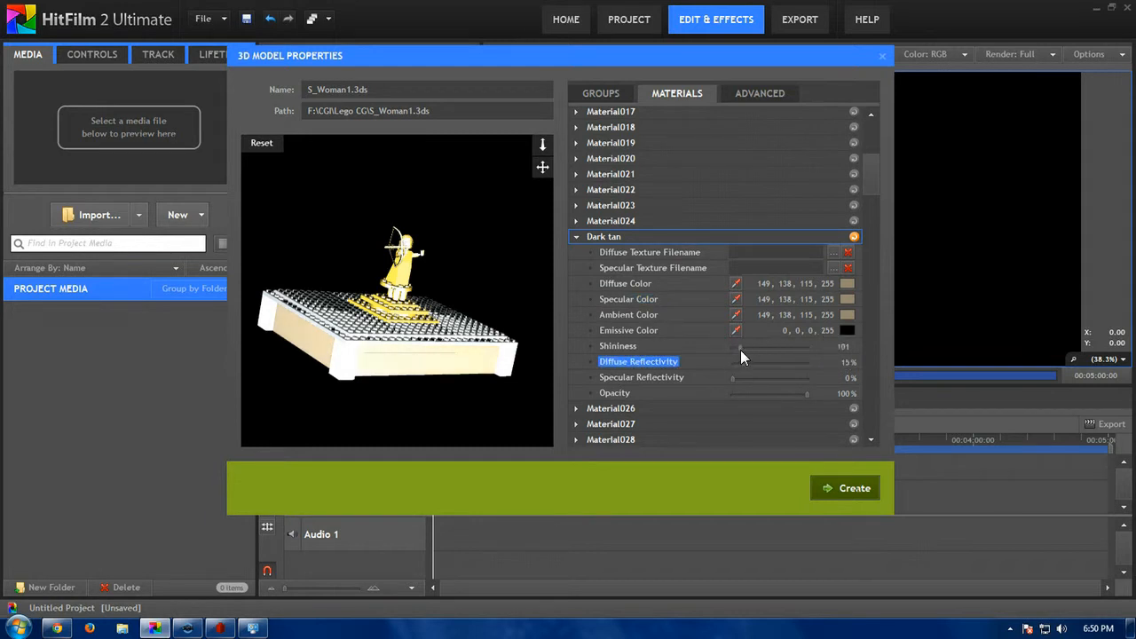
Raise Dark tan's reflectivity and give White 10% diffuse and specular reflectivity.
drag(741, 347, 750, 346)
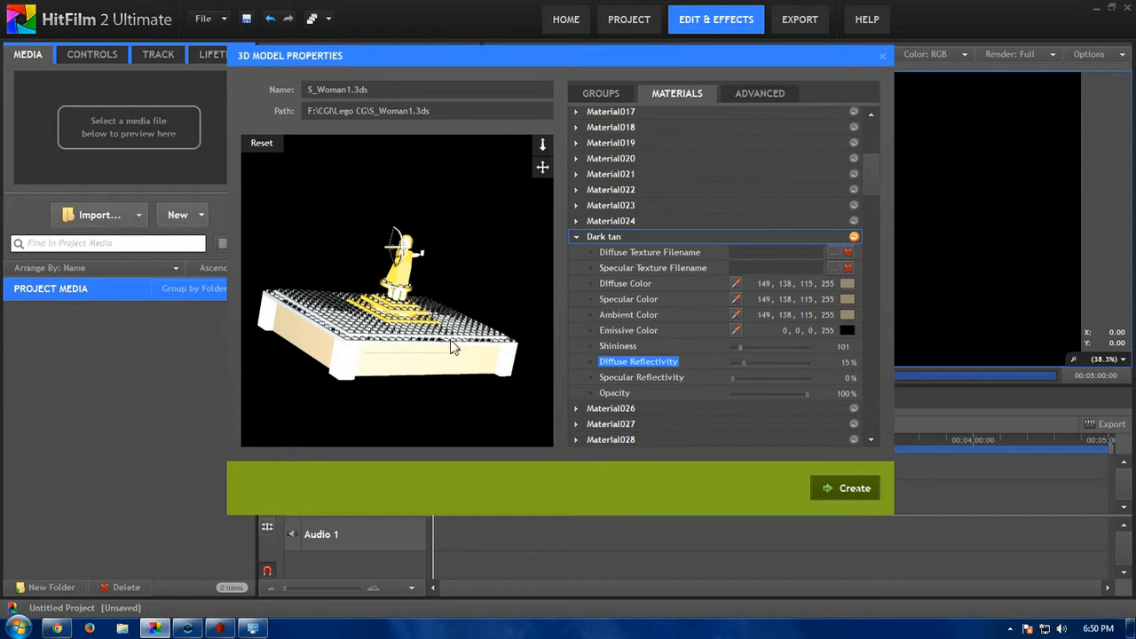
drag(453, 346, 426, 333)
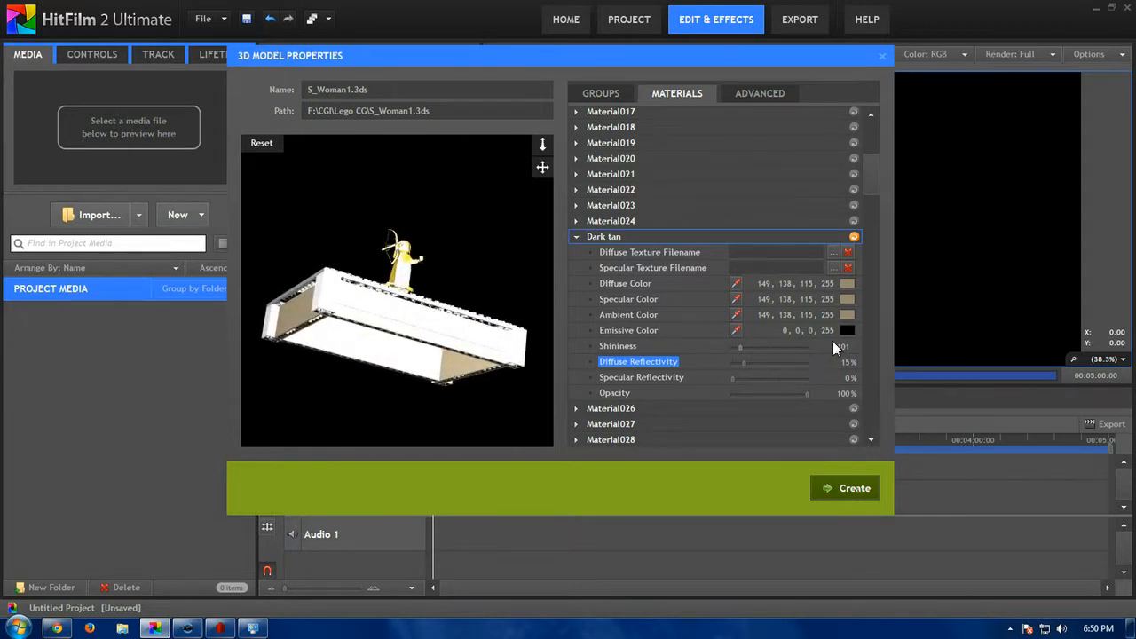
click(617, 345)
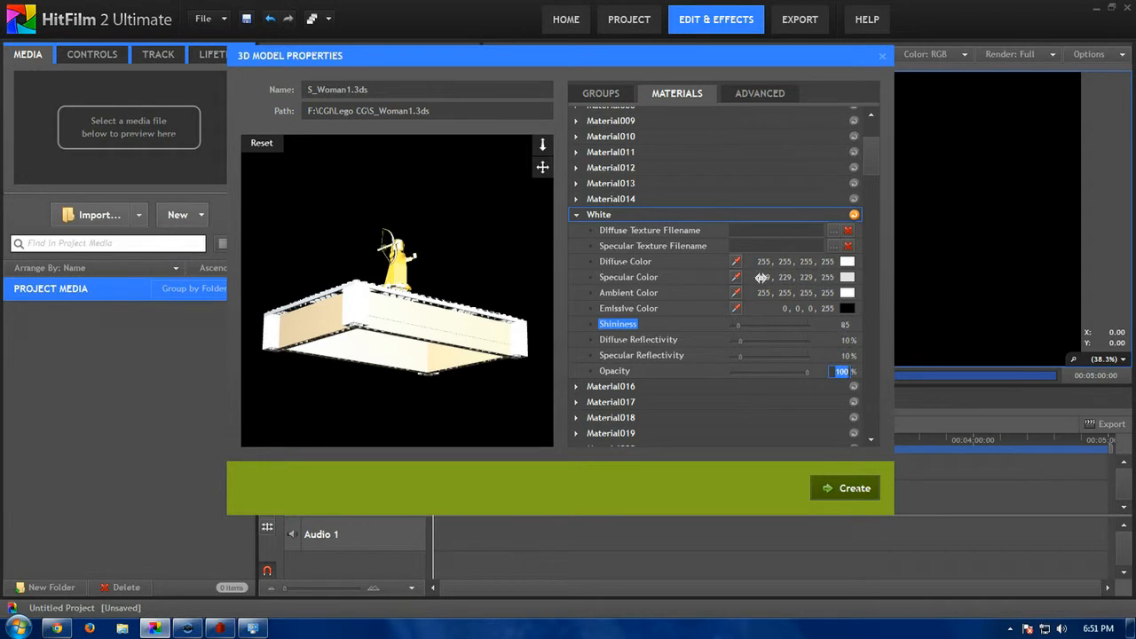
click(576, 214)
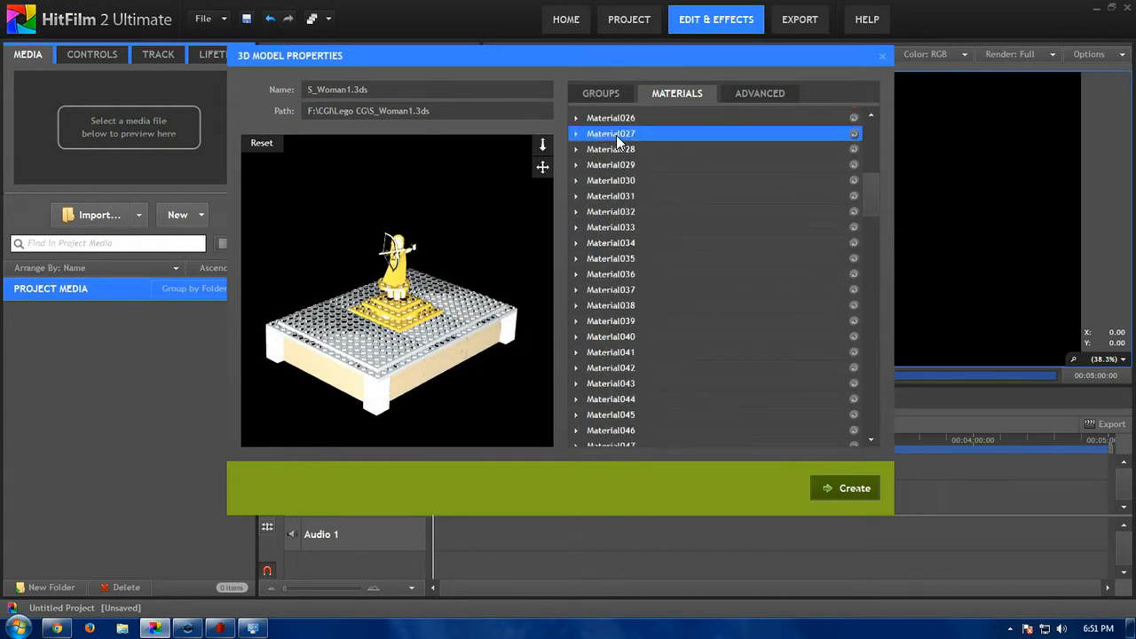
Rename the baseplate studs' Material032 to Light blueish grey with 10% reflectivity.
click(610, 196)
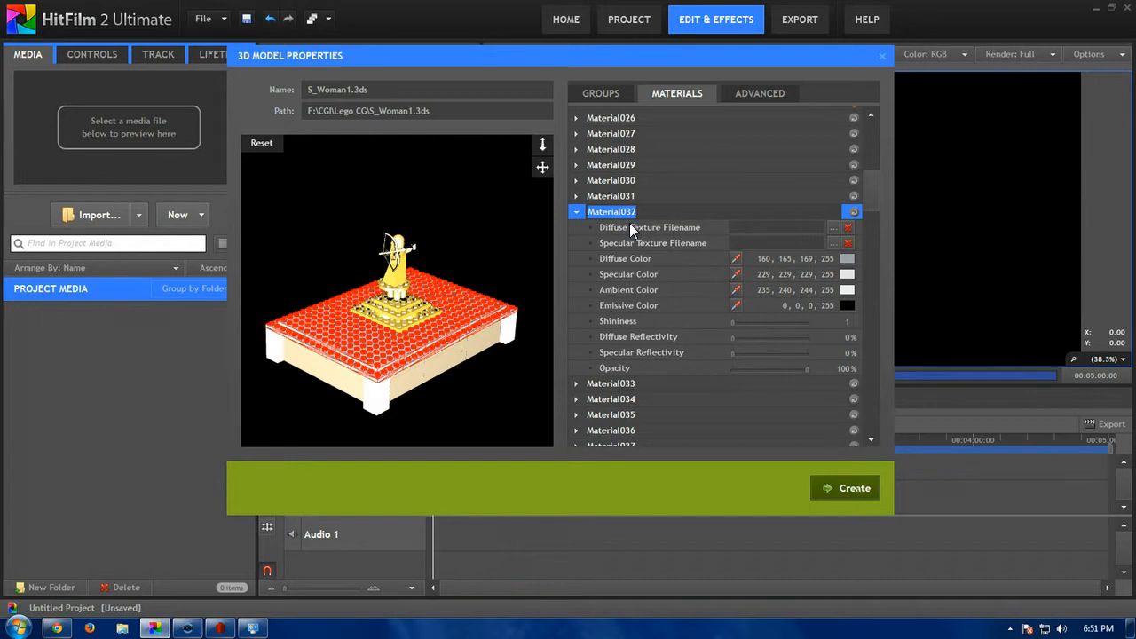
text(Light blueish grey)
click(840, 352)
text(10)
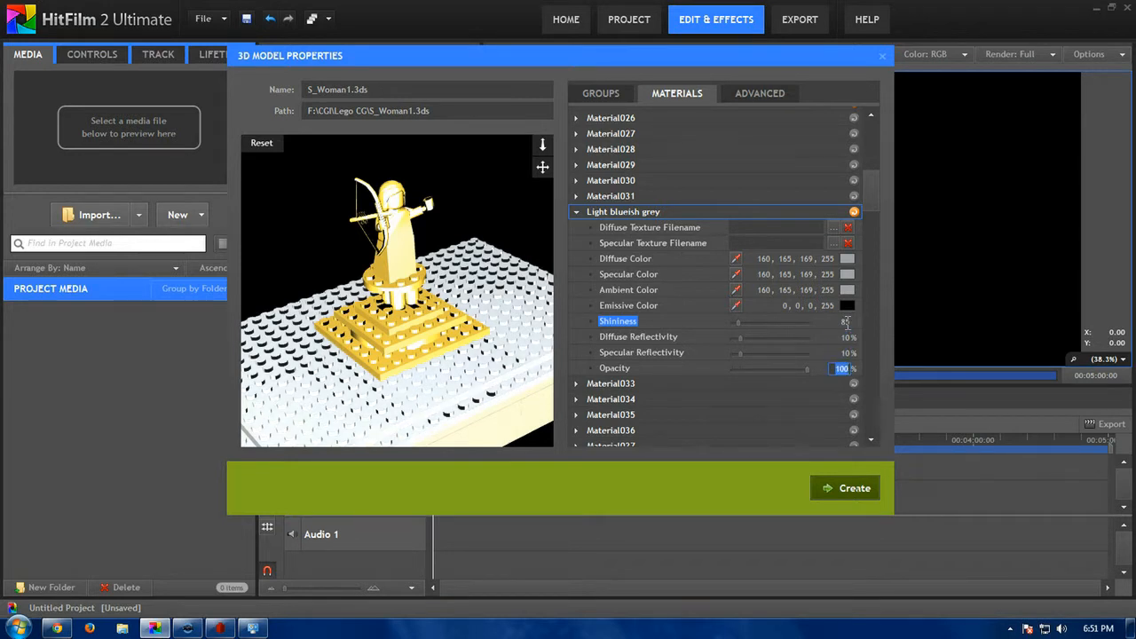
click(611, 399)
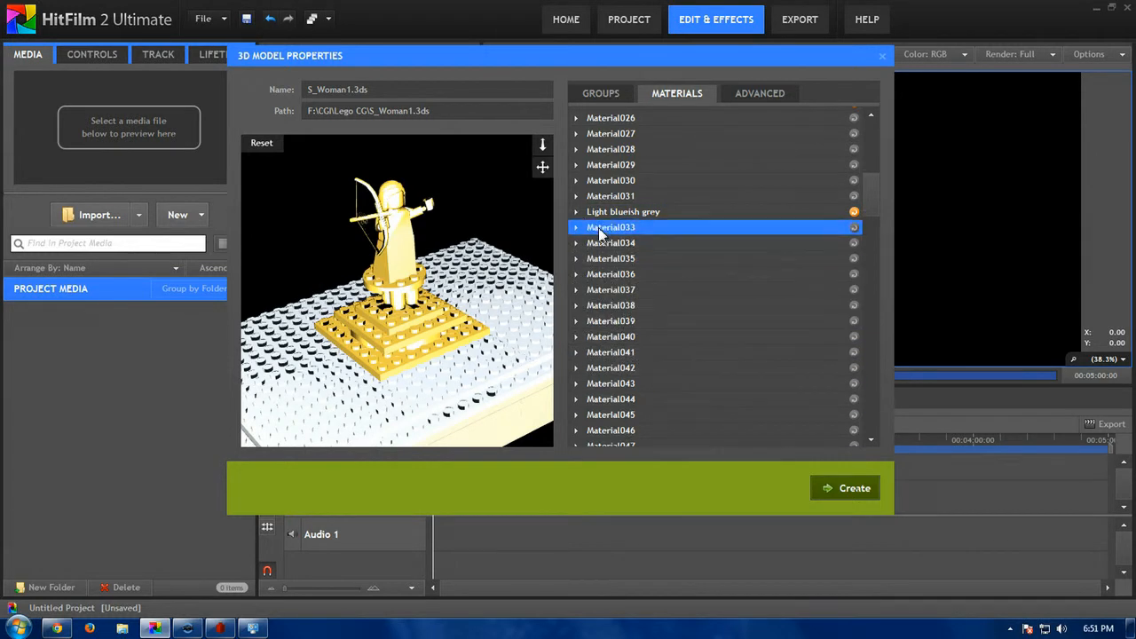
click(611, 259)
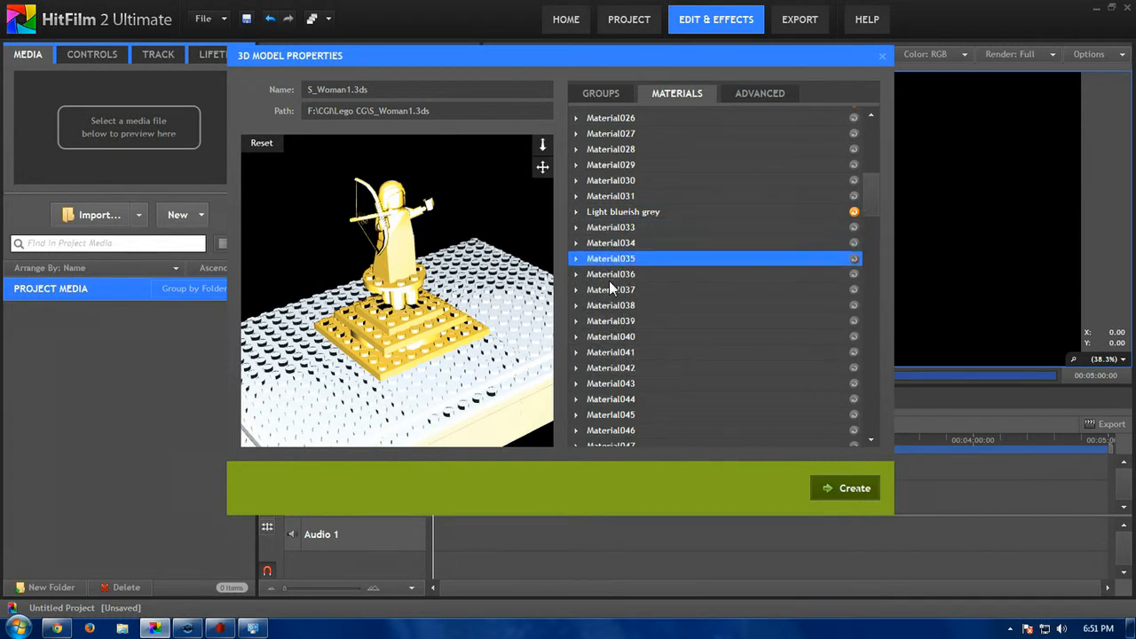
click(611, 337)
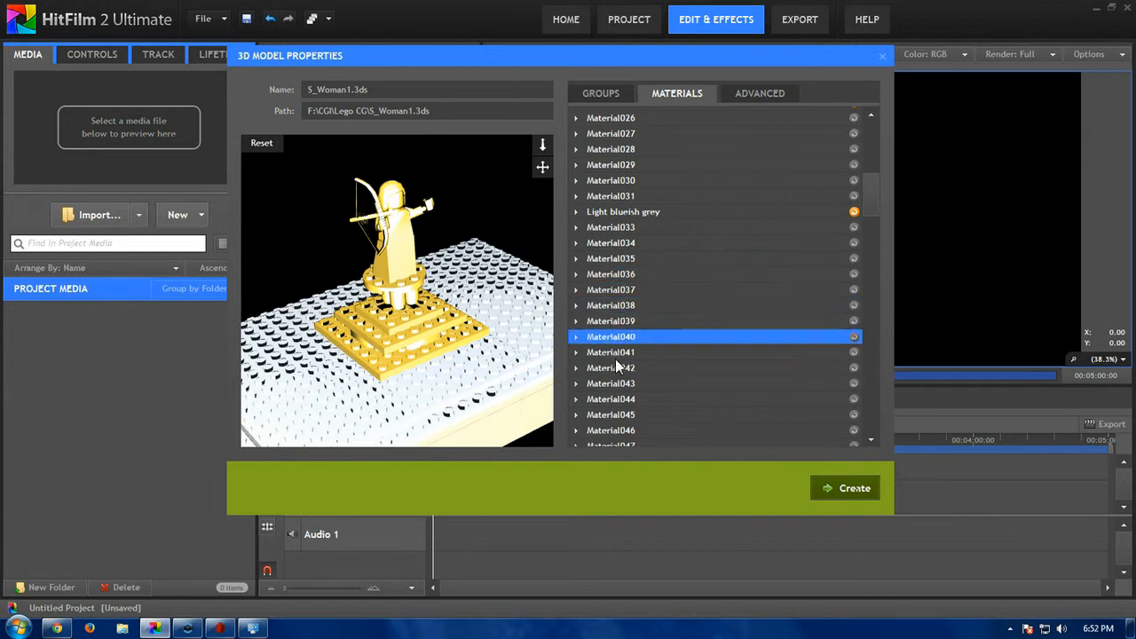
click(611, 430)
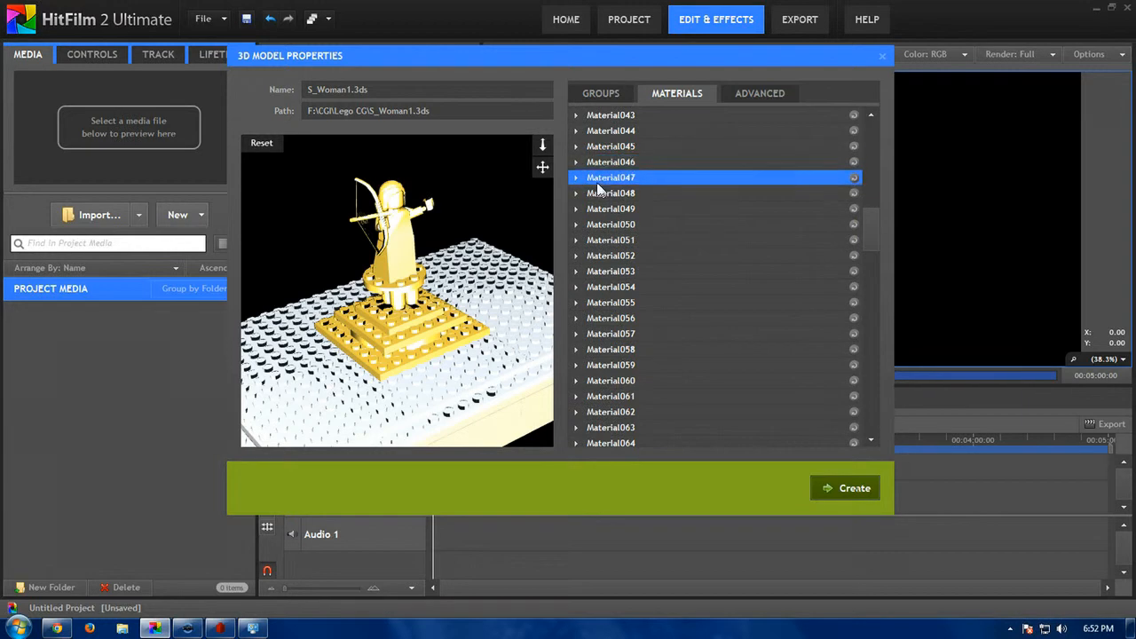
click(611, 256)
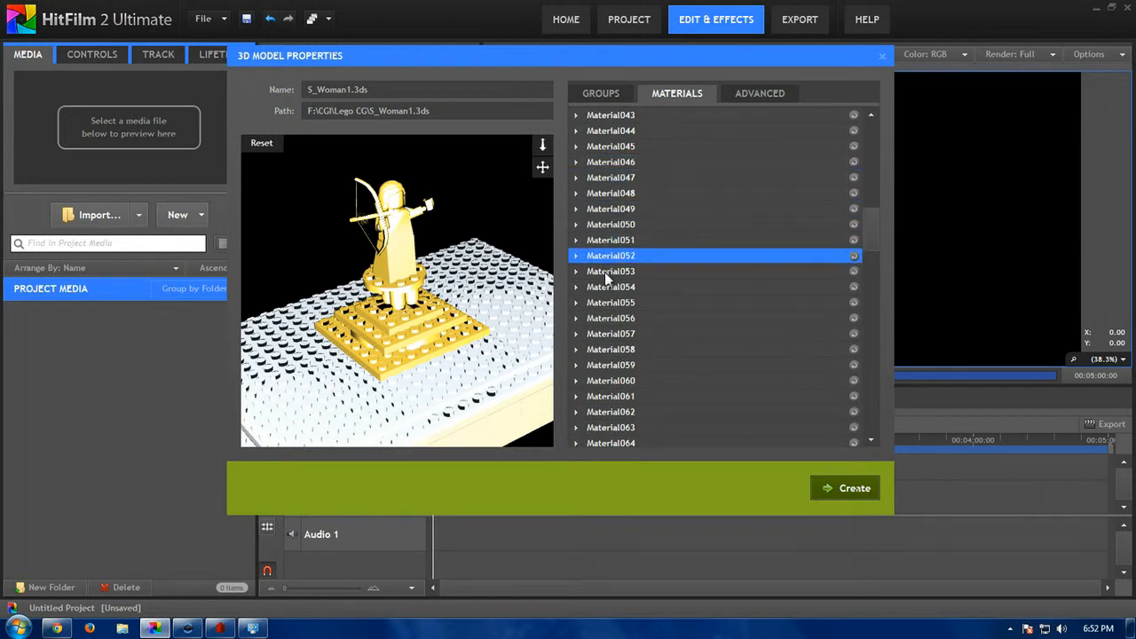
click(611, 270)
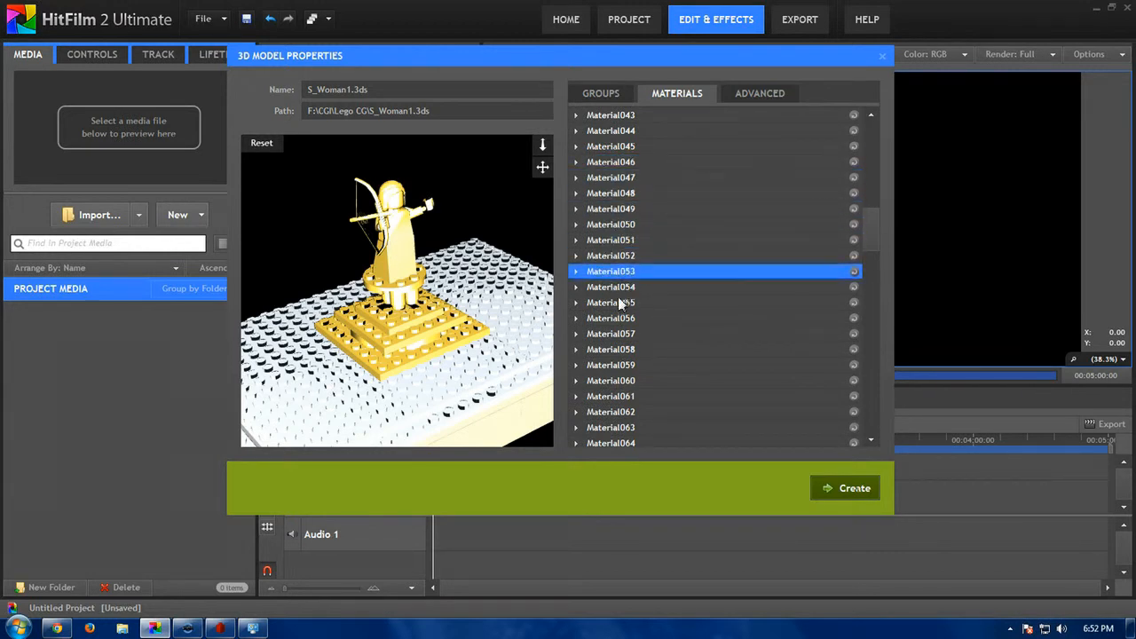
click(611, 349)
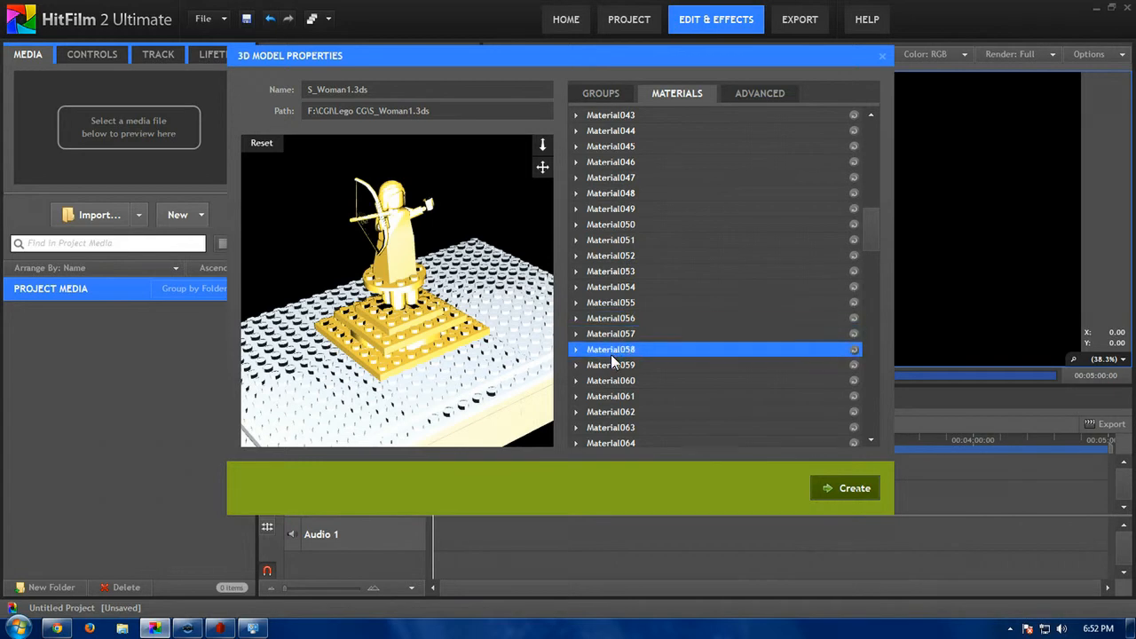
click(611, 380)
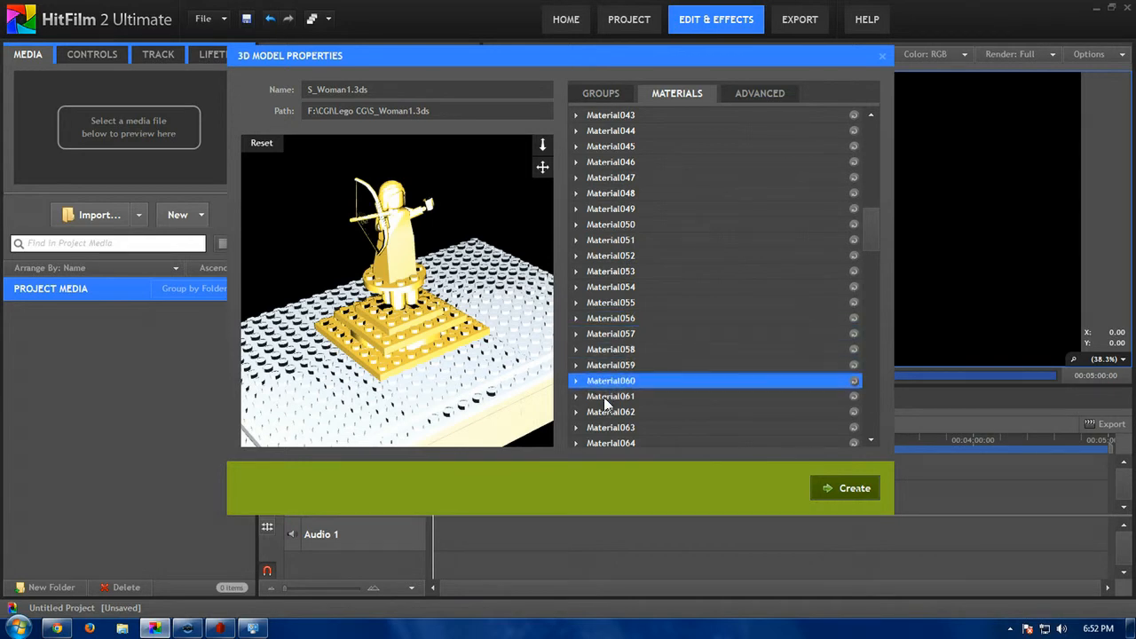
click(611, 426)
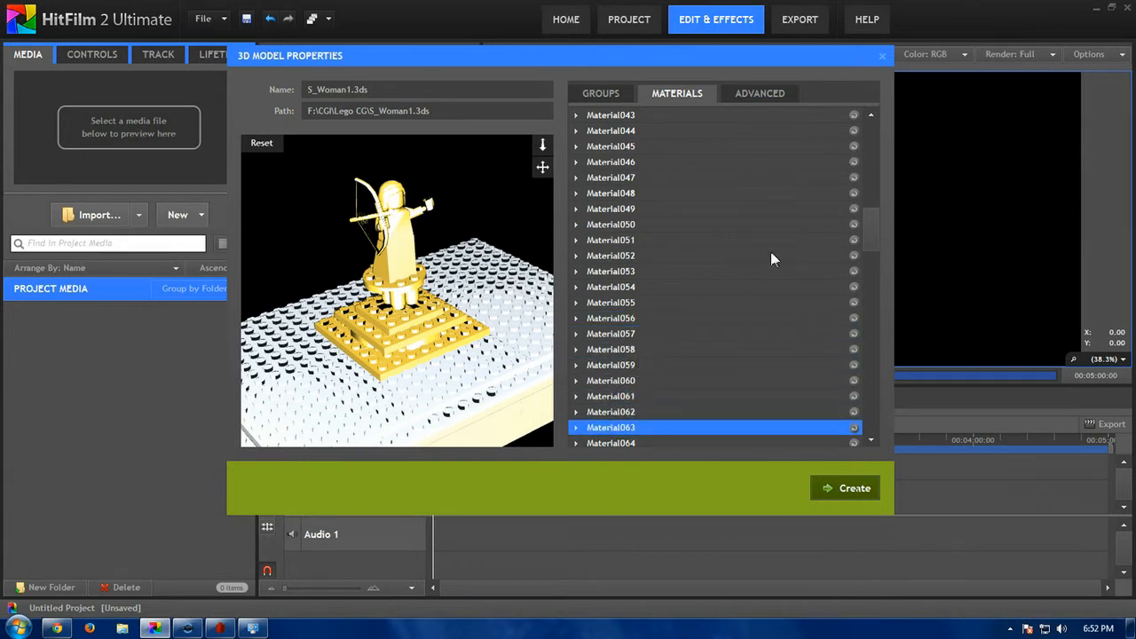
scroll(down, 3)
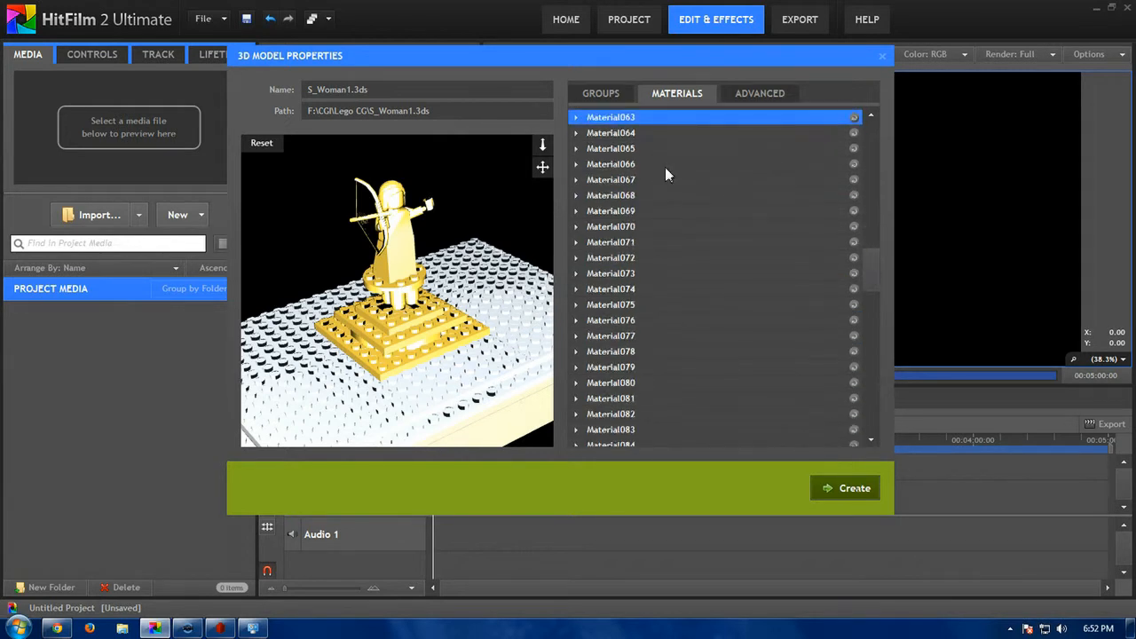
click(610, 179)
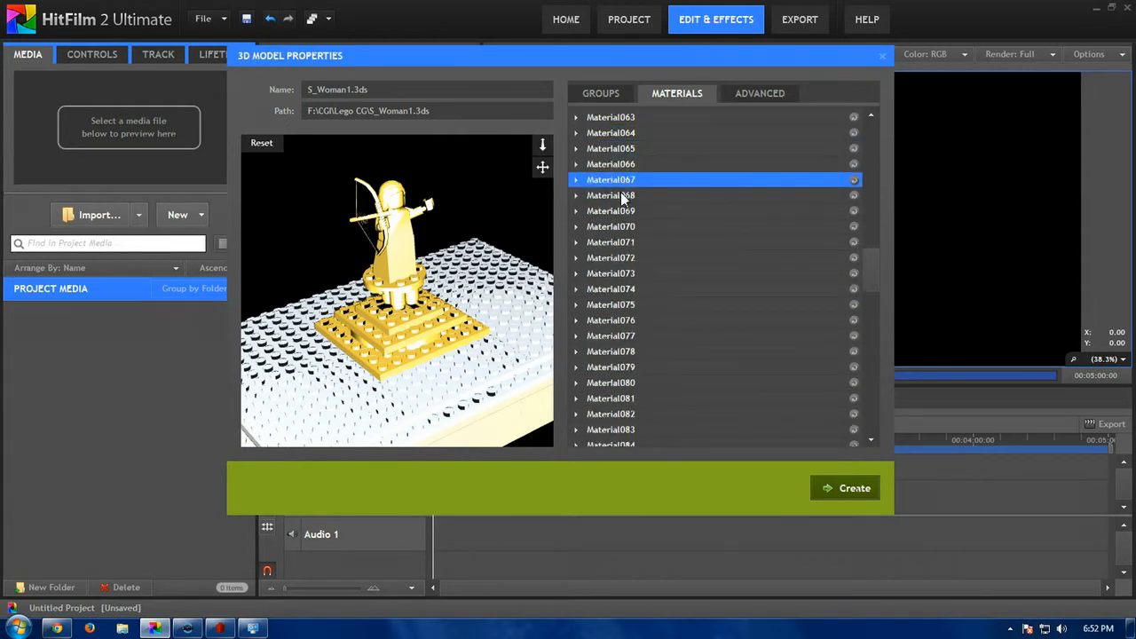
click(611, 241)
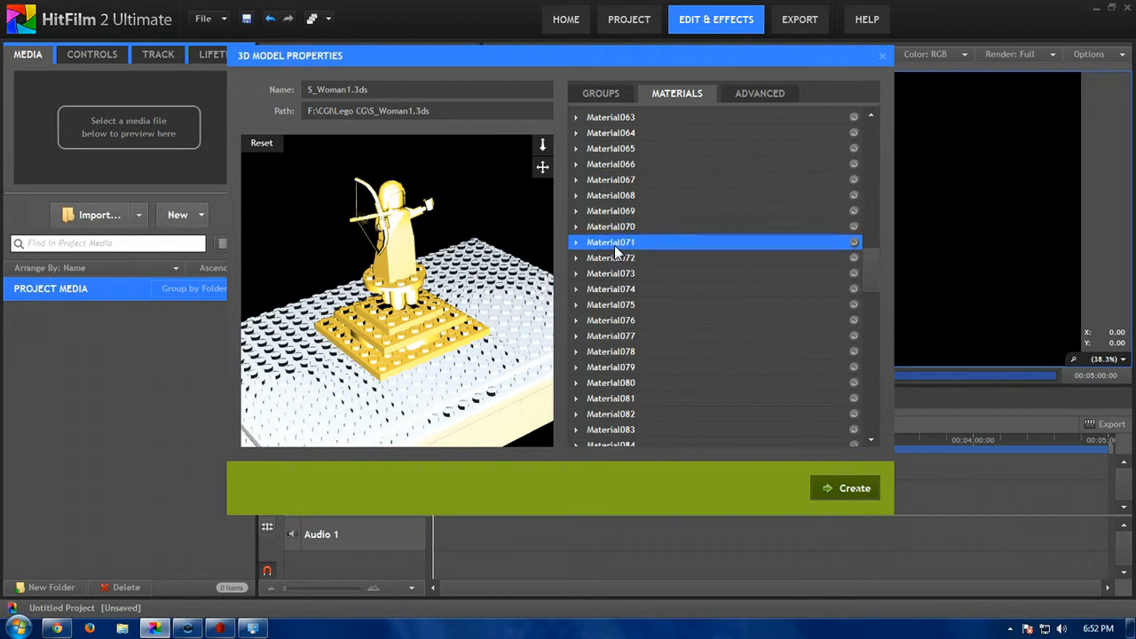
click(610, 304)
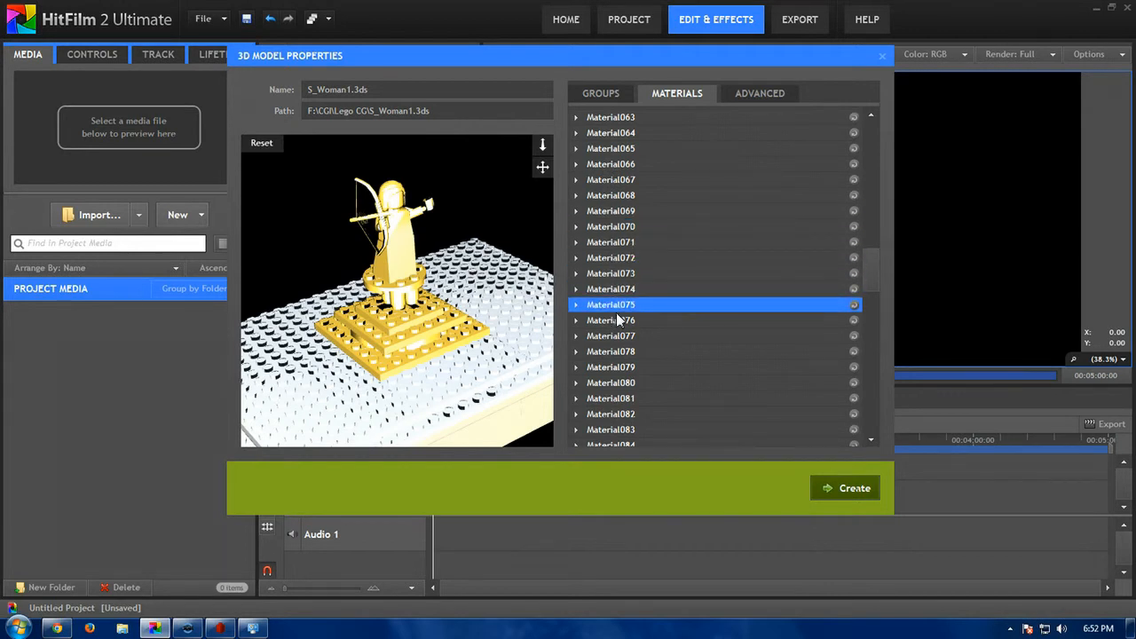
click(611, 351)
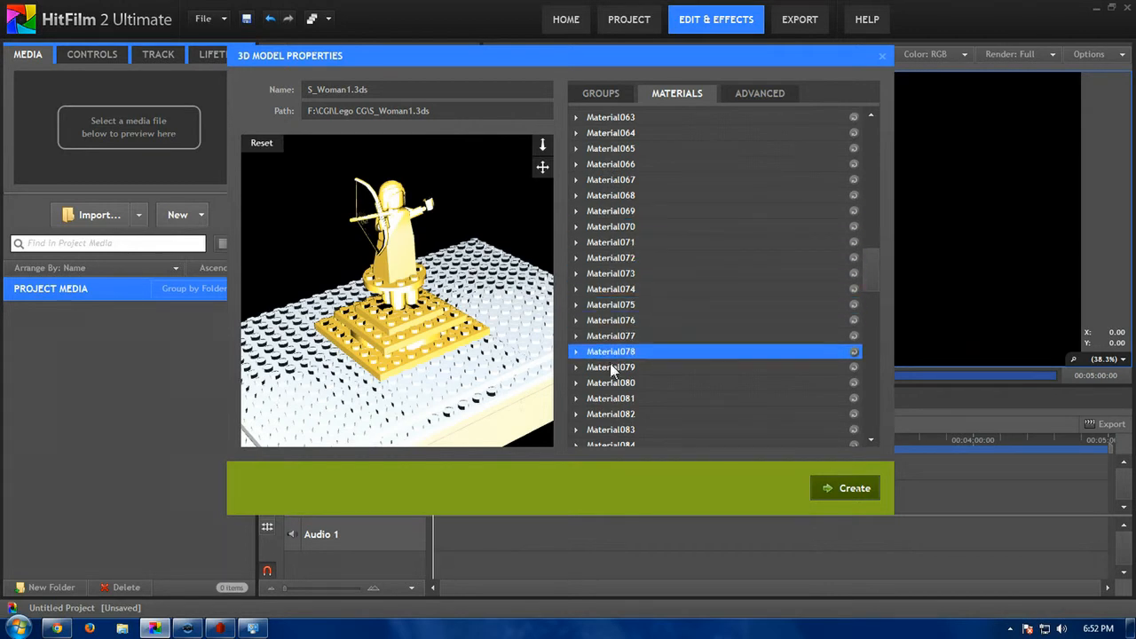
click(611, 398)
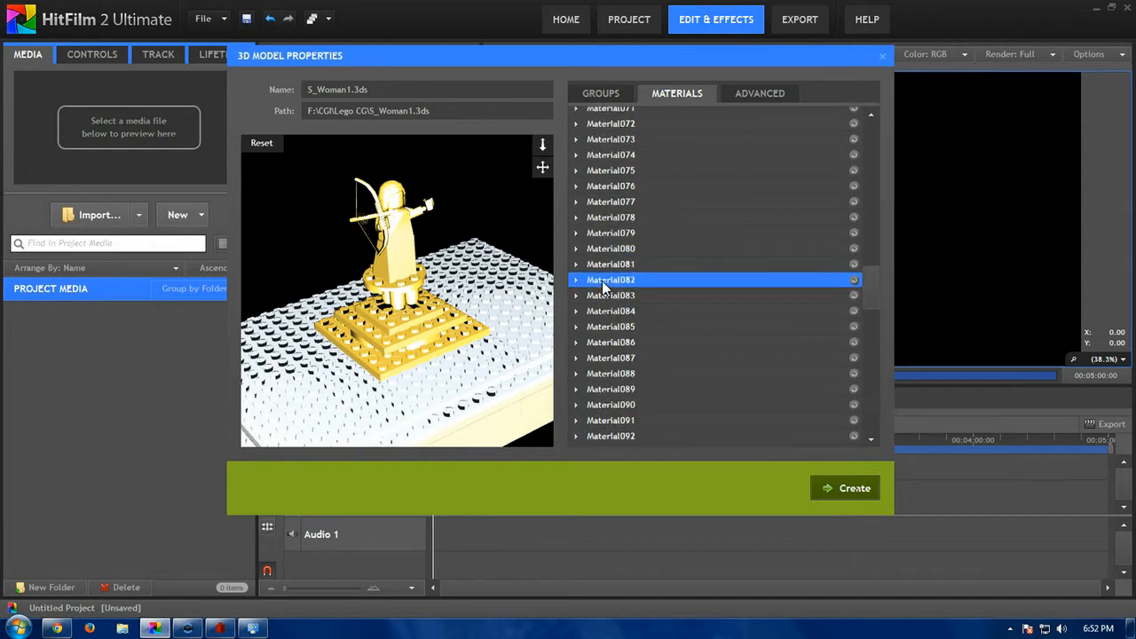
click(611, 295)
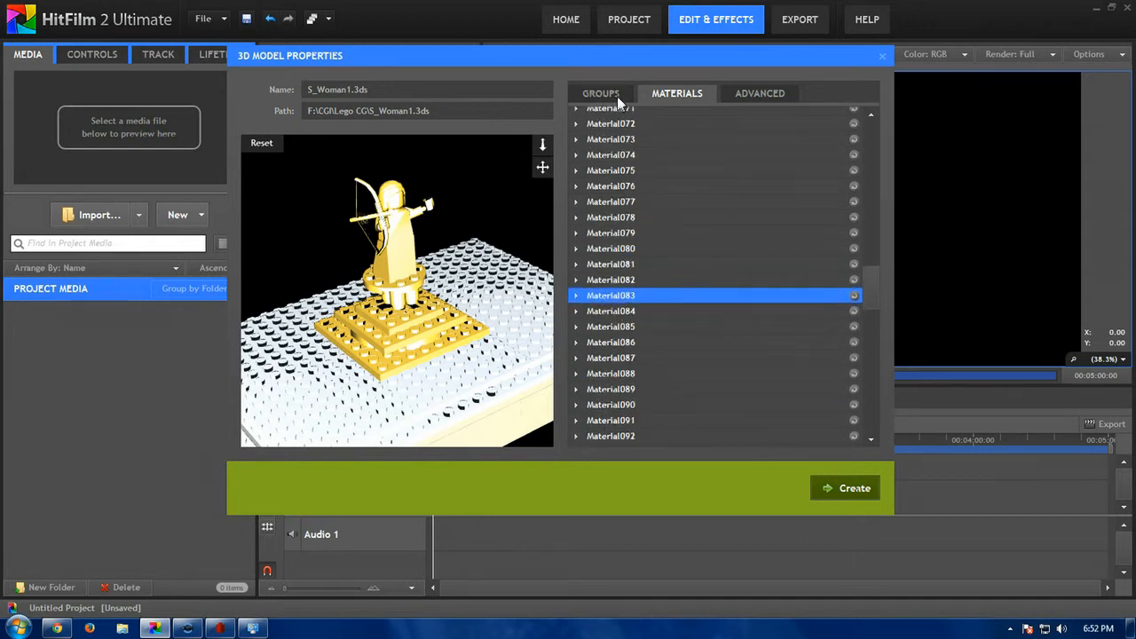
Set the GOLD material's specular colour to 227,199,74.
click(601, 93)
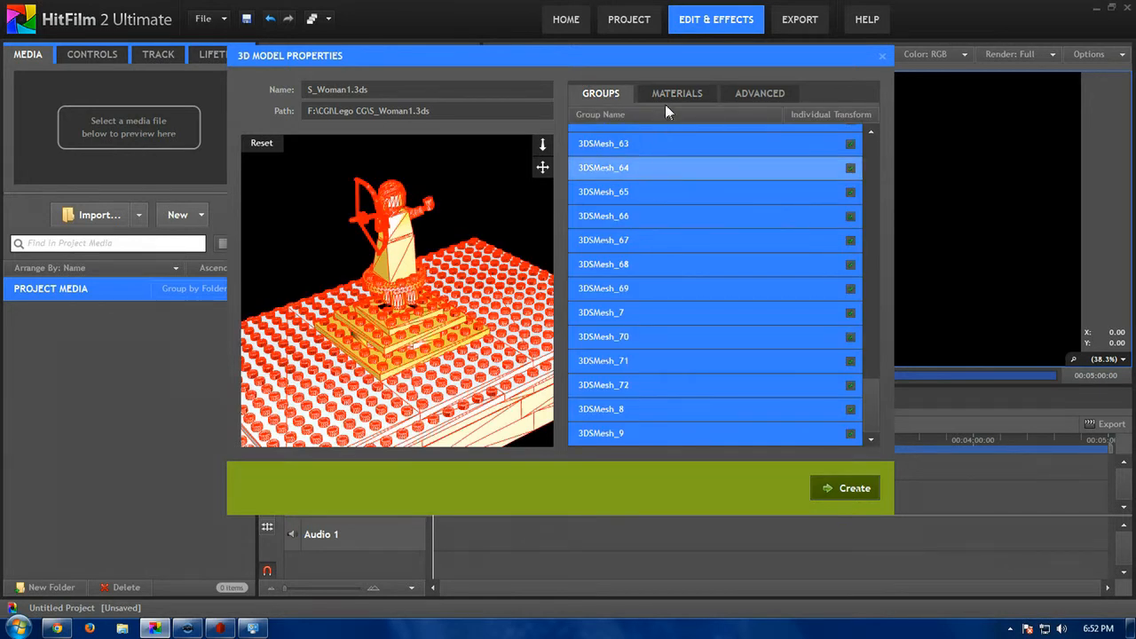
click(678, 93)
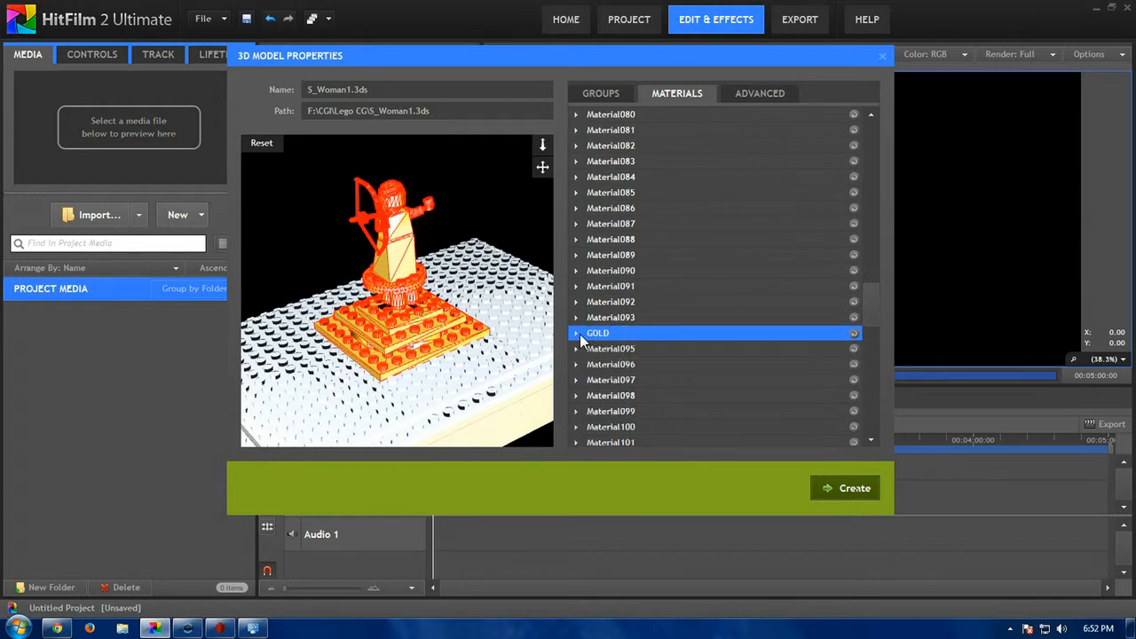
click(576, 332)
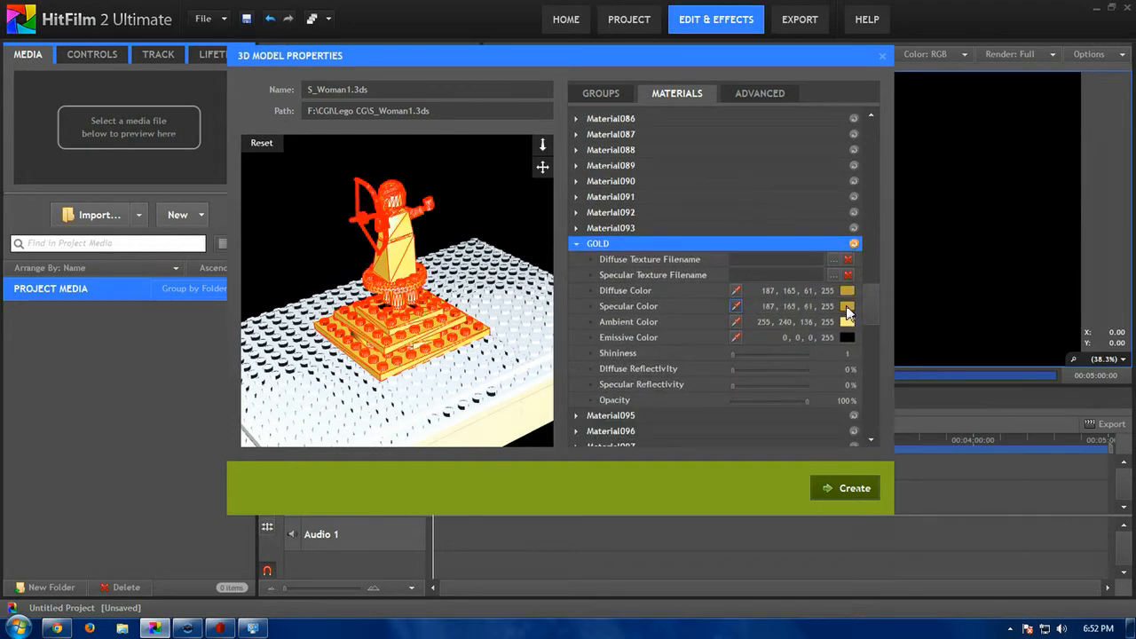
click(847, 290)
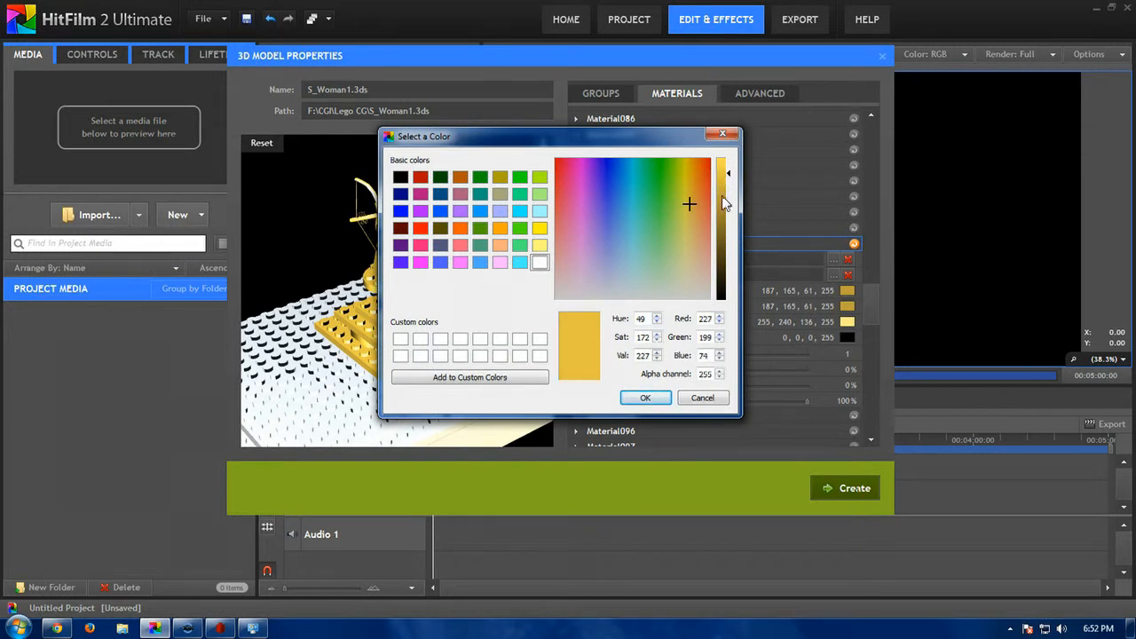
click(646, 397)
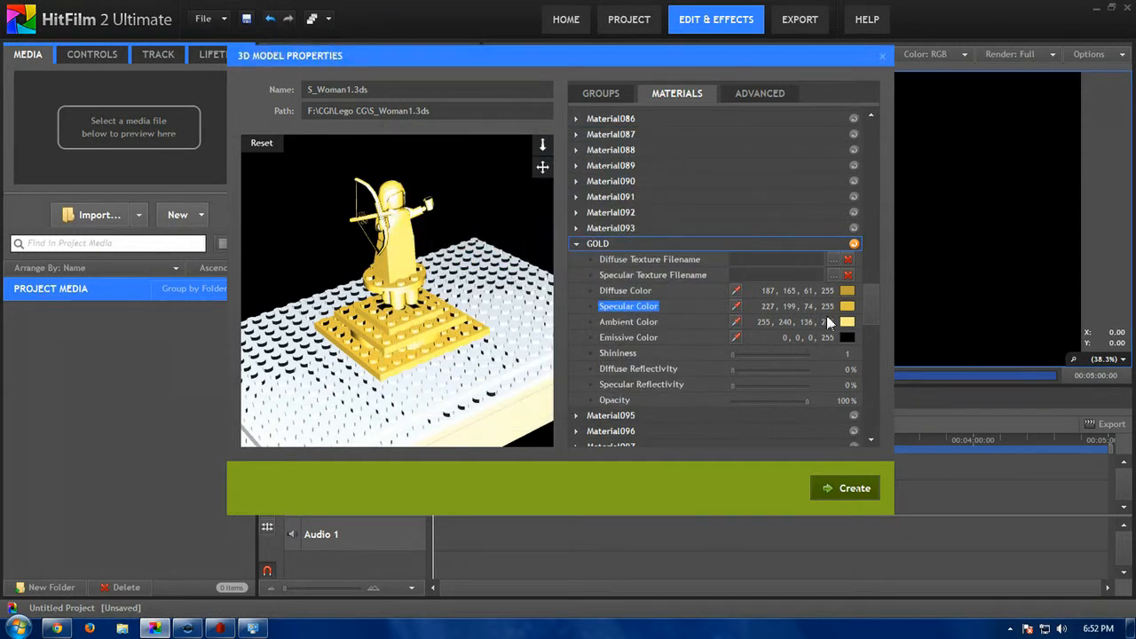
Set GOLD's ambient colour and faint emissive colour to 187,165,61, emissive alpha 45.
click(737, 322)
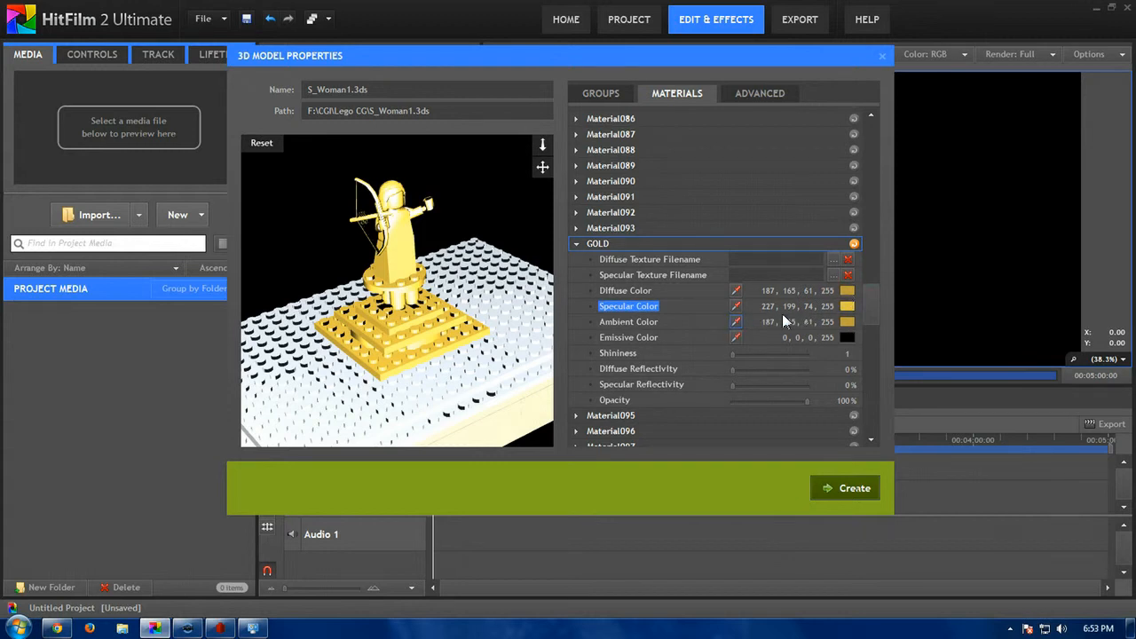
click(847, 306)
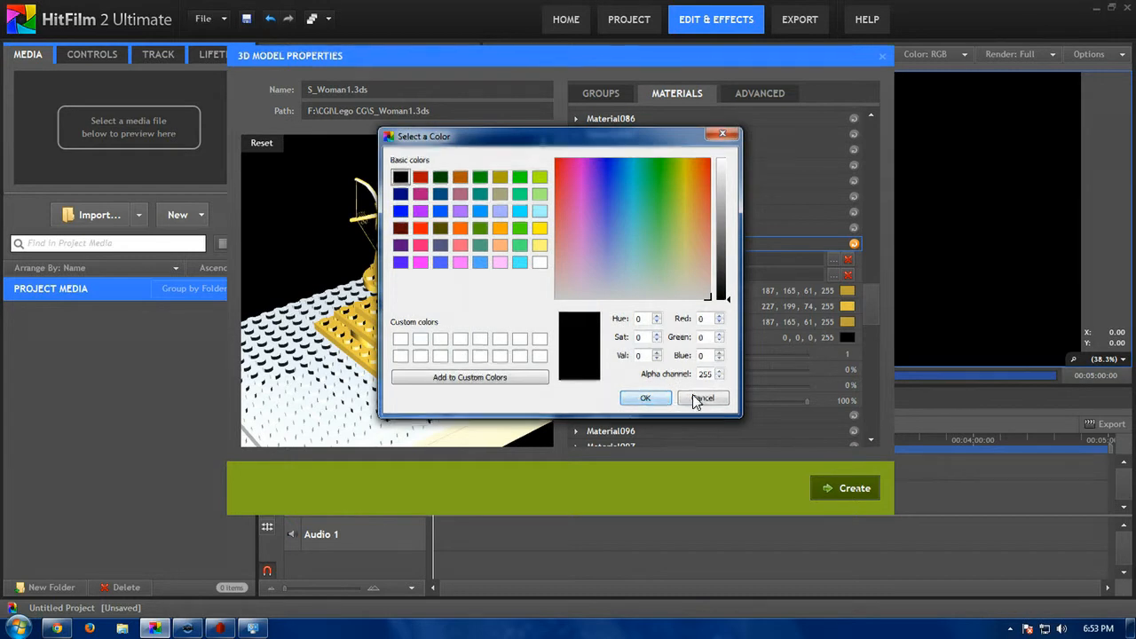
click(703, 398)
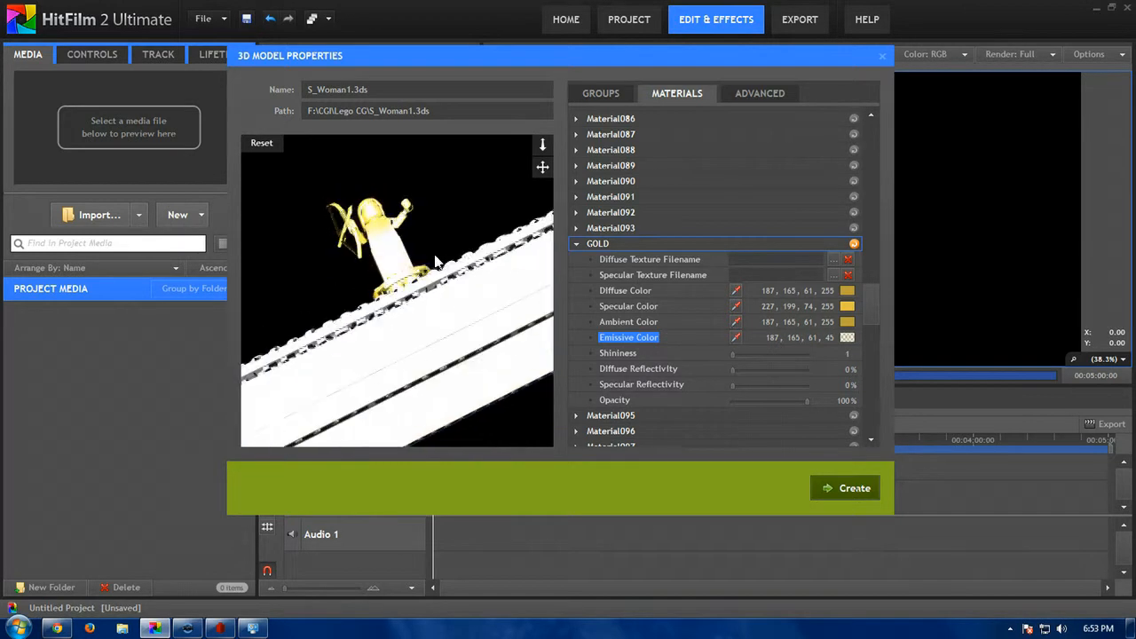
drag(435, 262, 364, 284)
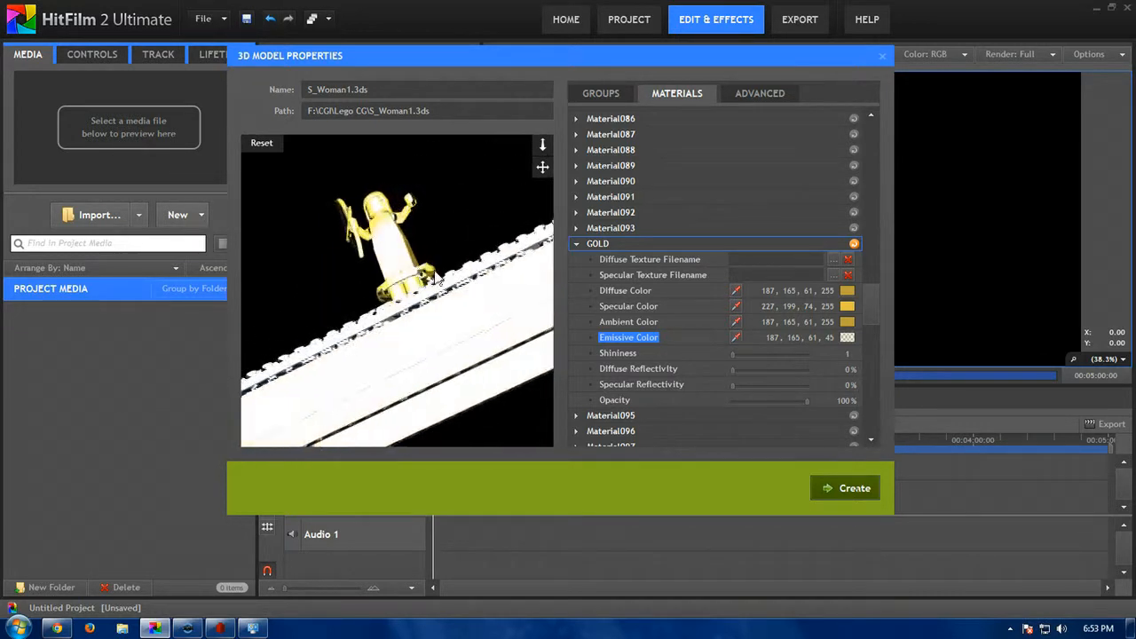
drag(435, 284, 489, 315)
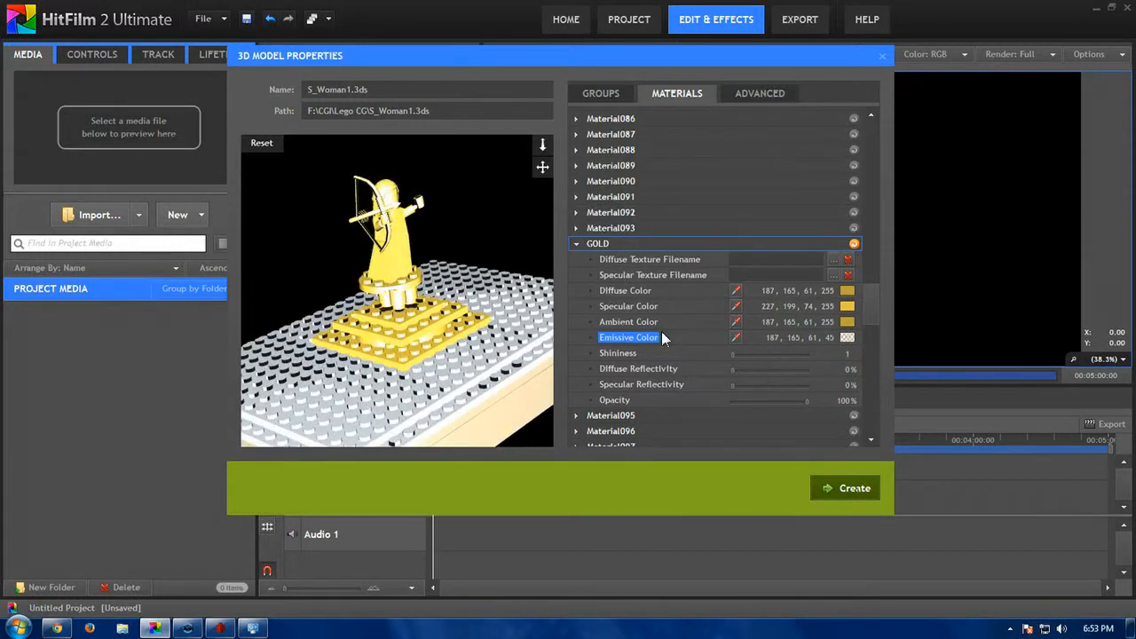
click(618, 353)
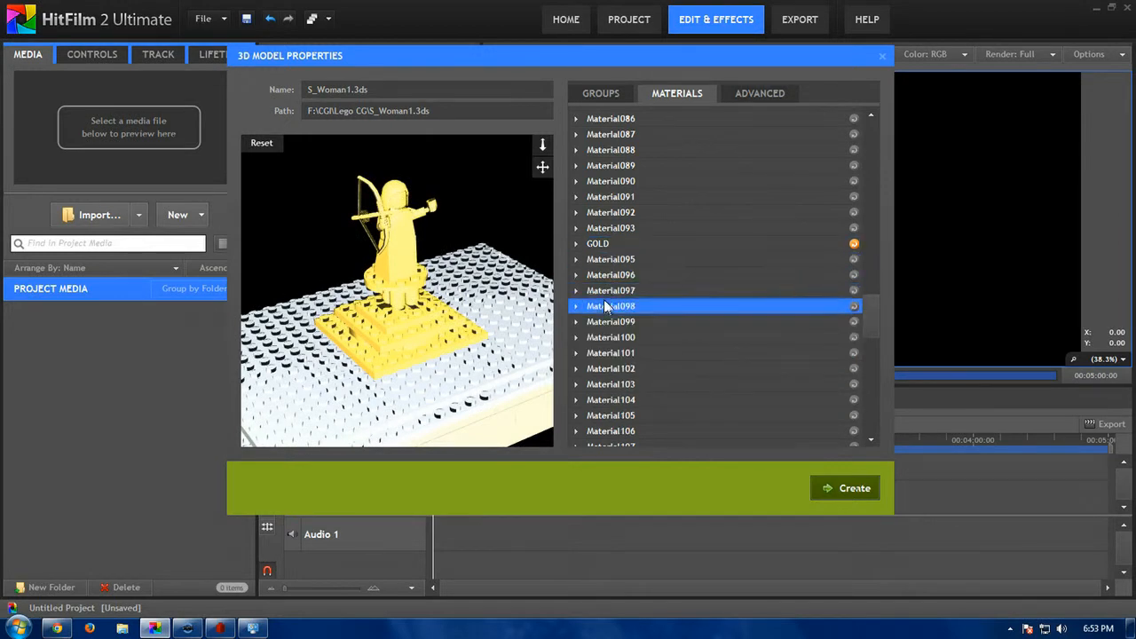
Import S_Woman1.3ds and place it in a new Composite Shot 1.
click(611, 353)
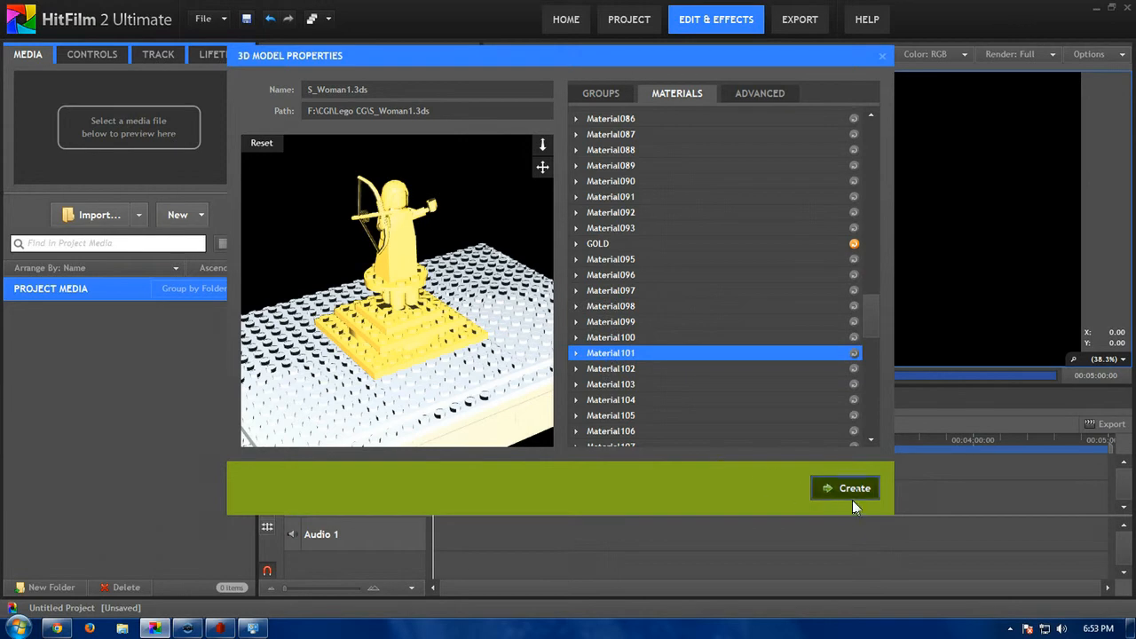
click(845, 488)
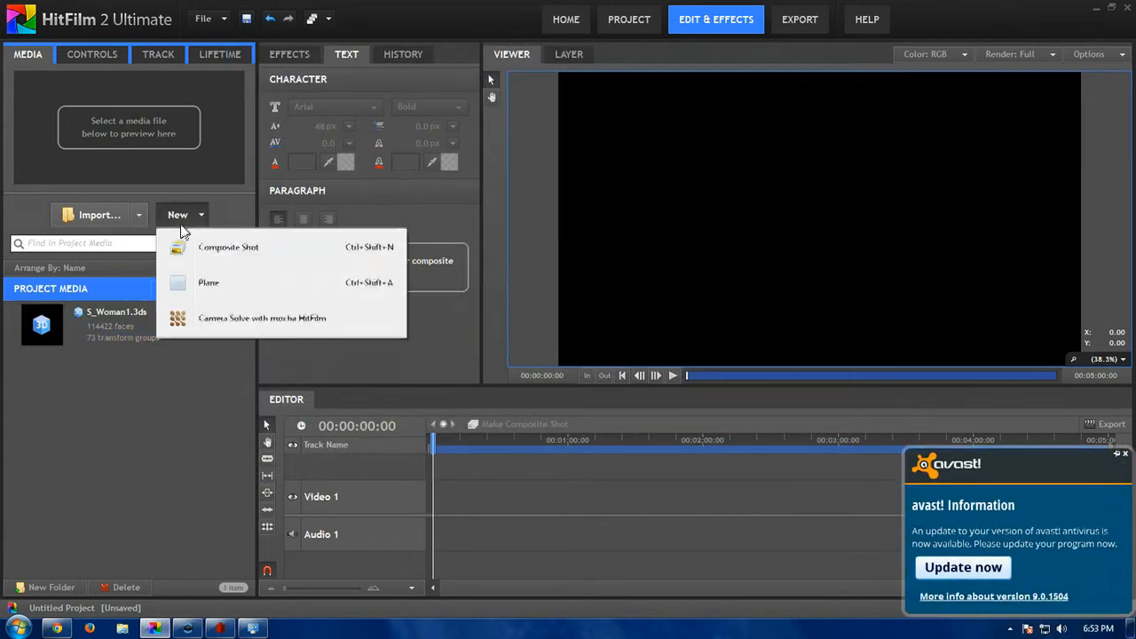
click(228, 247)
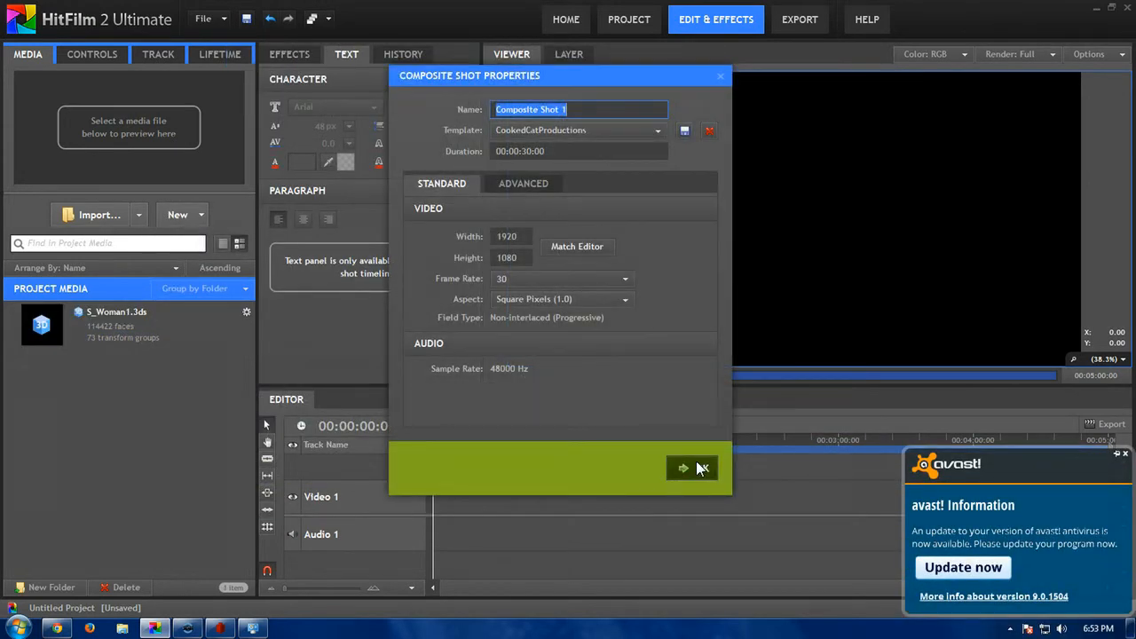
click(683, 468)
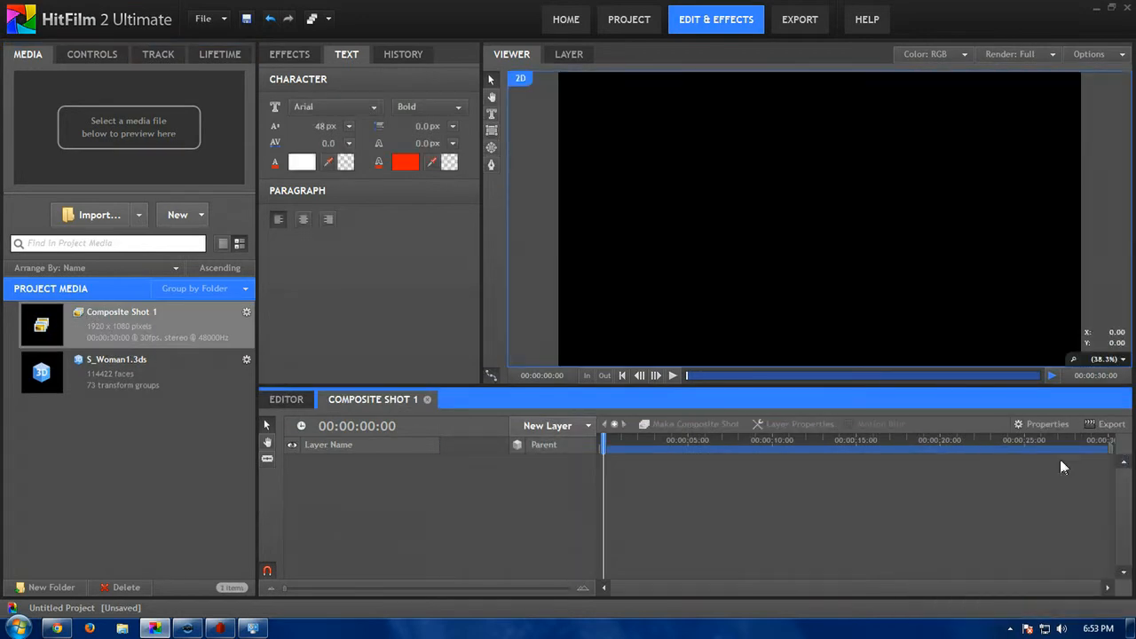
click(115, 371)
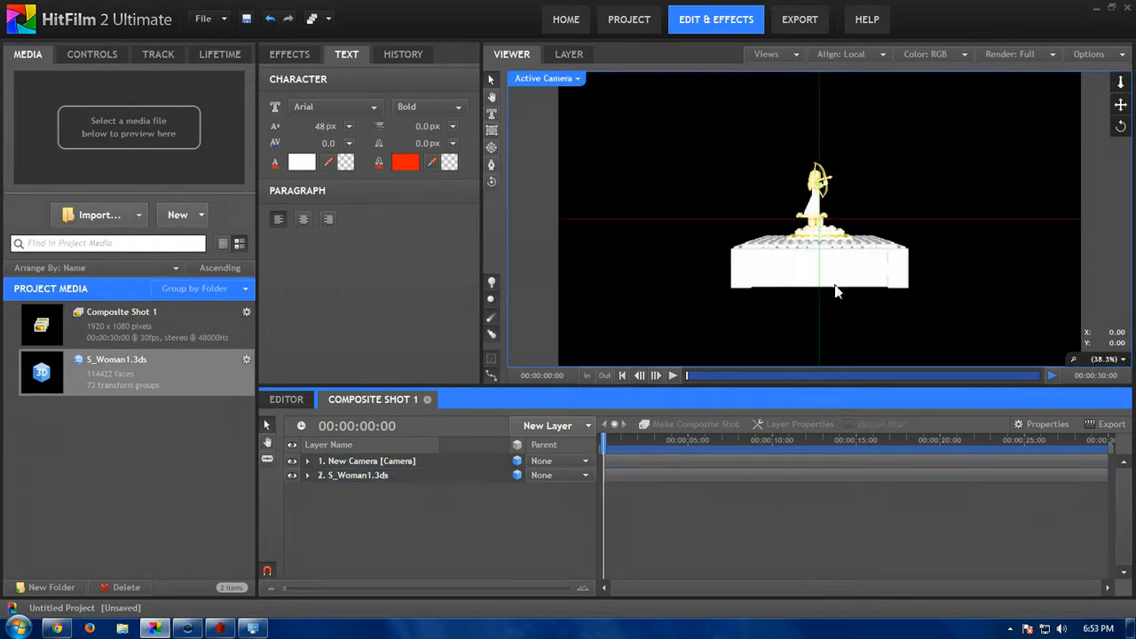
Add a new plane layer coloured sandy yellow.
click(548, 425)
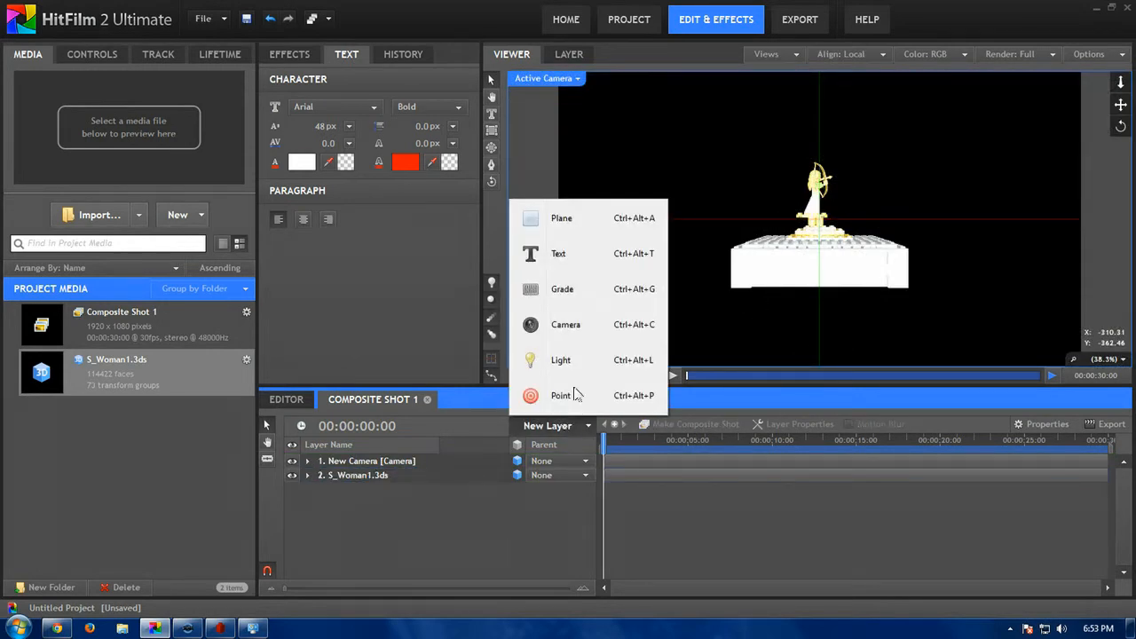
click(561, 217)
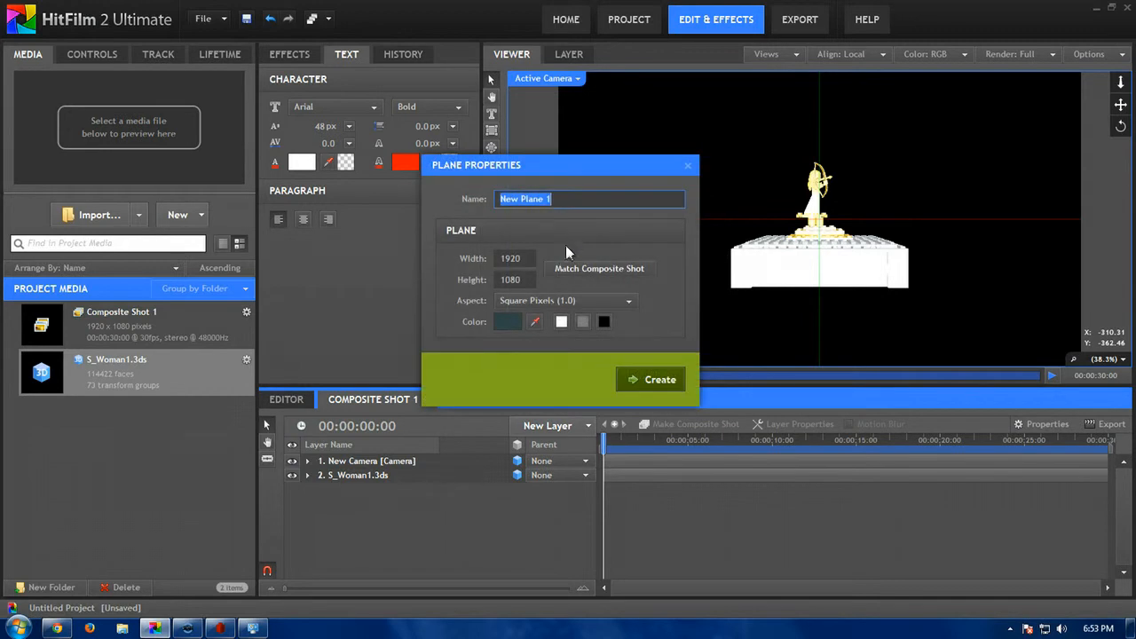
click(507, 321)
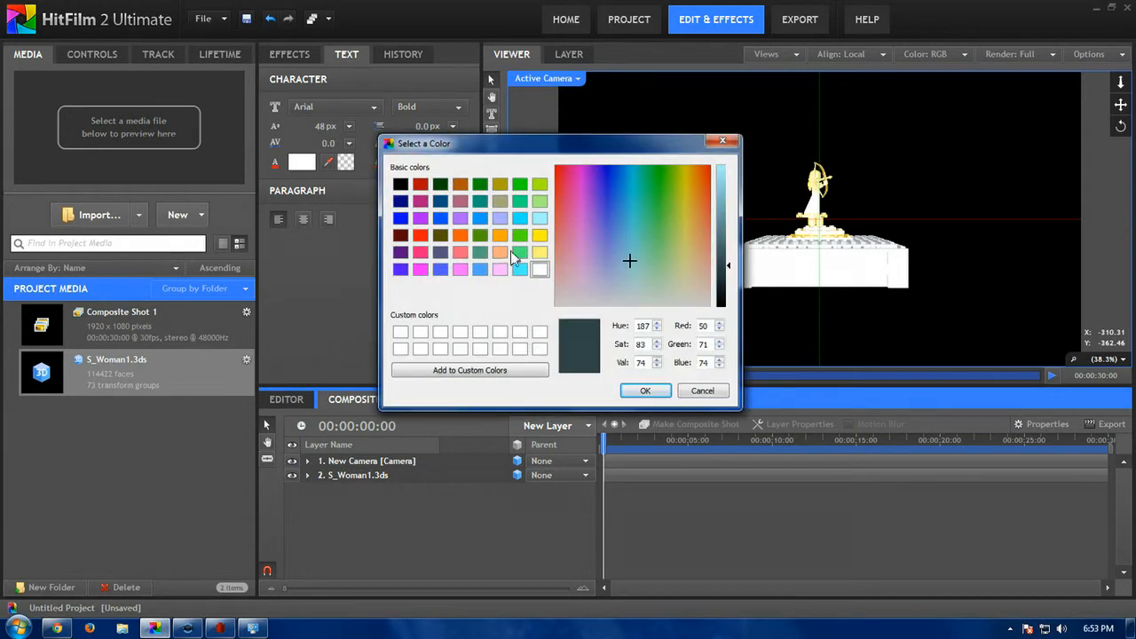
click(683, 236)
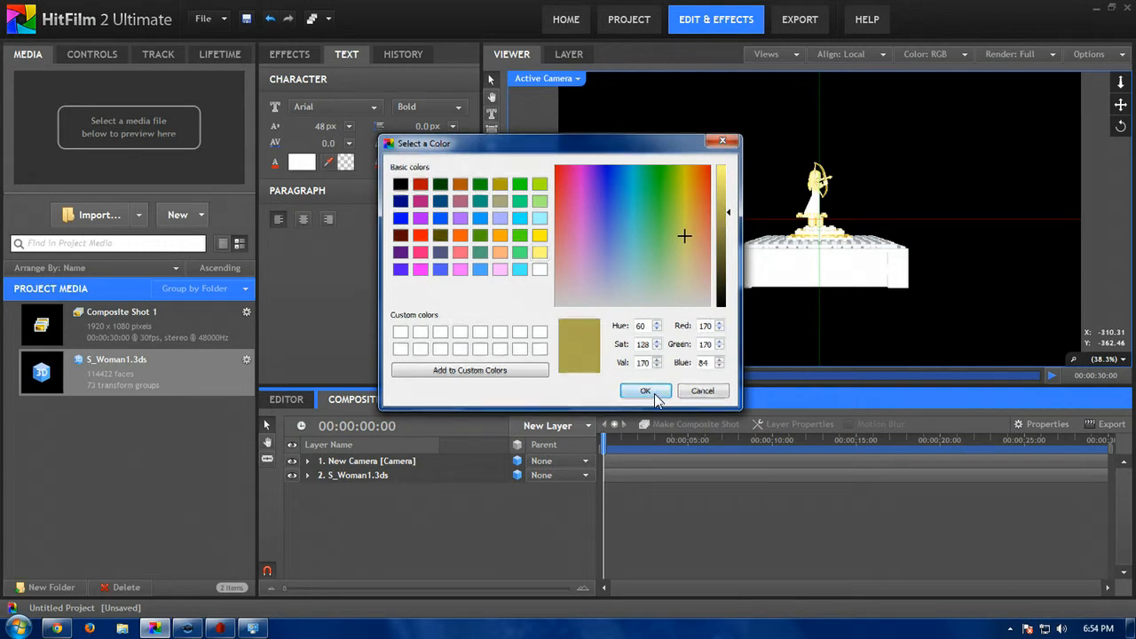
click(646, 390)
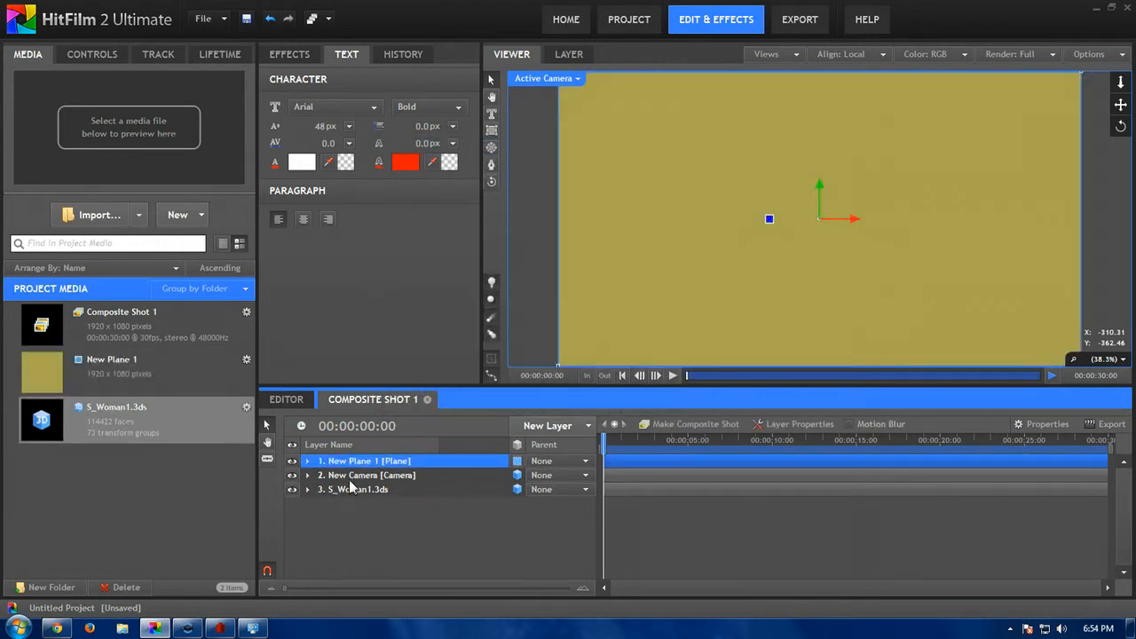
Make the plane 3D, rotate it 89° and scale it up beneath the statue.
click(585, 475)
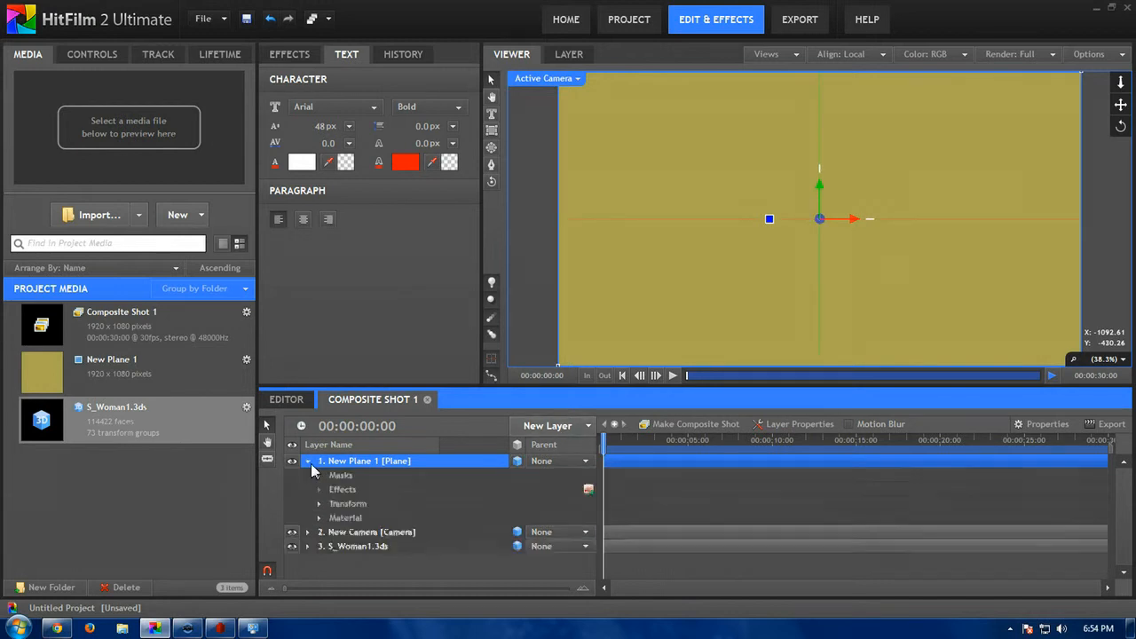
click(320, 504)
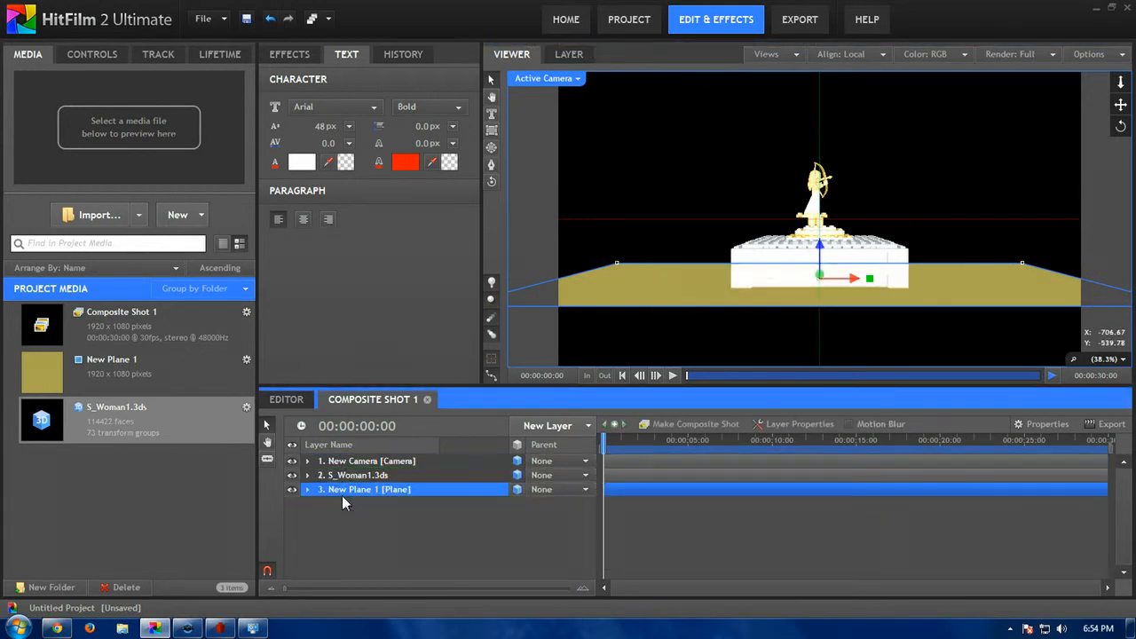
click(431, 515)
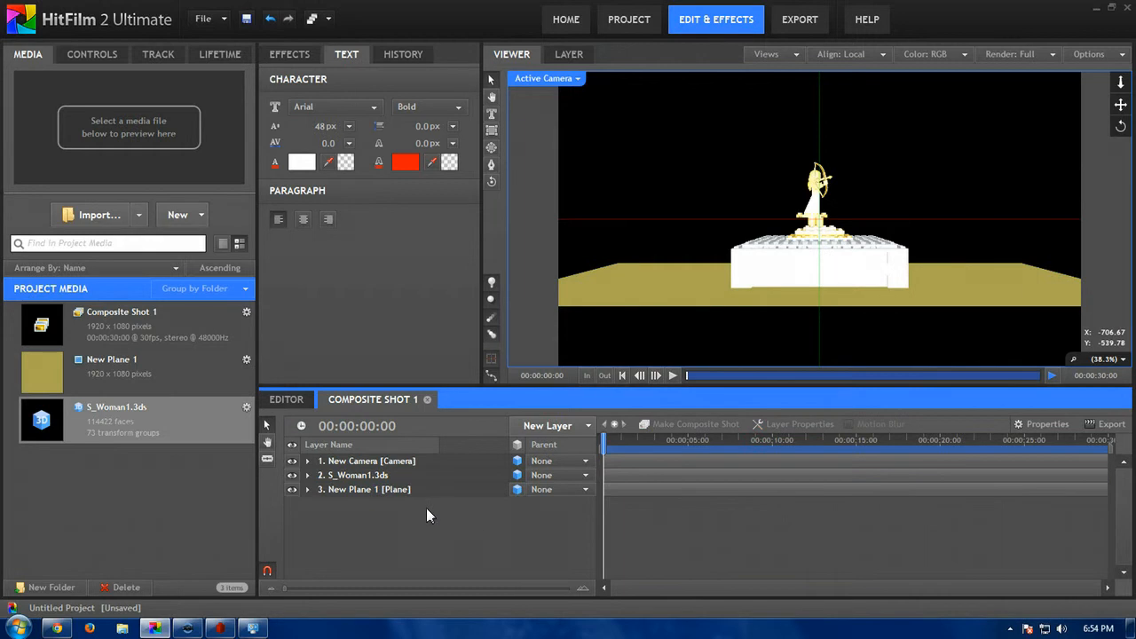
click(364, 489)
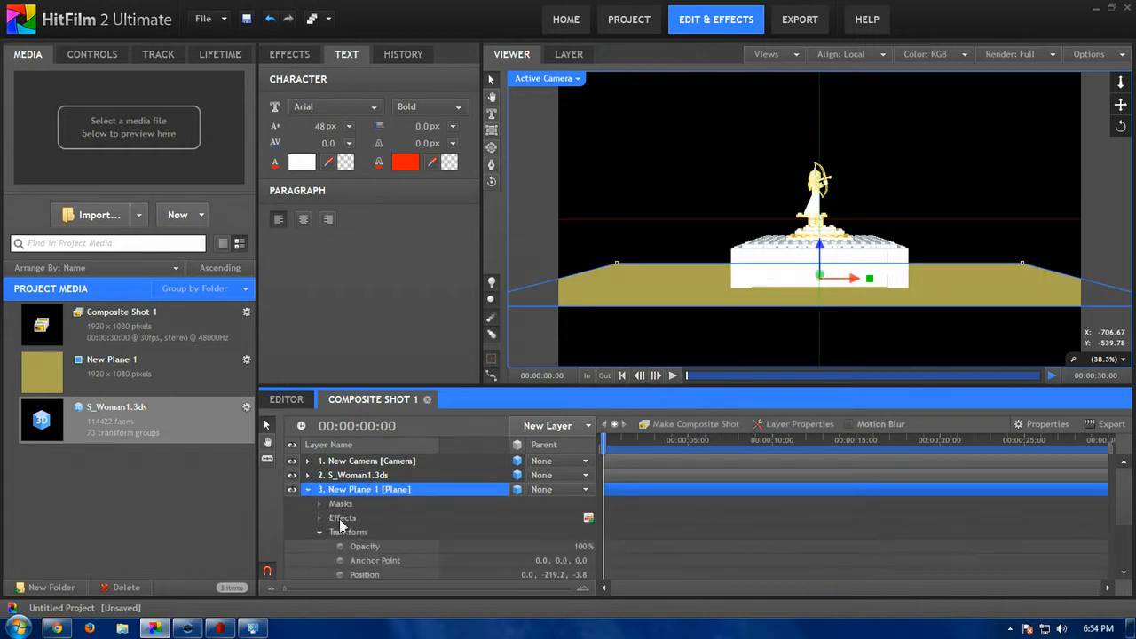
click(91, 55)
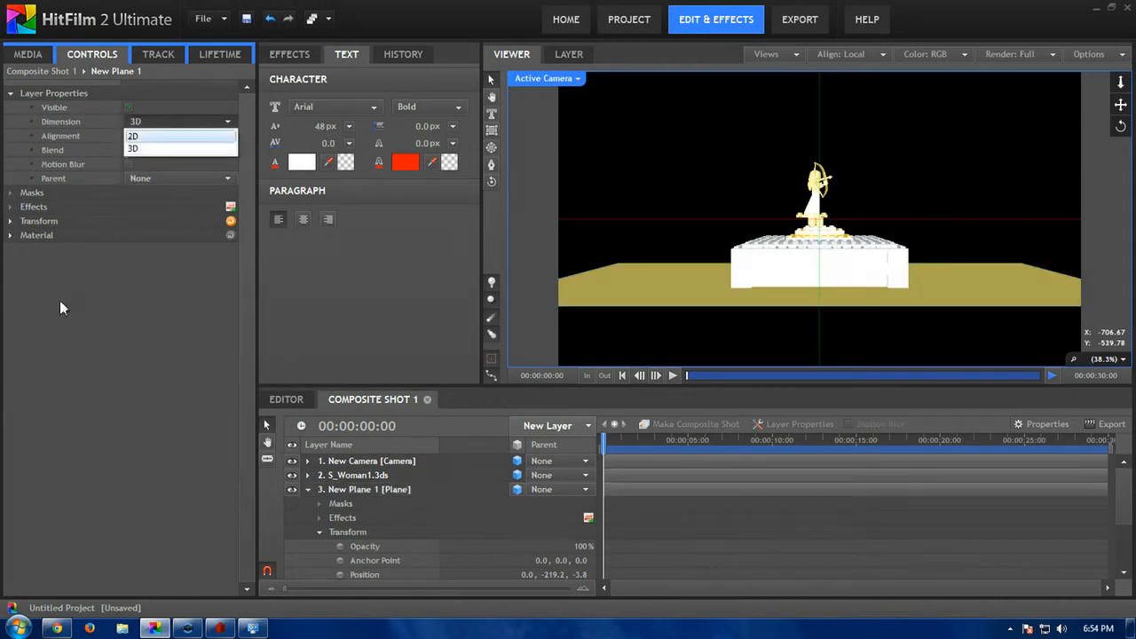
click(10, 221)
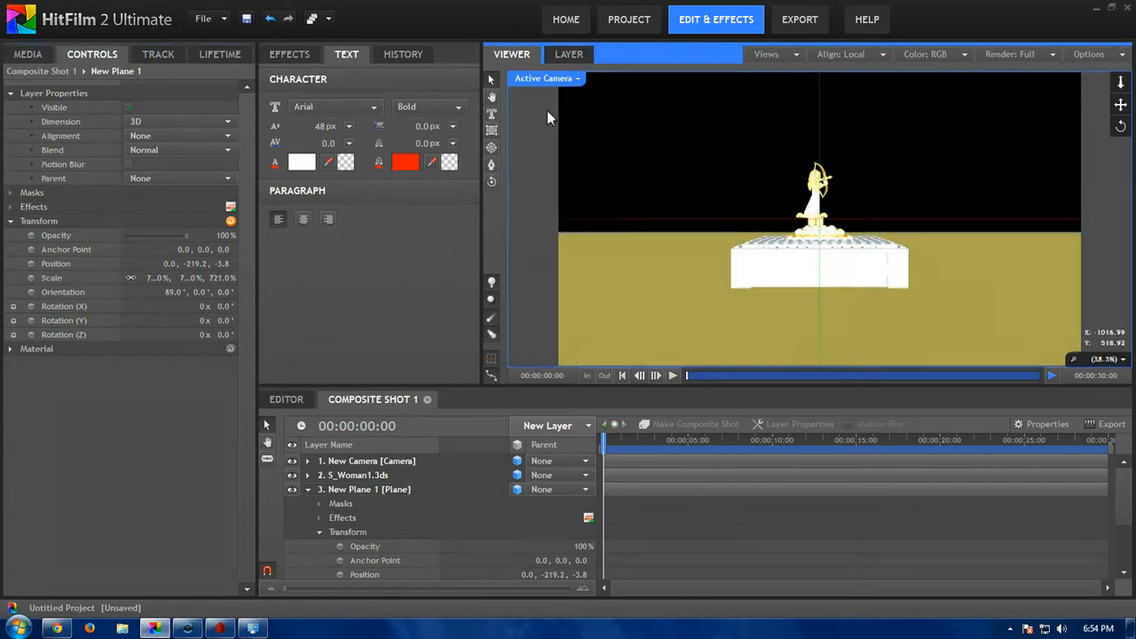
click(548, 78)
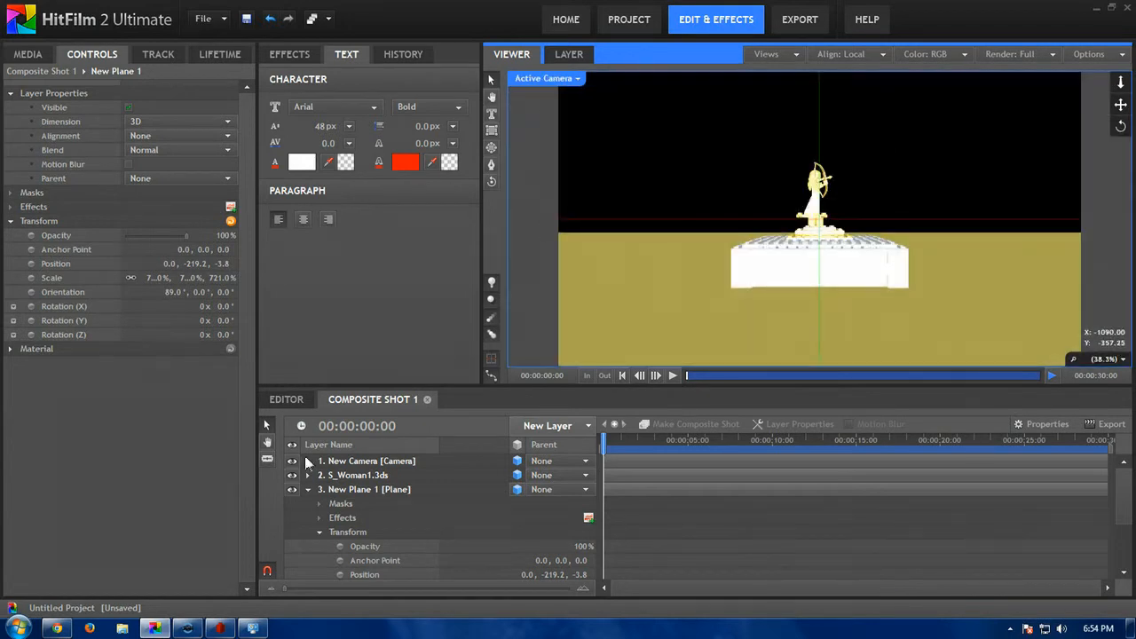
click(358, 475)
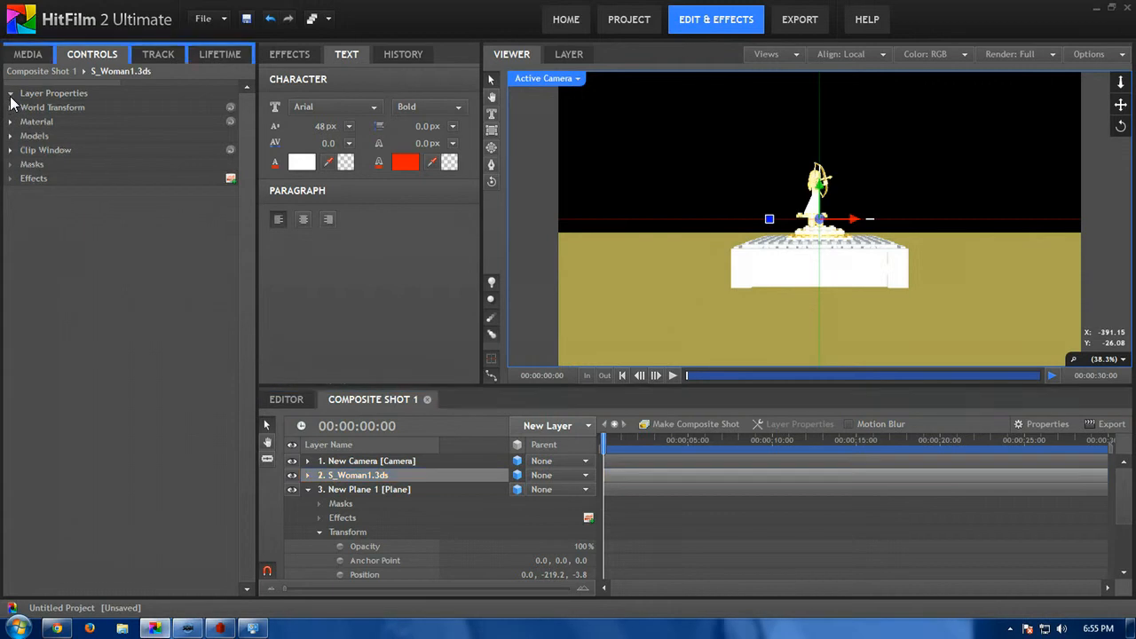
Set the statue's Position Z to 481 and Rotation Y to 126°.
click(11, 92)
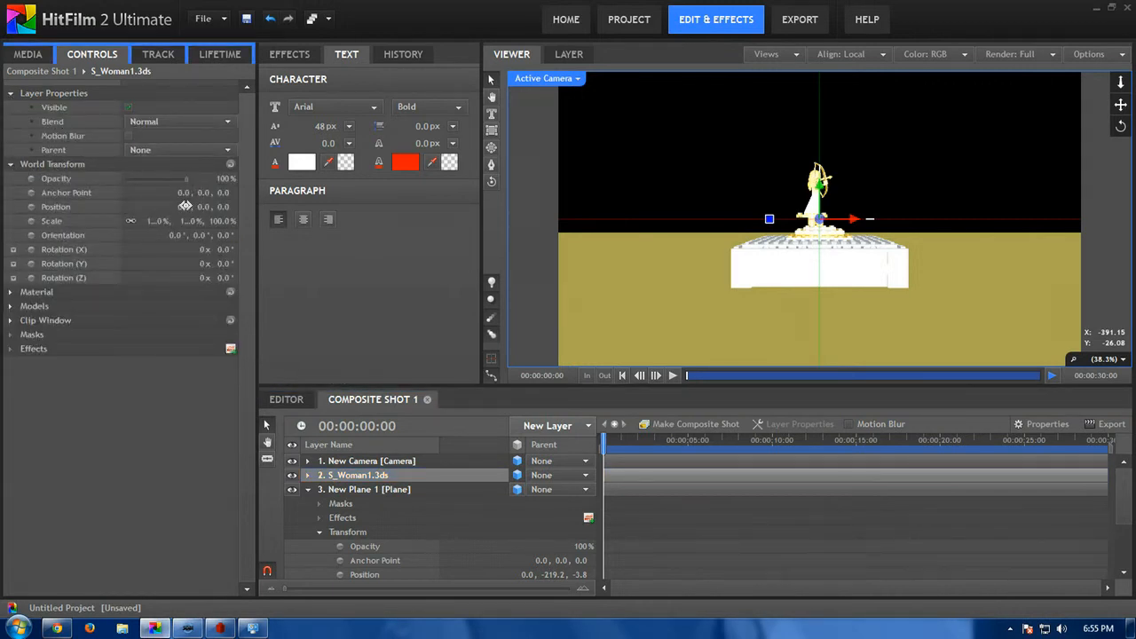
click(55, 206)
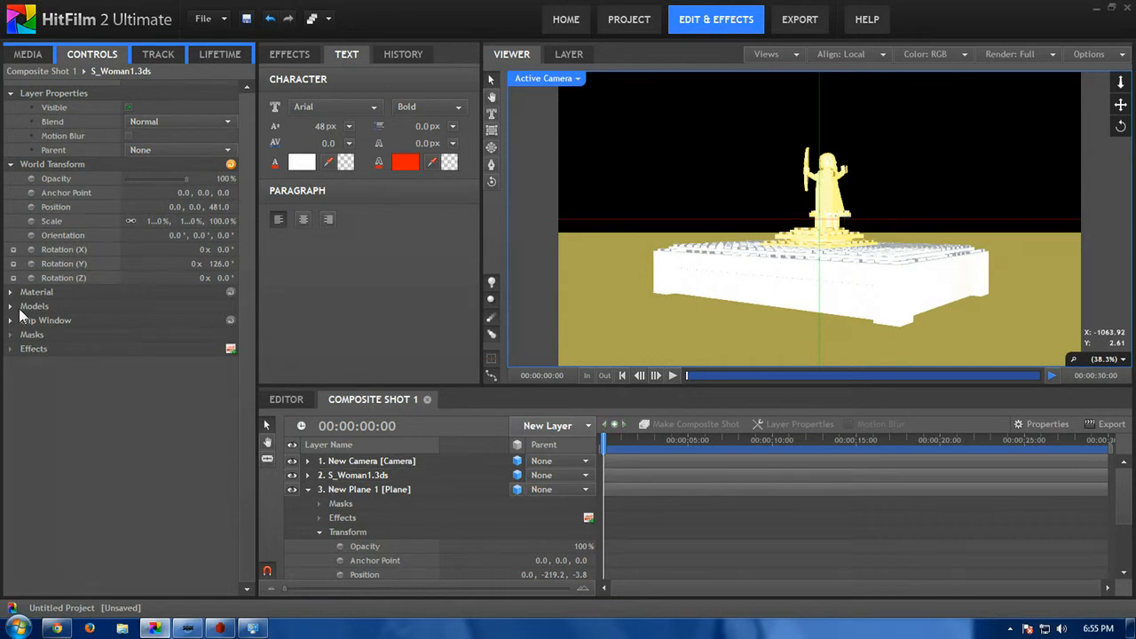
Add a new light layer to Composite Shot 1.
click(548, 425)
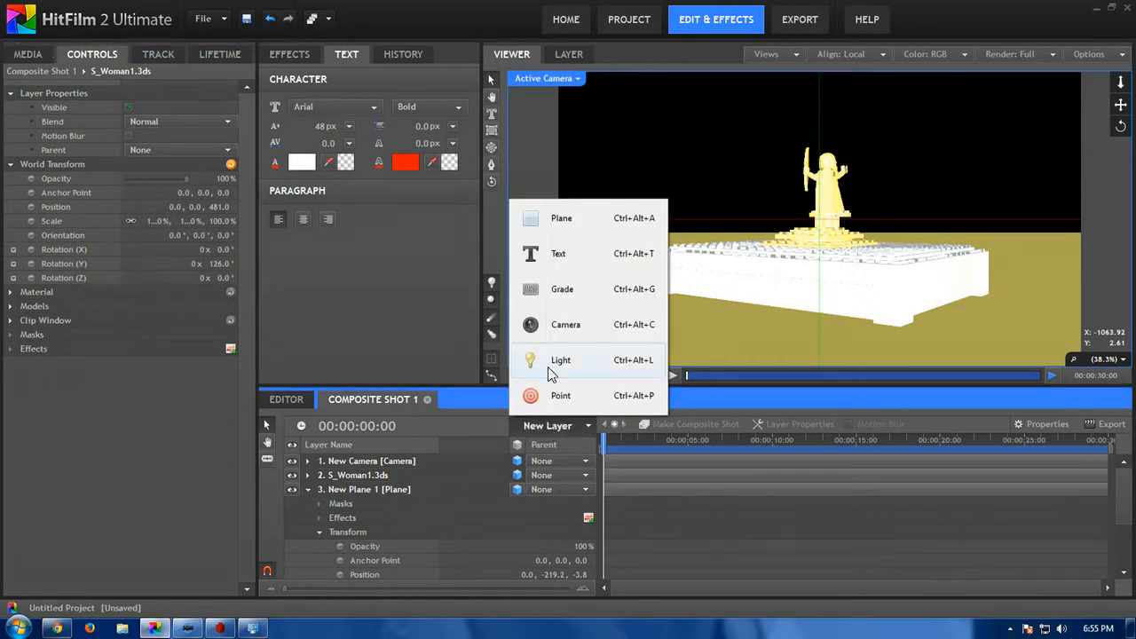
click(561, 359)
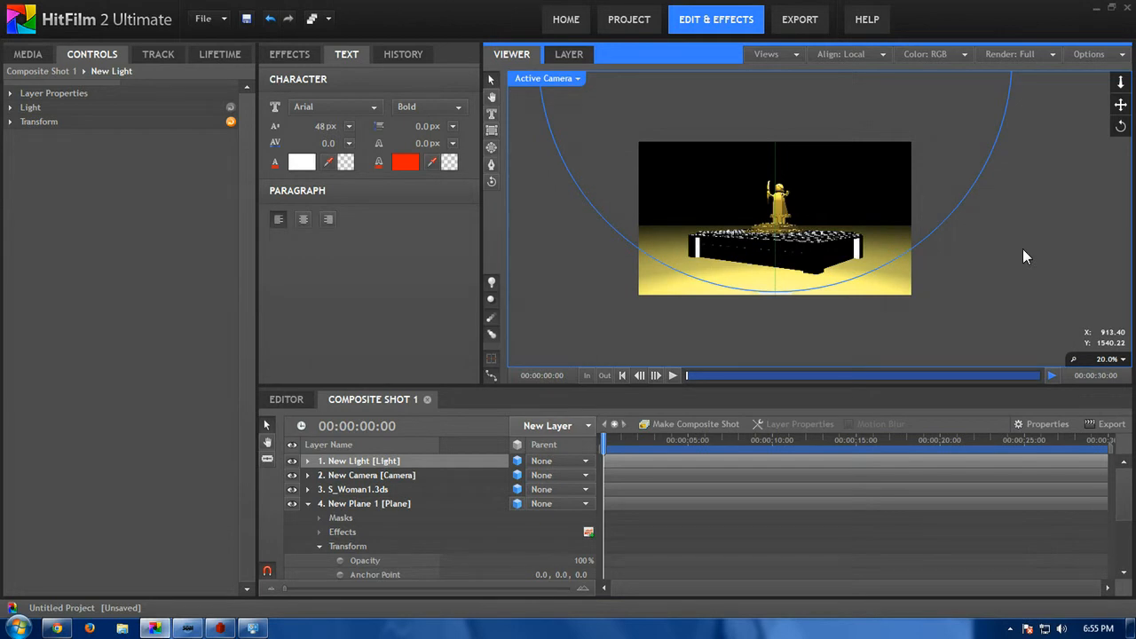
mouse_move(400, 390)
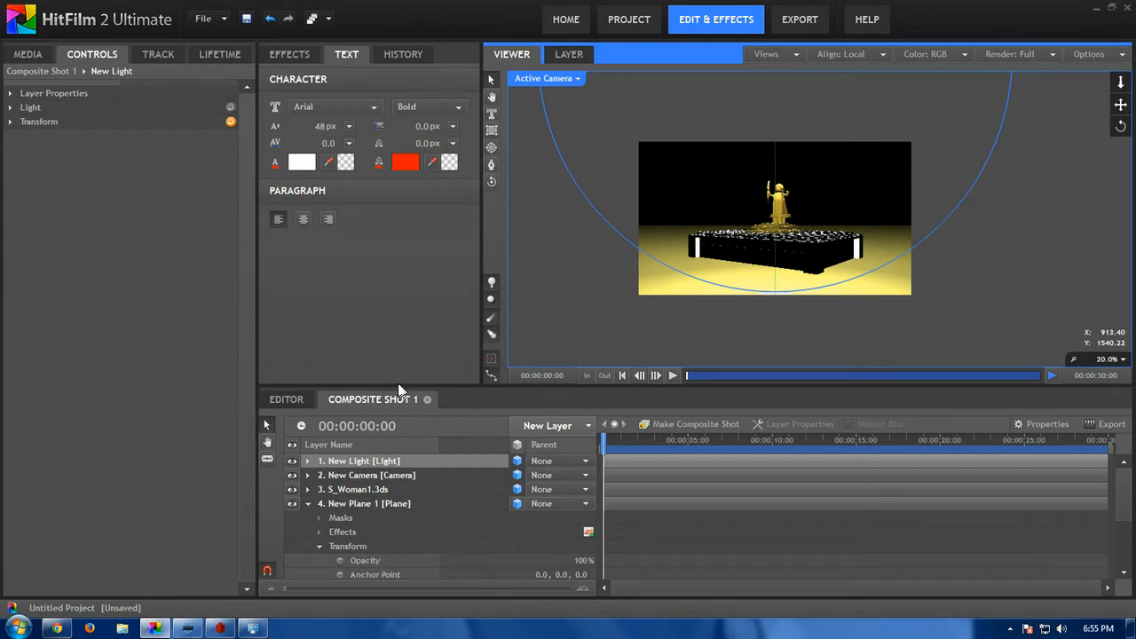
click(365, 504)
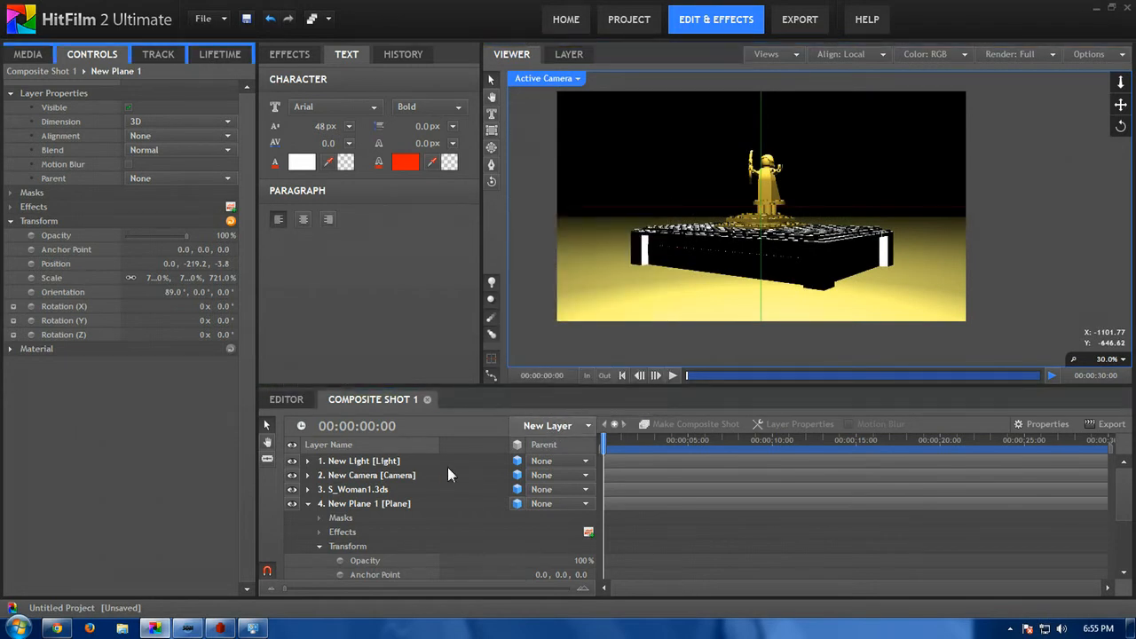
Set the light colour to a pale cyan and turn on shadow casting.
click(359, 460)
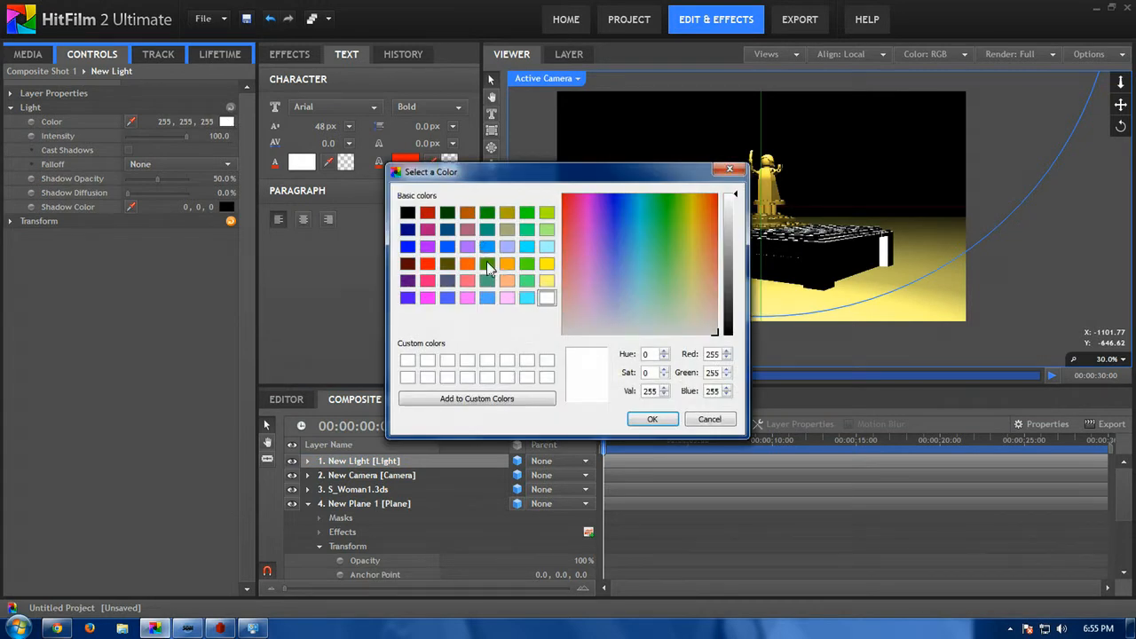
click(639, 287)
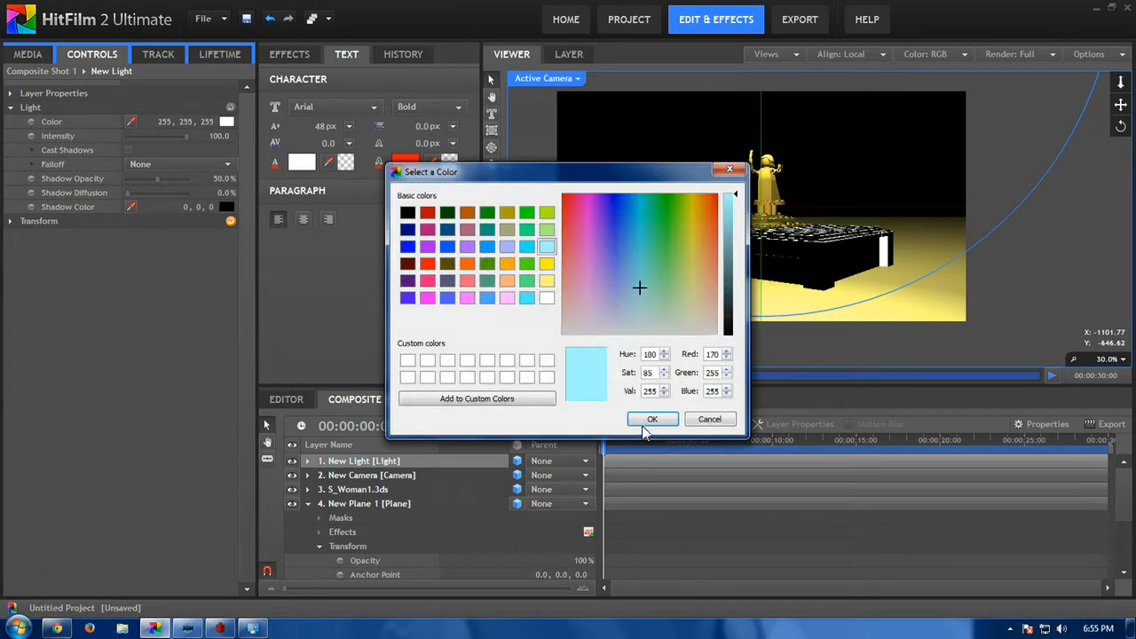
click(653, 418)
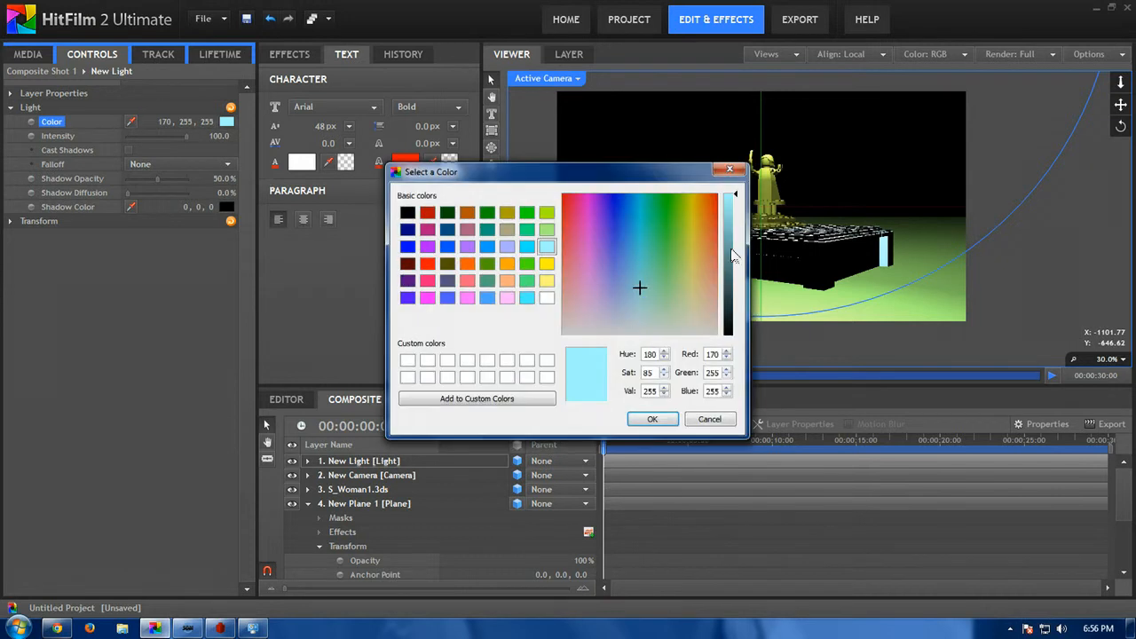
click(643, 315)
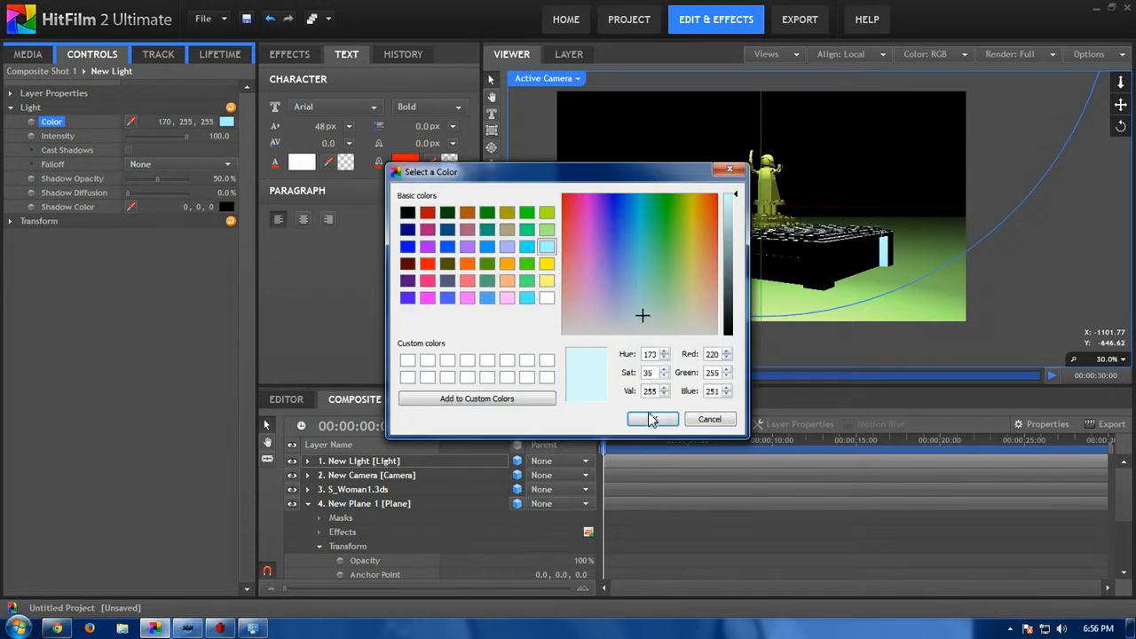
click(652, 419)
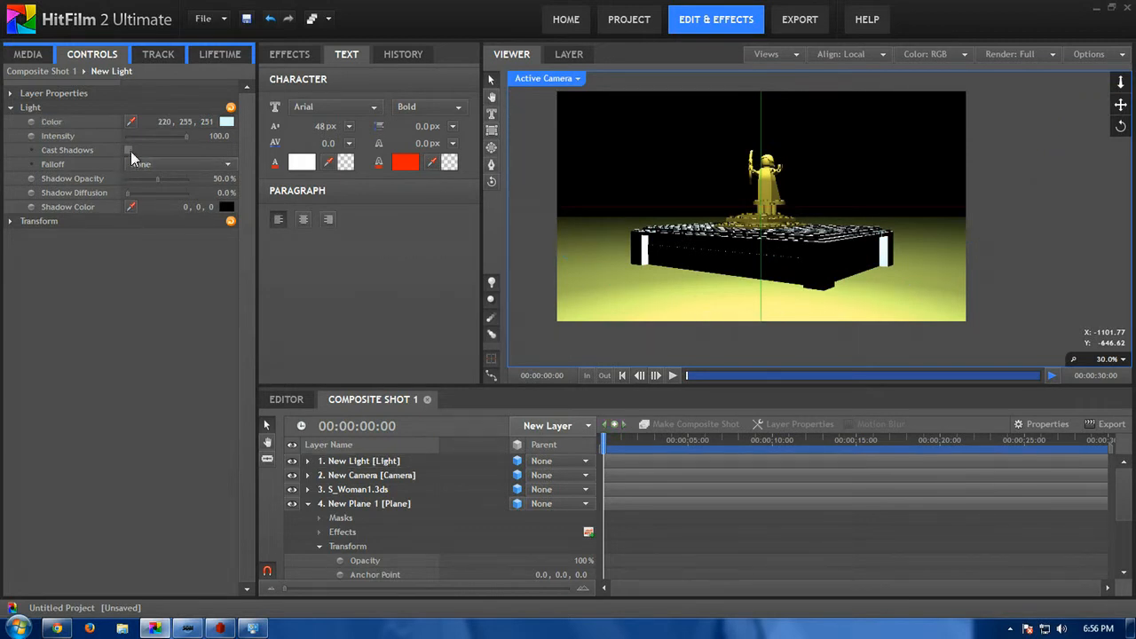
click(67, 149)
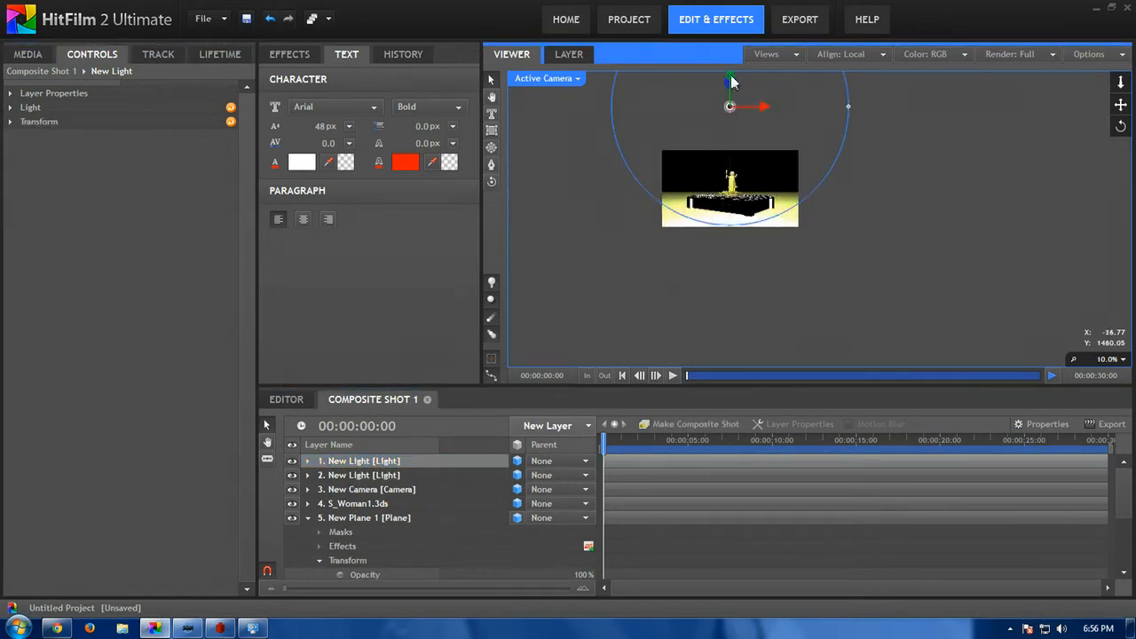
Give the second light linear falloff and move it to position 165.0, 57.3, 1340.5.
drag(728, 80, 728, 213)
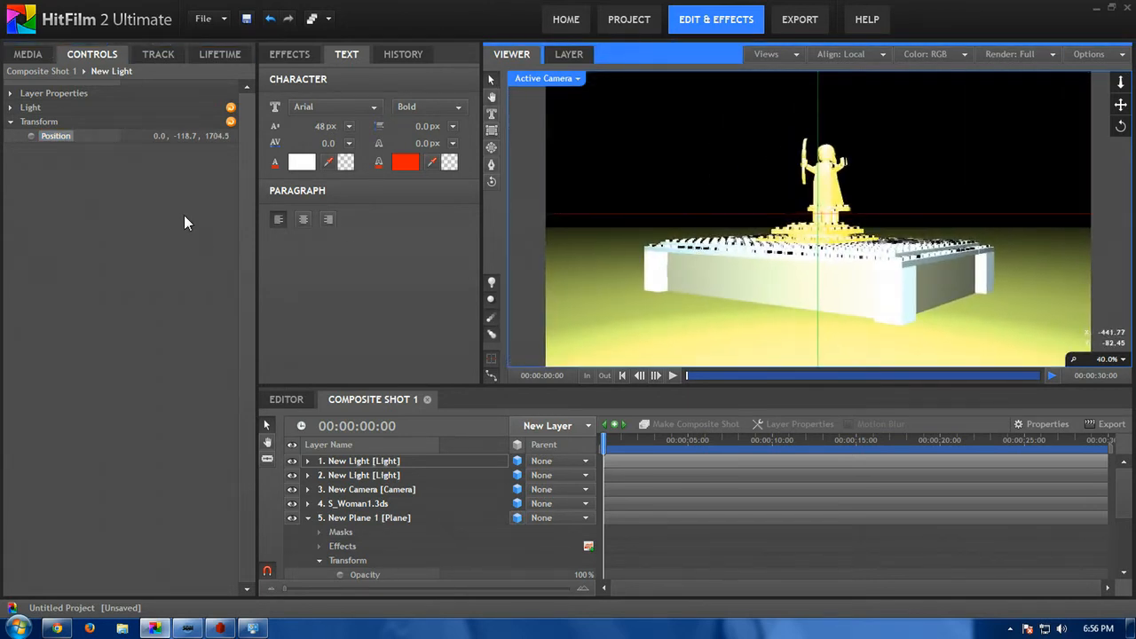
click(9, 106)
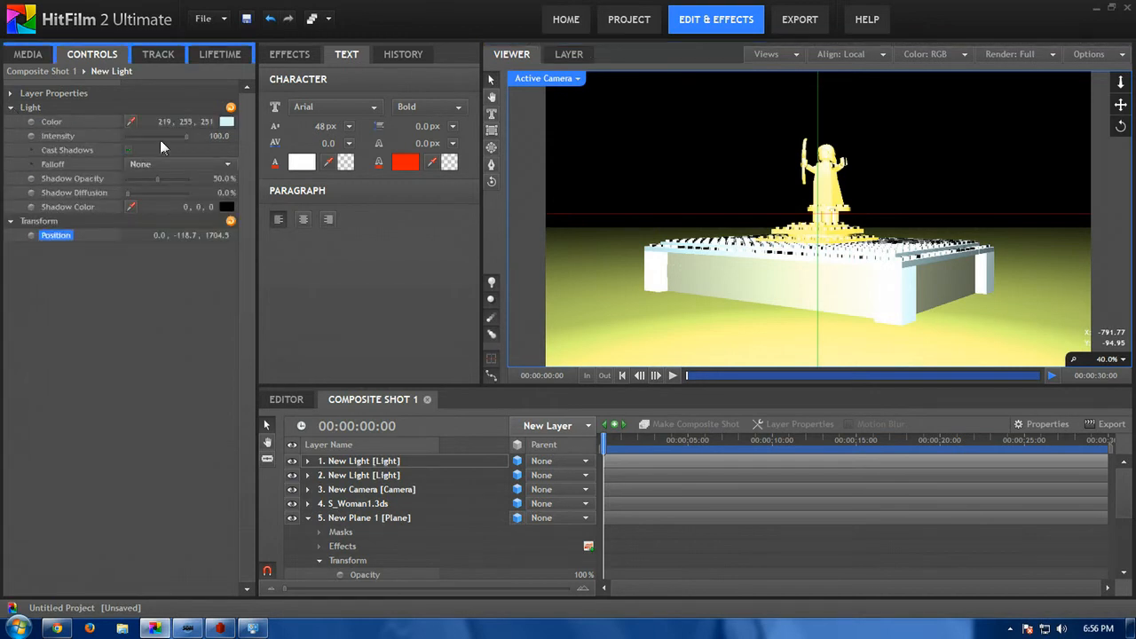
click(177, 163)
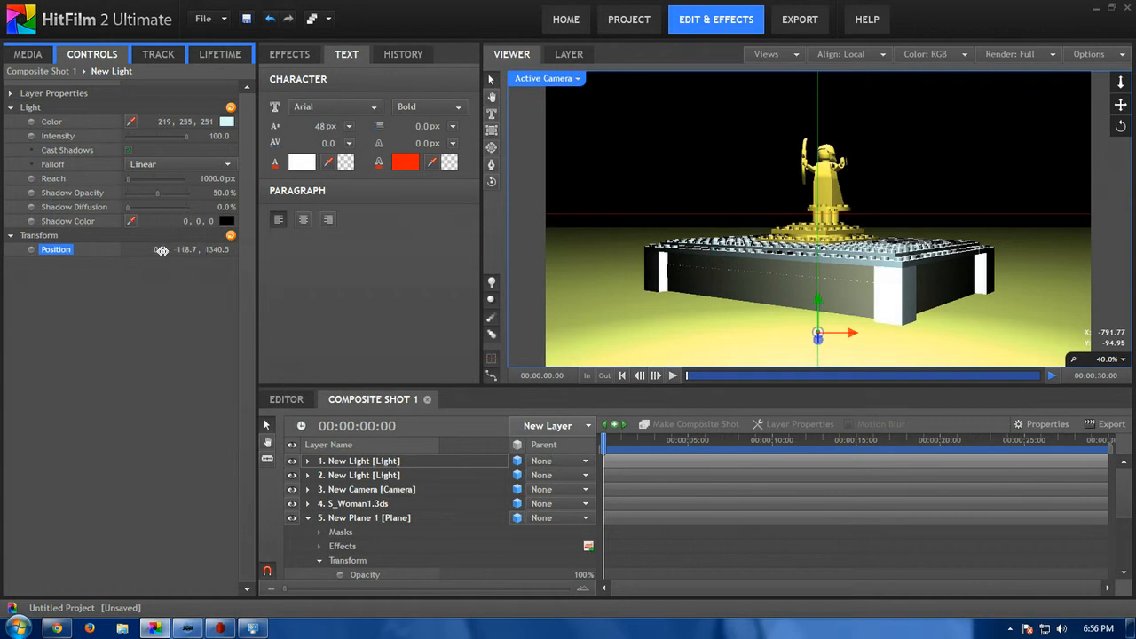
drag(160, 249, 120, 258)
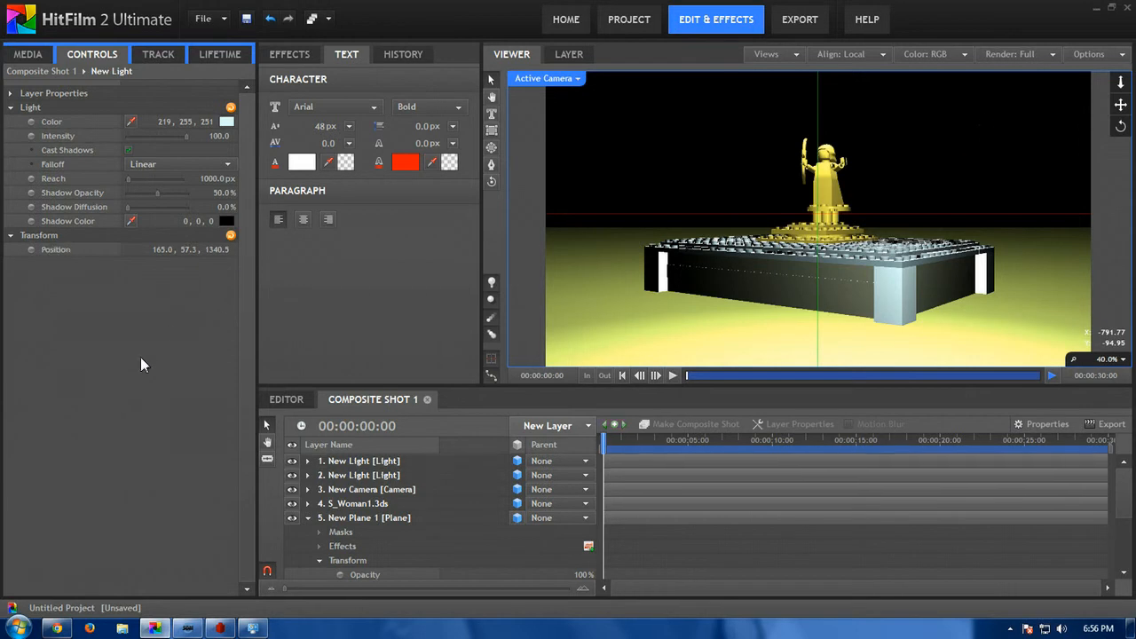
mouse_move(706, 248)
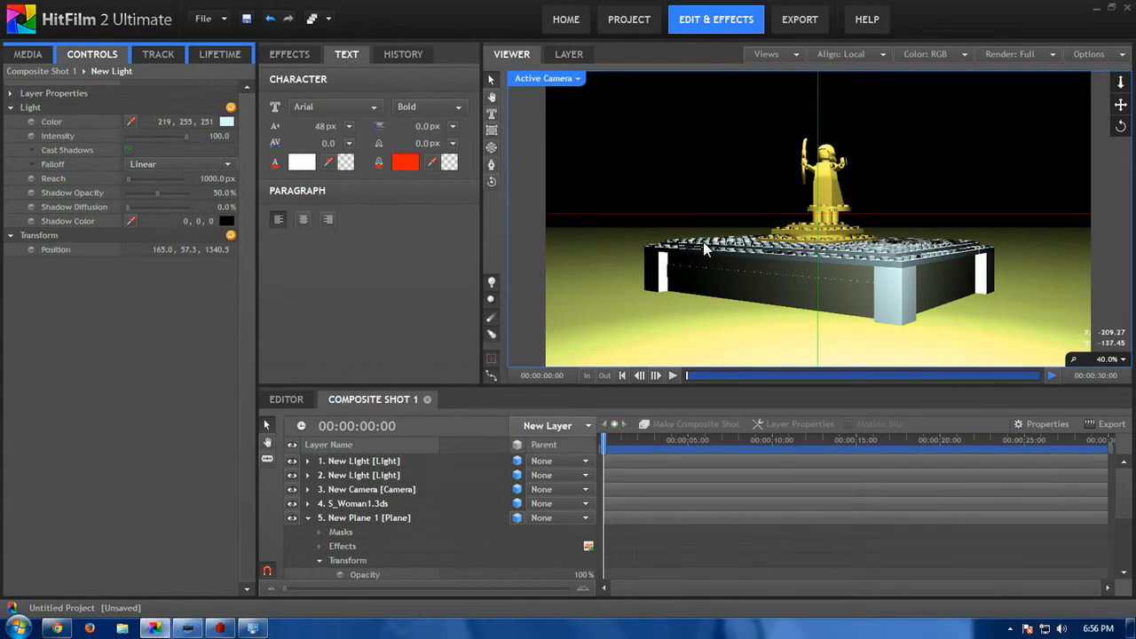
mouse_move(710, 268)
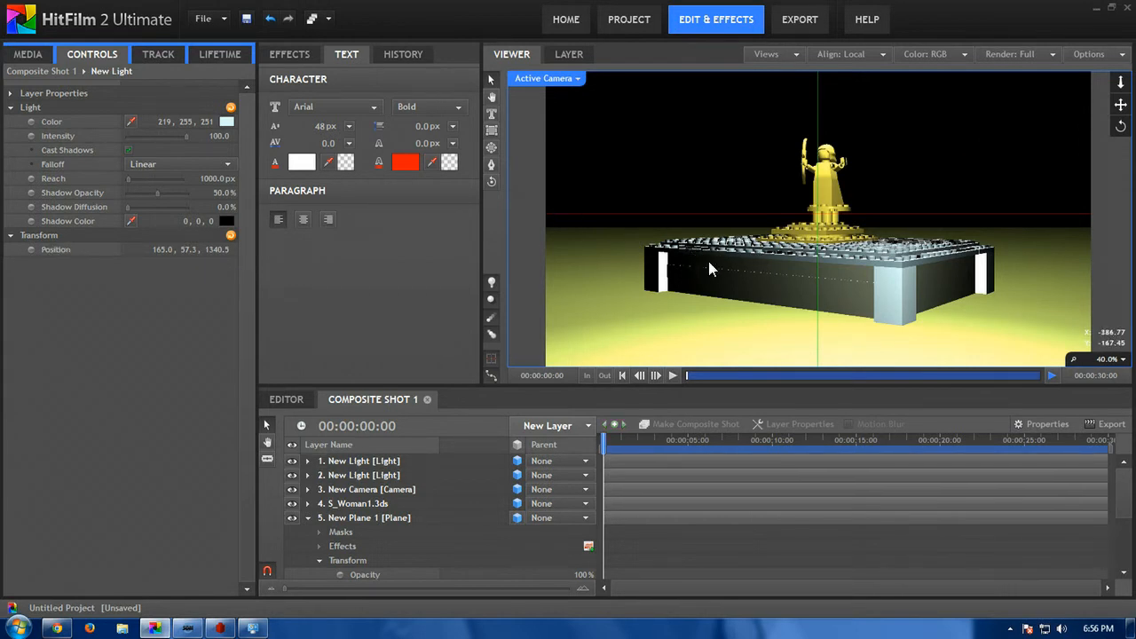
mouse_move(746, 257)
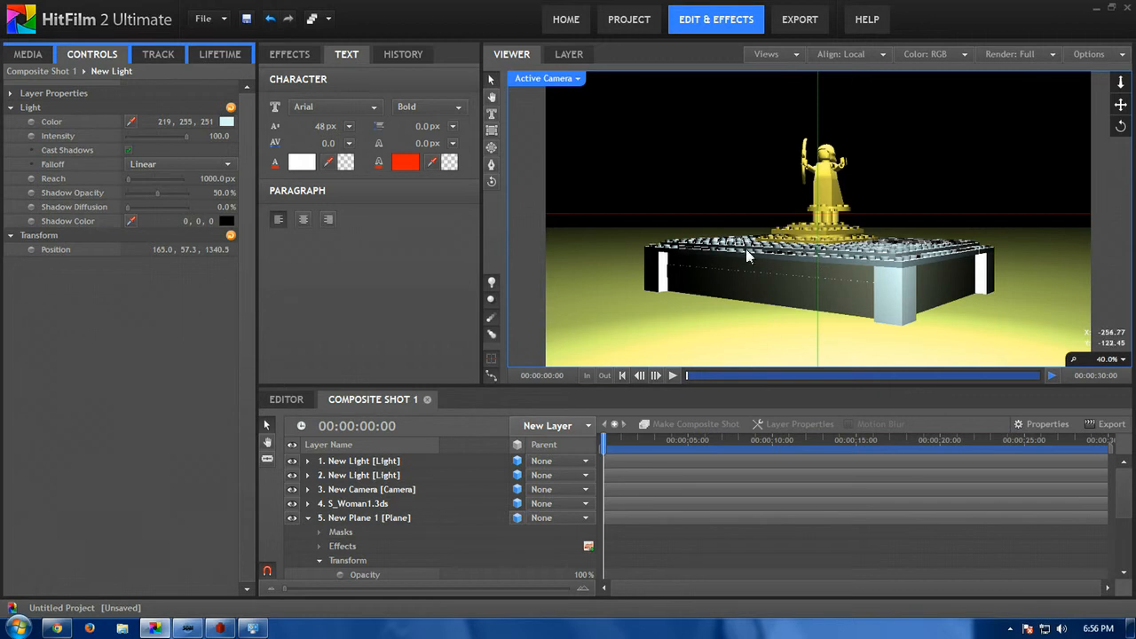
mouse_move(786, 233)
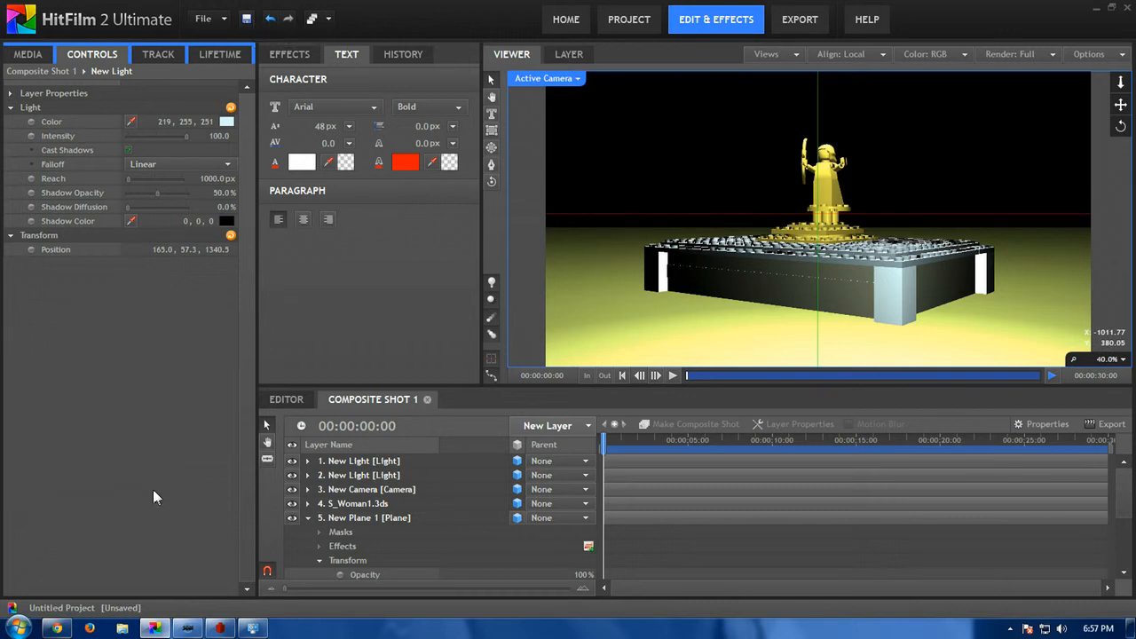
mouse_move(150, 479)
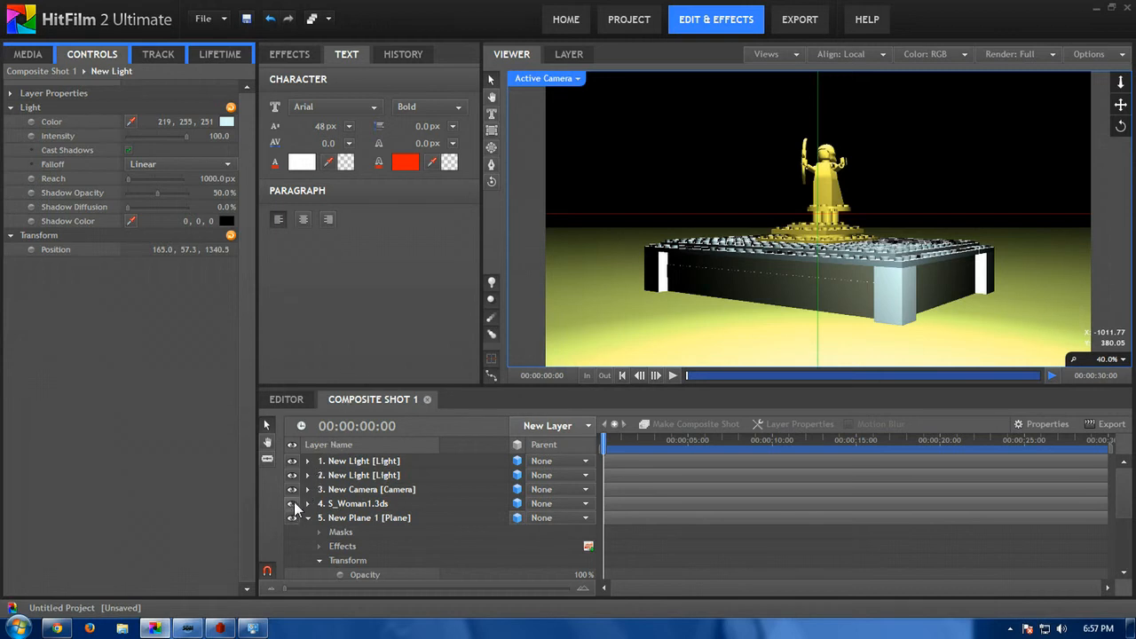
click(292, 504)
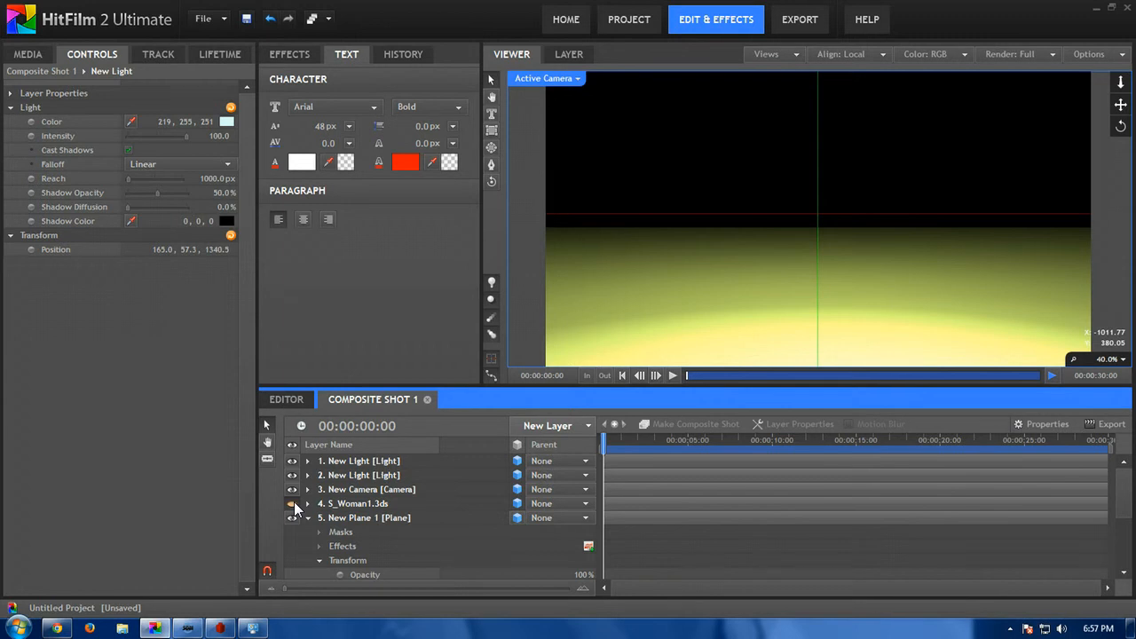
mouse_move(292, 503)
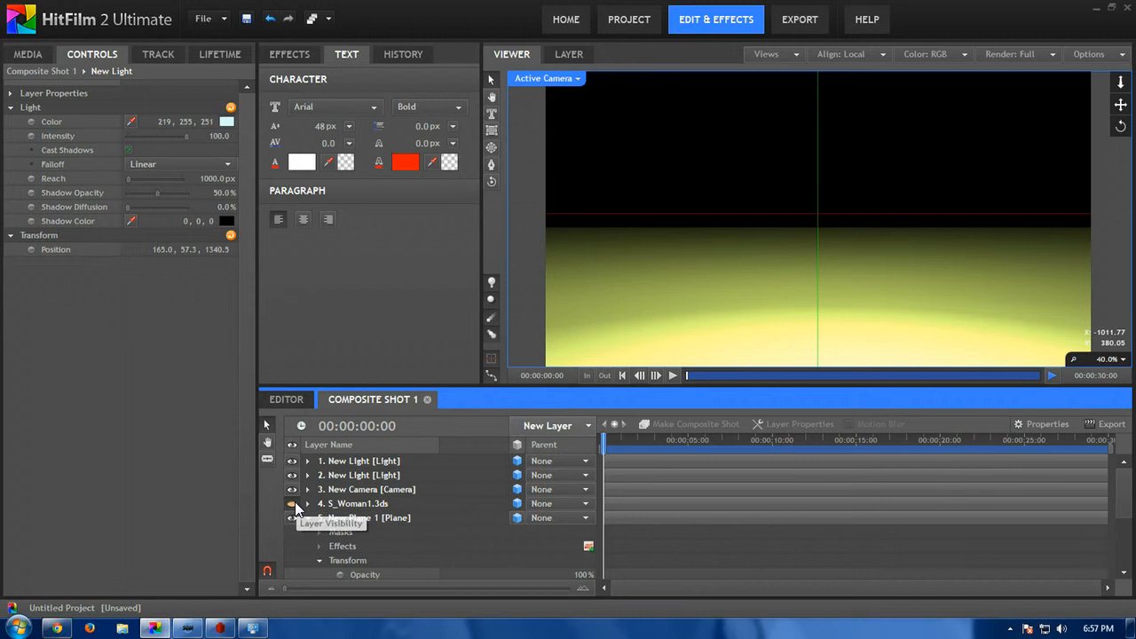
click(292, 503)
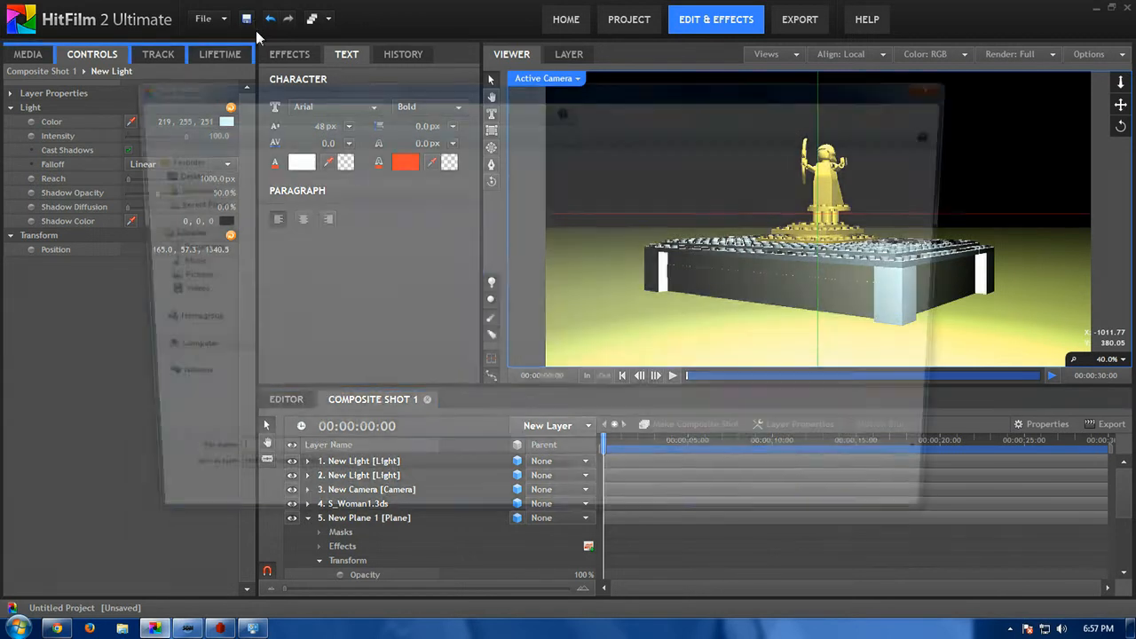
click(247, 18)
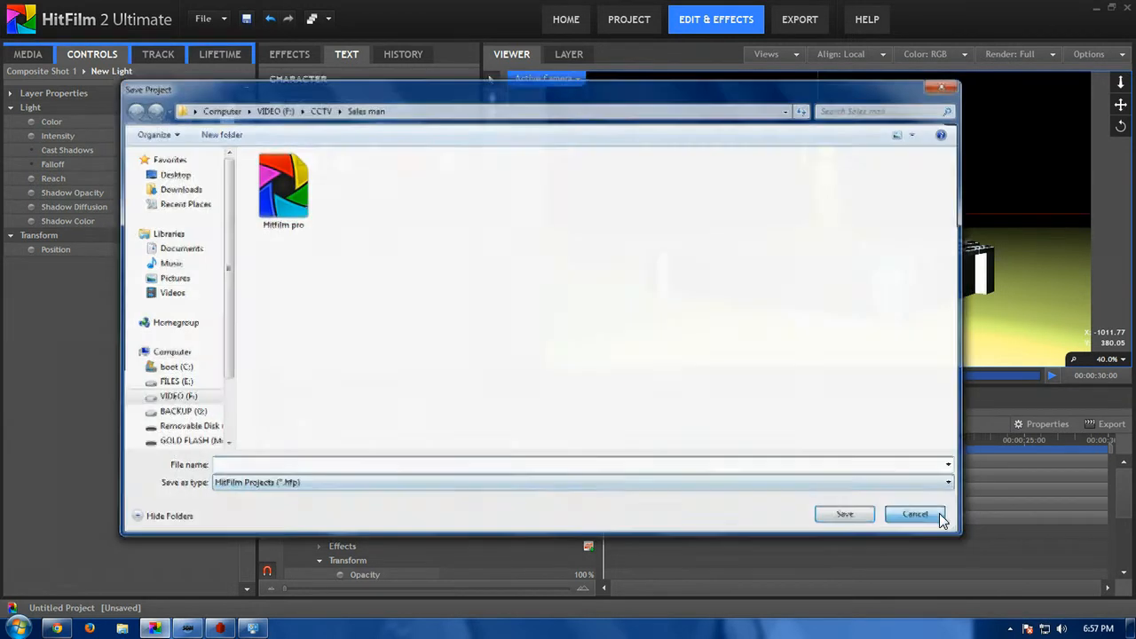
click(914, 514)
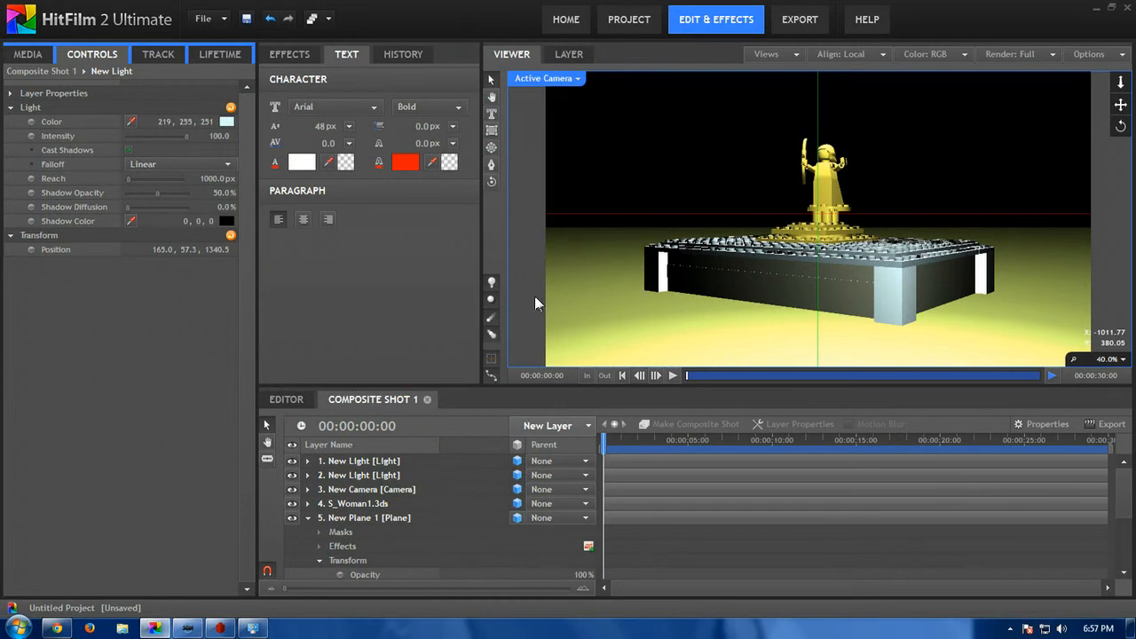
mouse_move(604, 324)
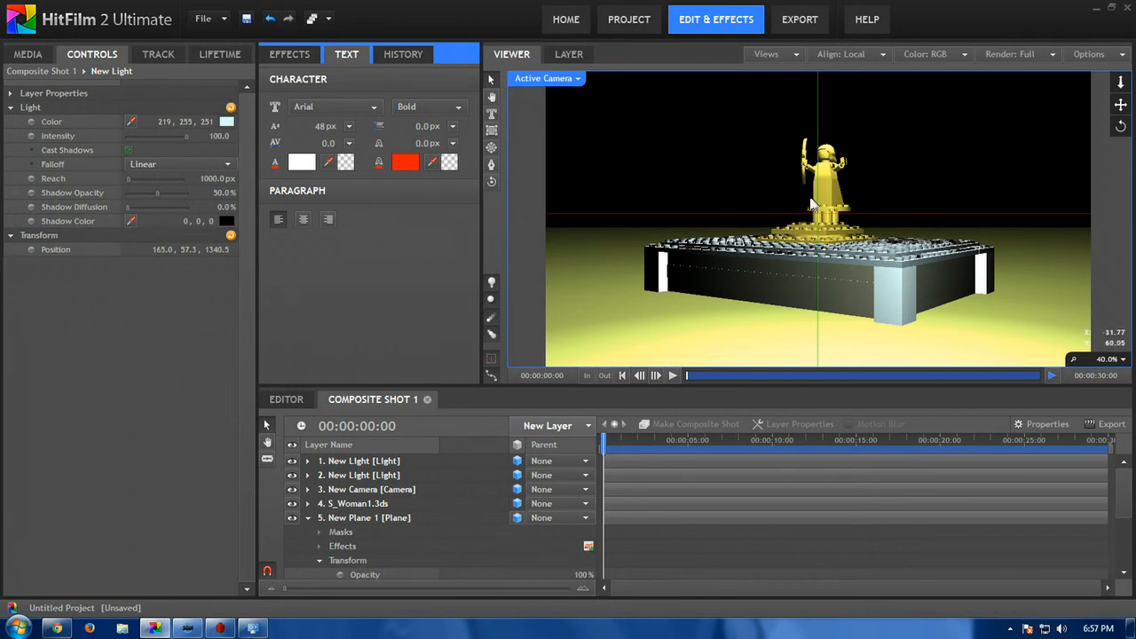
mouse_move(857, 167)
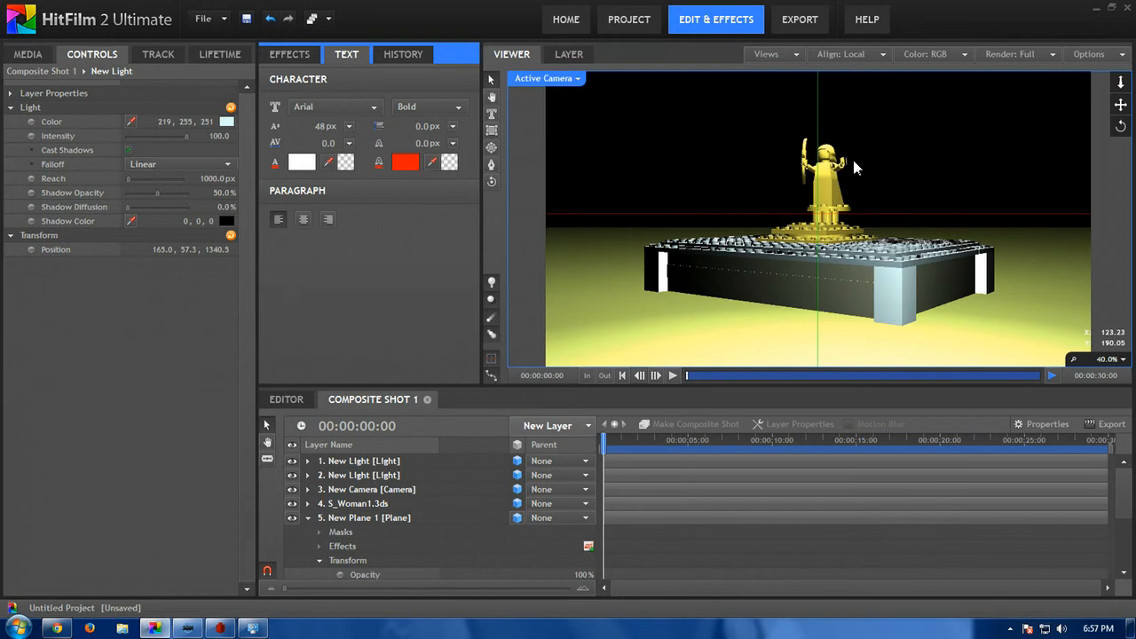
mouse_move(397, 508)
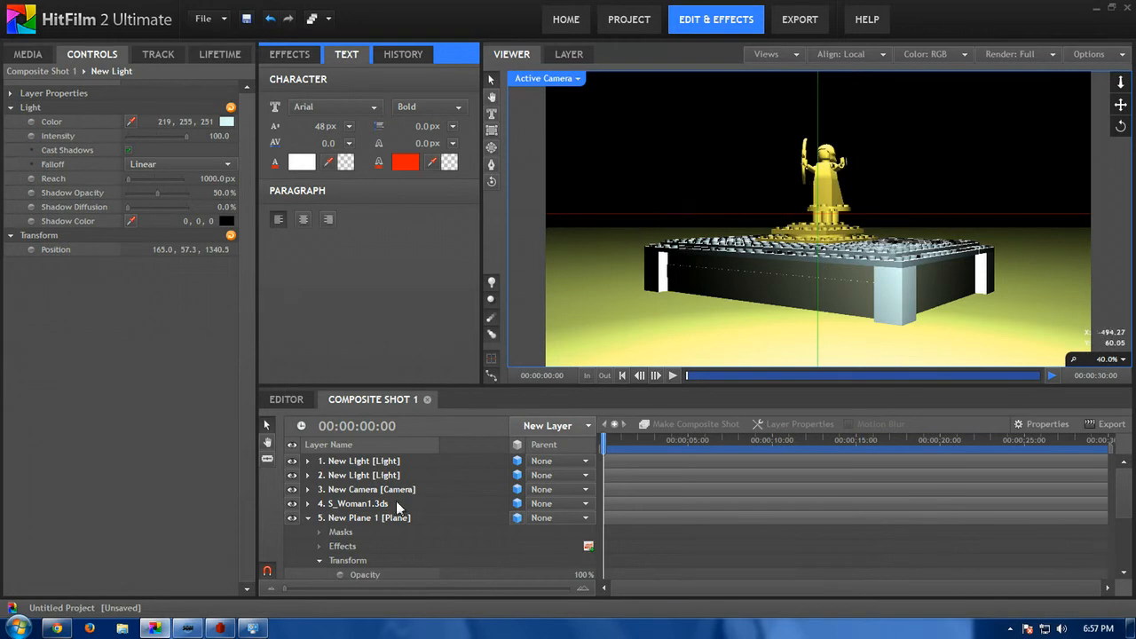
Add a camera Position keyframe at 0 with position -699, 43, 1283.7.
click(368, 489)
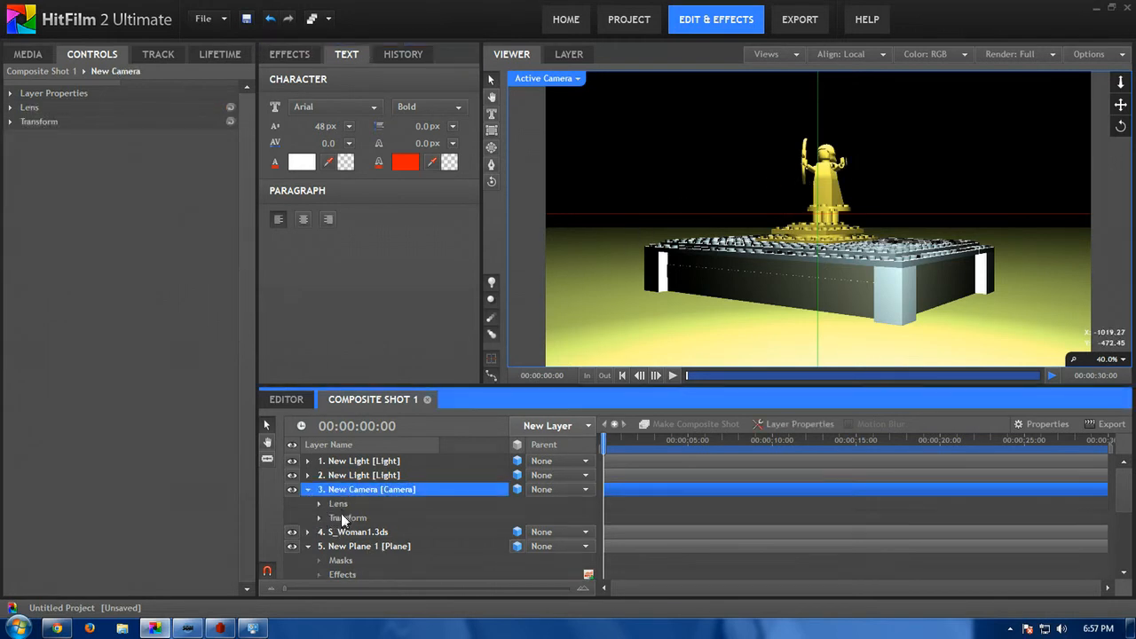
click(319, 518)
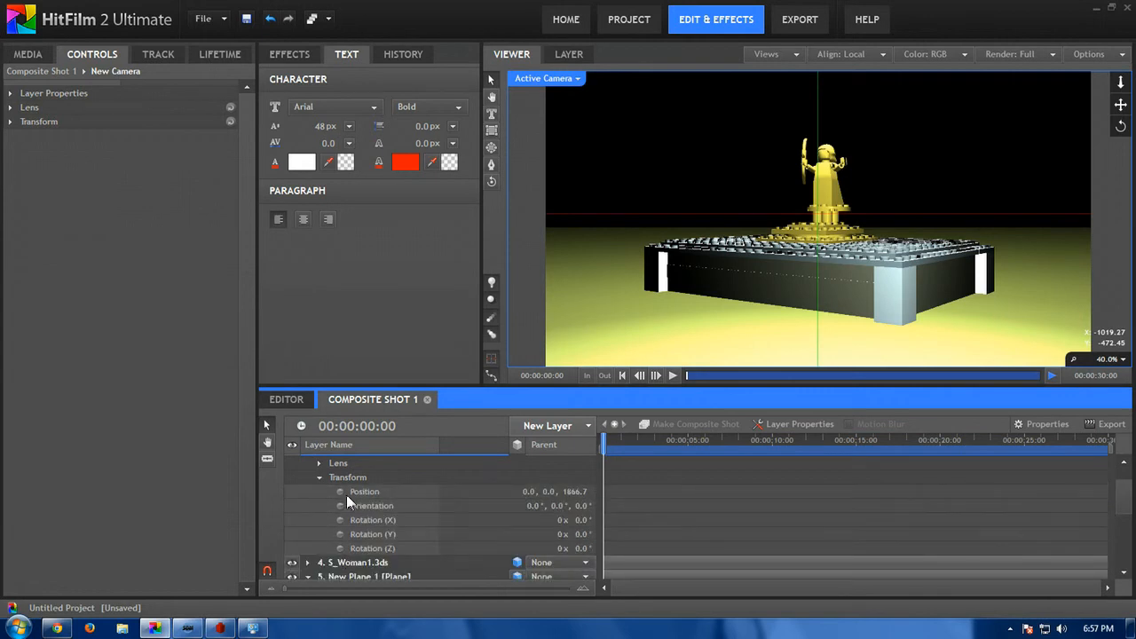
click(364, 491)
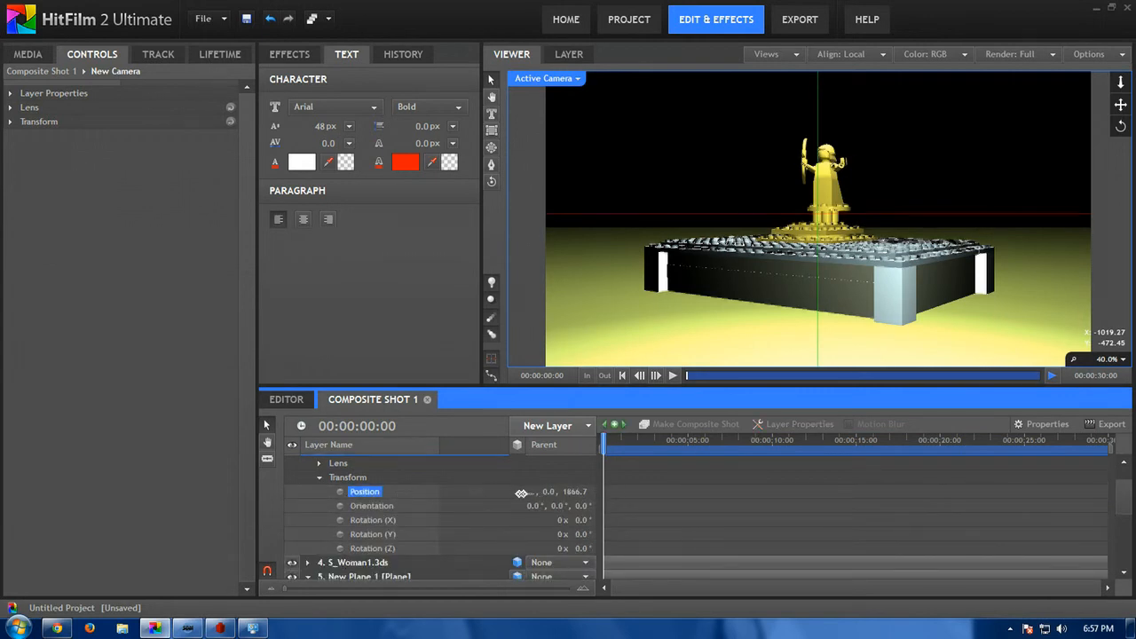
drag(533, 492, 551, 492)
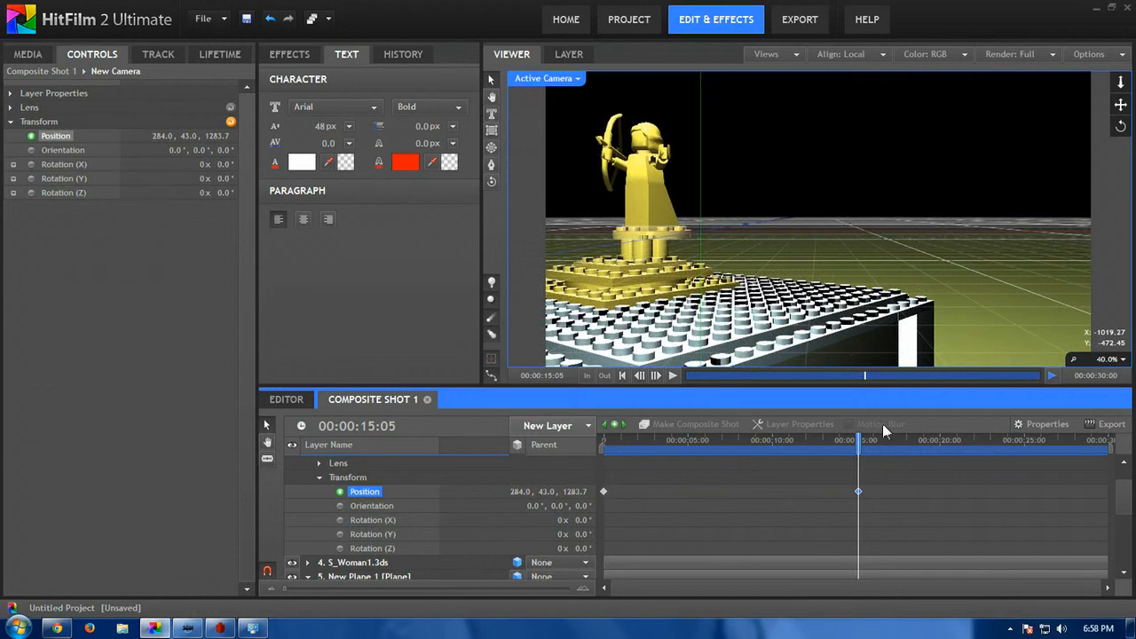
Keyframe the camera at 284, 43, 1283.7 by 00:00:15:05 and play back the slide.
drag(857, 438, 604, 438)
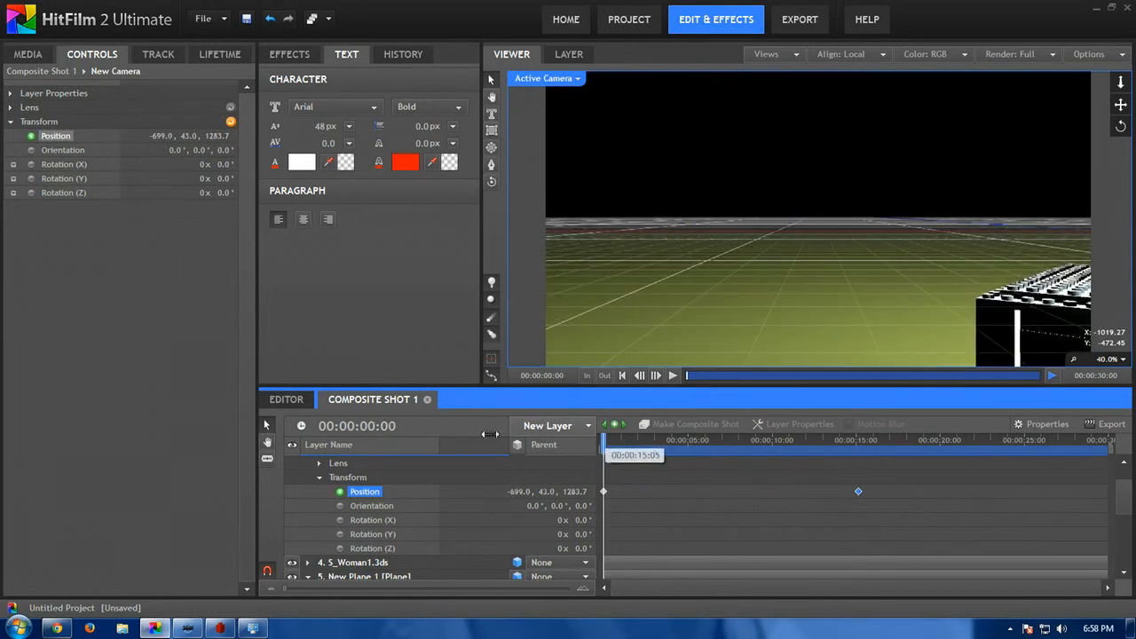
click(673, 375)
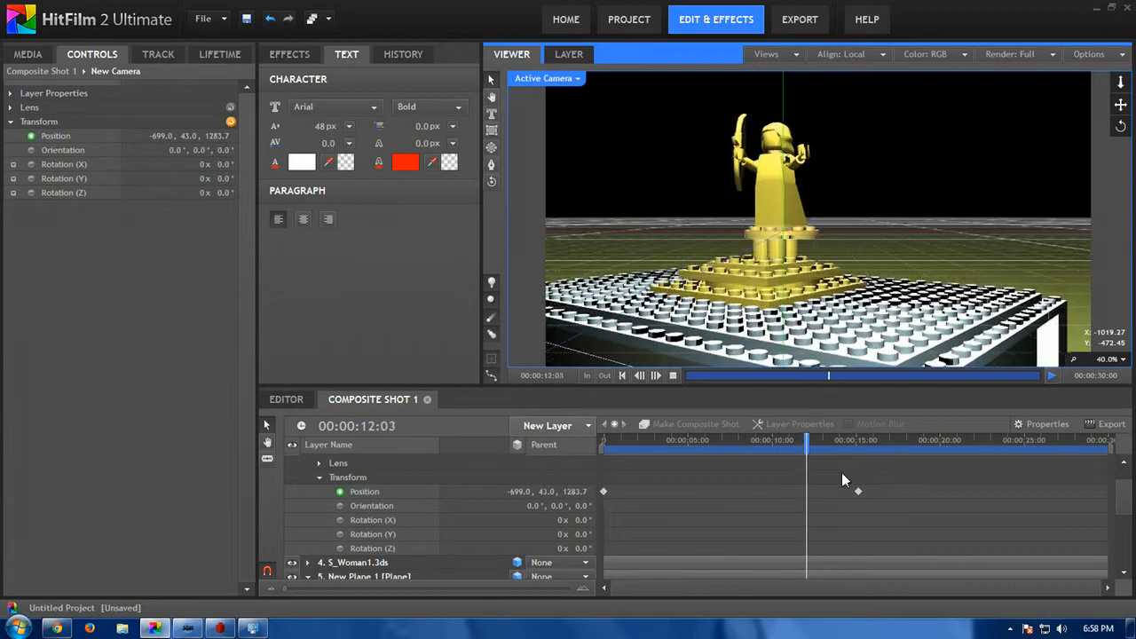
click(858, 439)
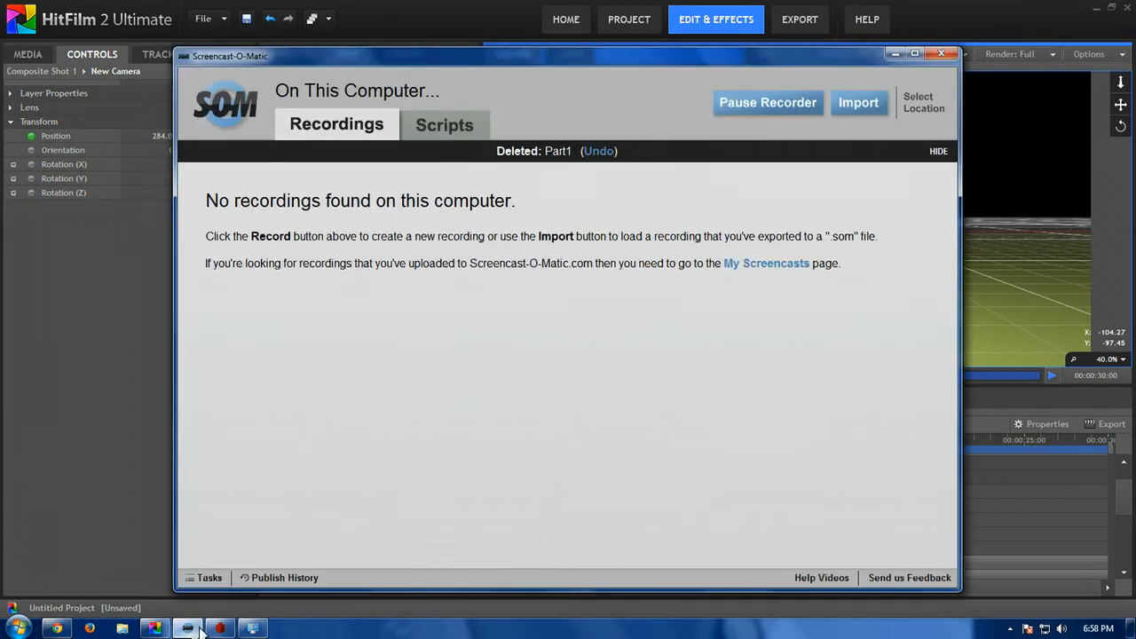
click(941, 55)
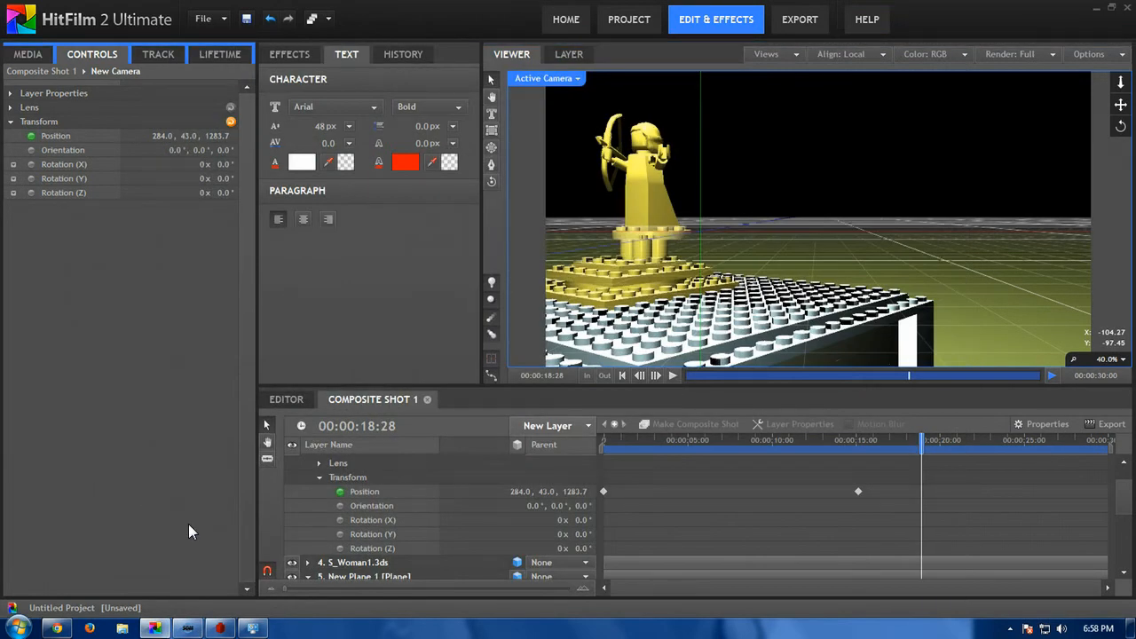